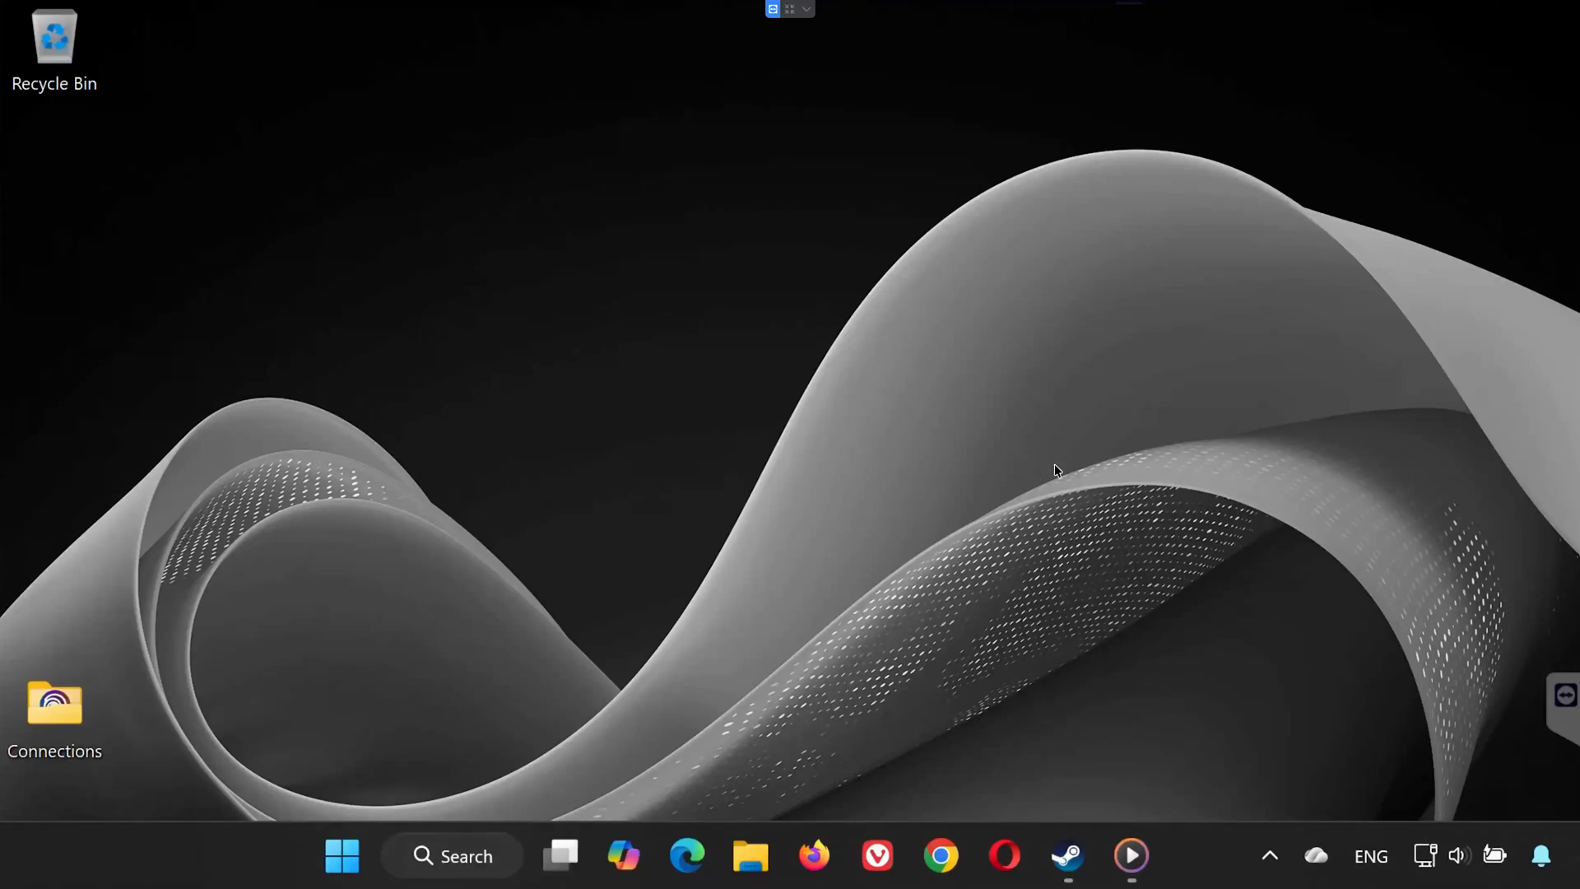
{"action": "mouse_move", "coordinate": [421, 580]}
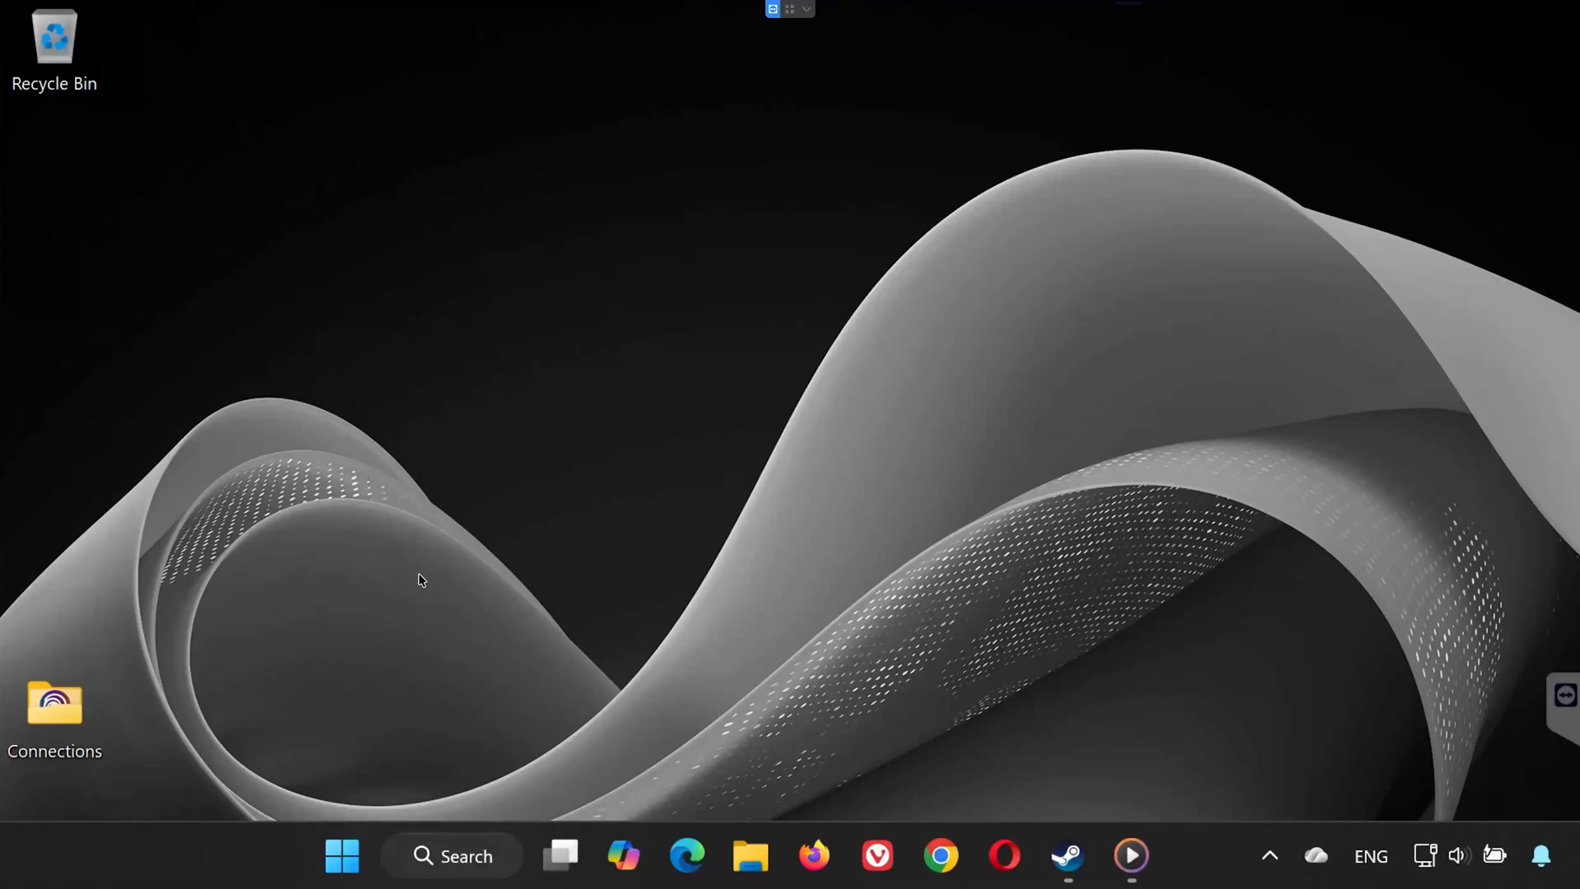
{"action": "mouse_move", "coordinate": [497, 601]}
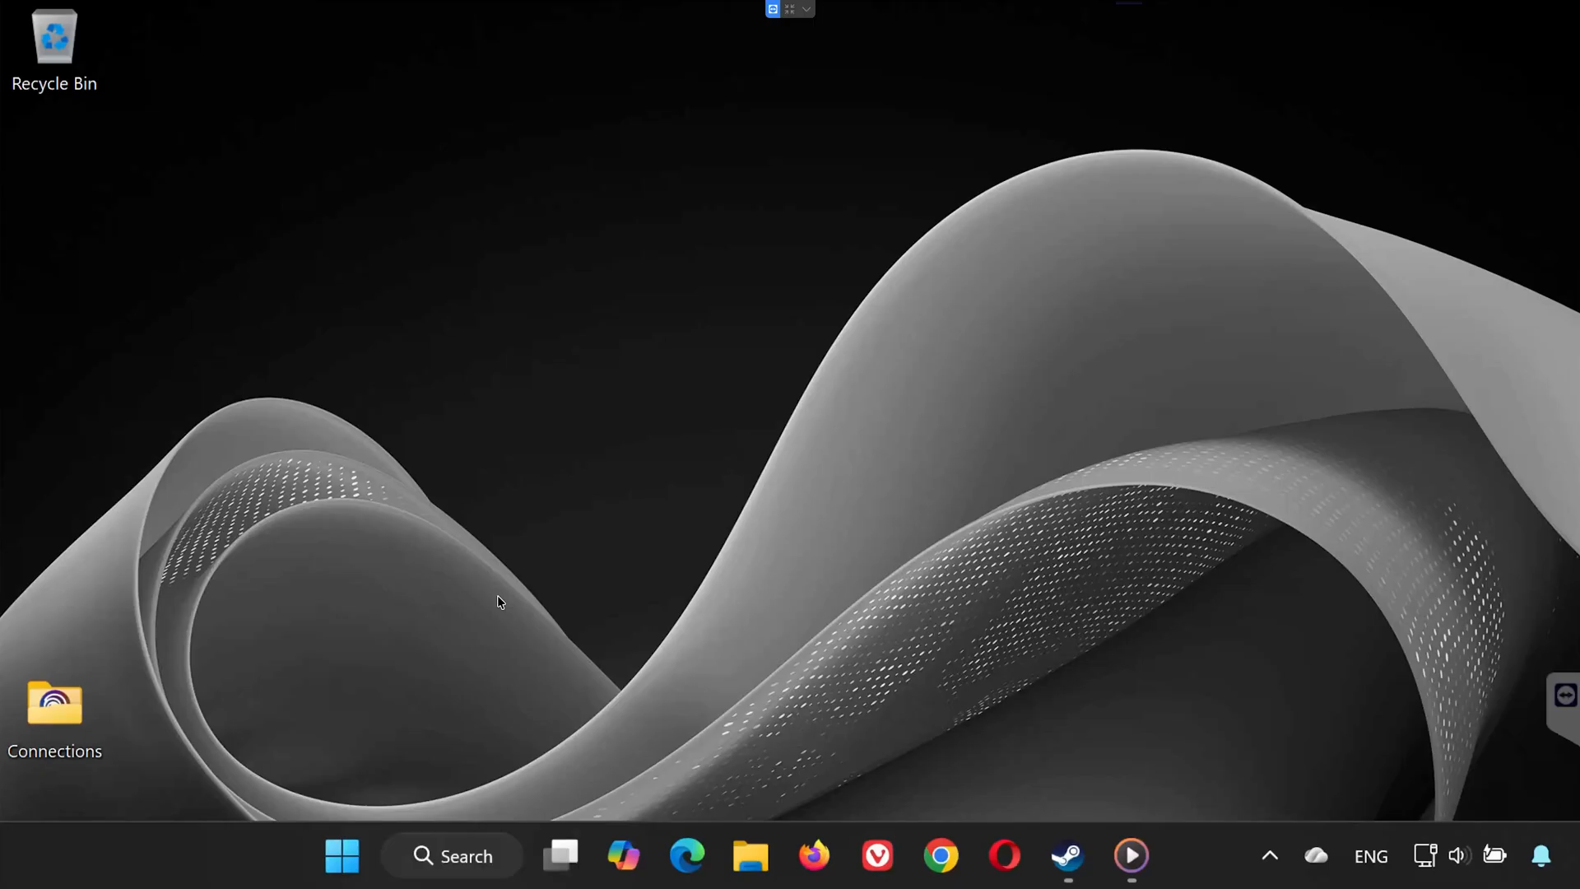
{"action": "mouse_move", "coordinate": [532, 490]}
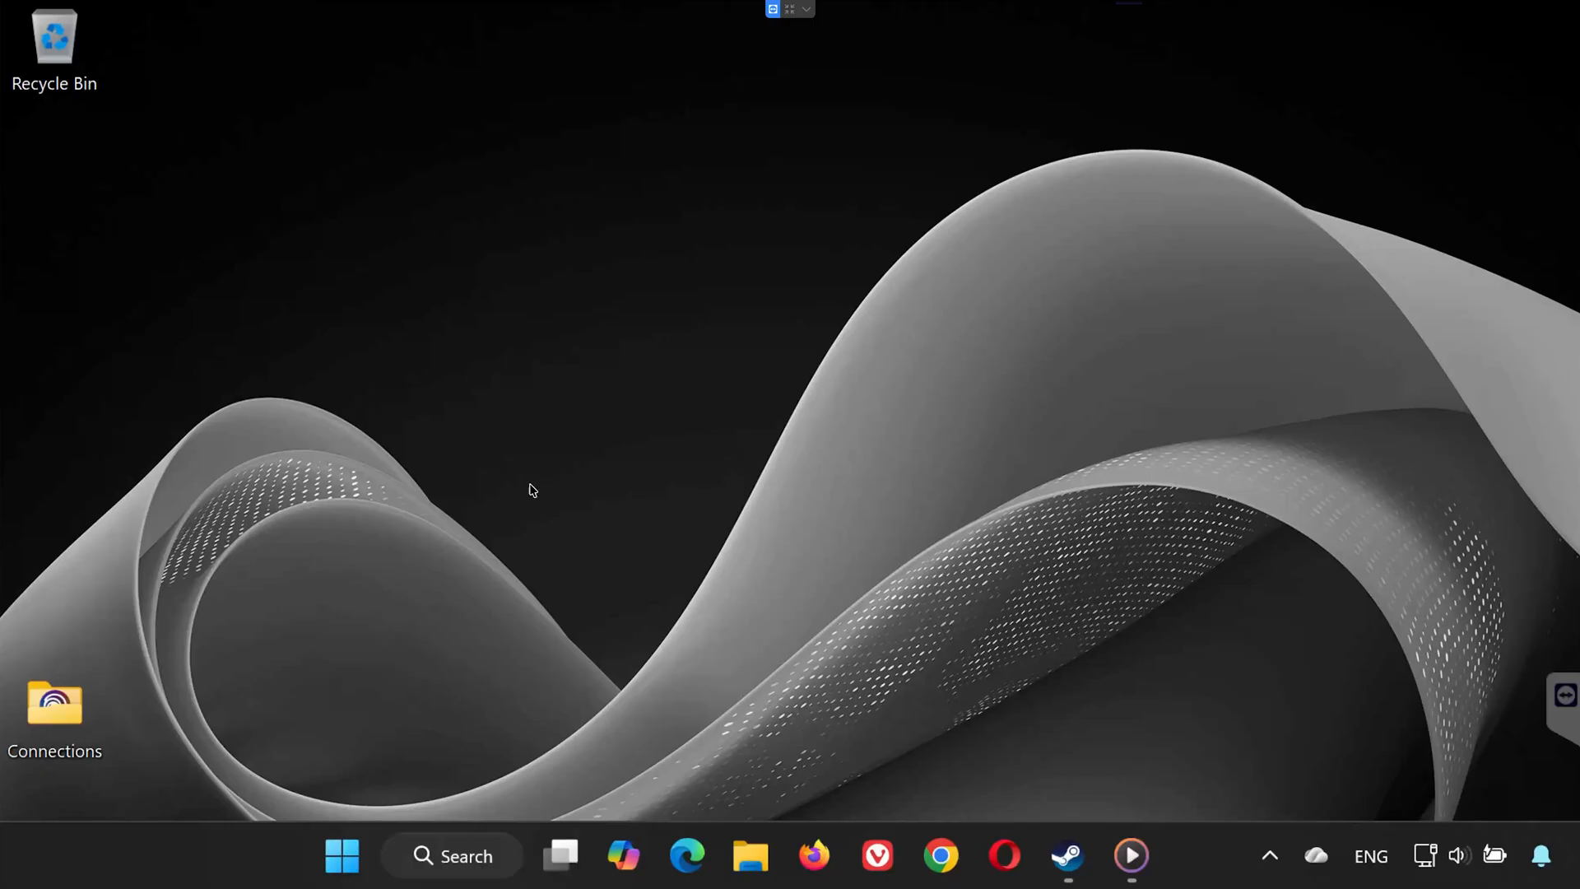
{"action": "mouse_move", "coordinate": [1227, 430]}
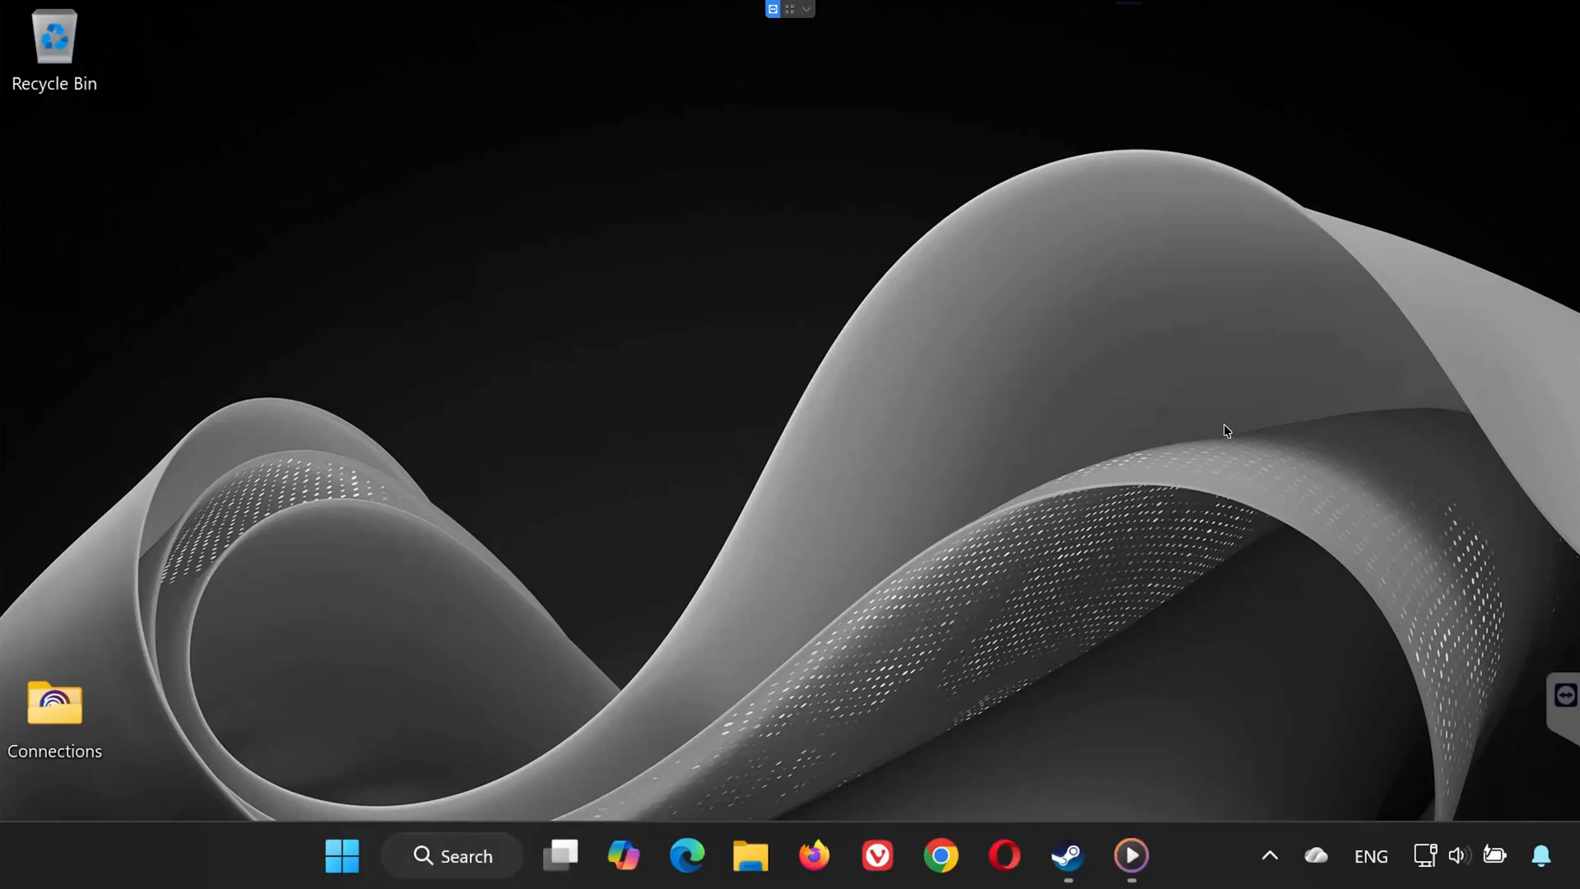
{"action": "mouse_move", "coordinate": [479, 637]}
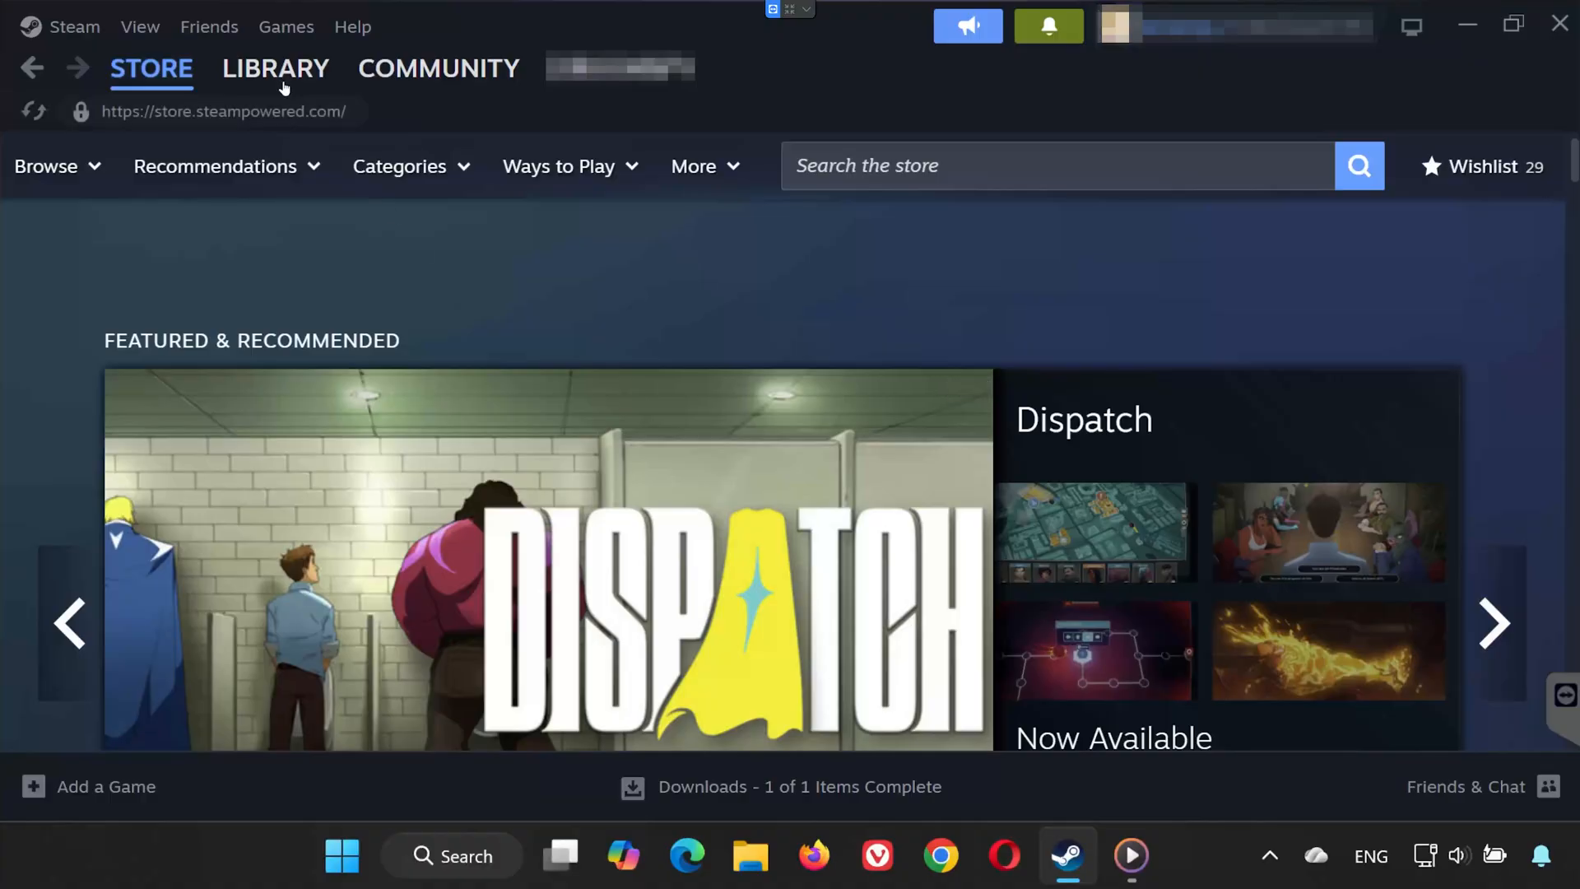
In the Steam library, open the Properties window for Where Winds Meet
{"action": "left_click", "coordinate": [275, 68]}
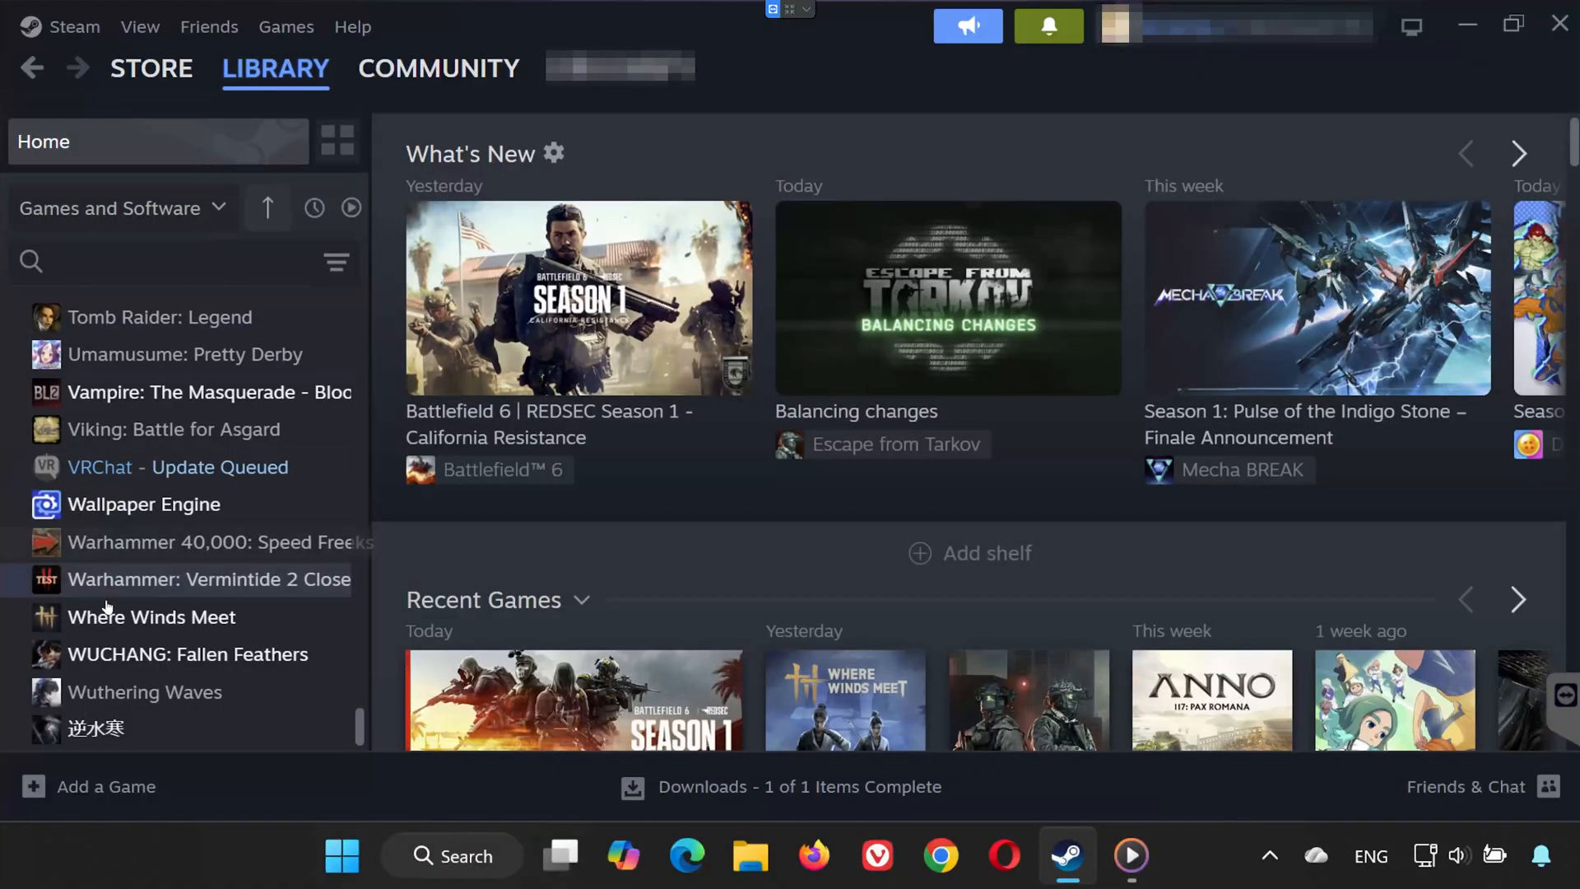
{"action": "right_click", "coordinate": [152, 617]}
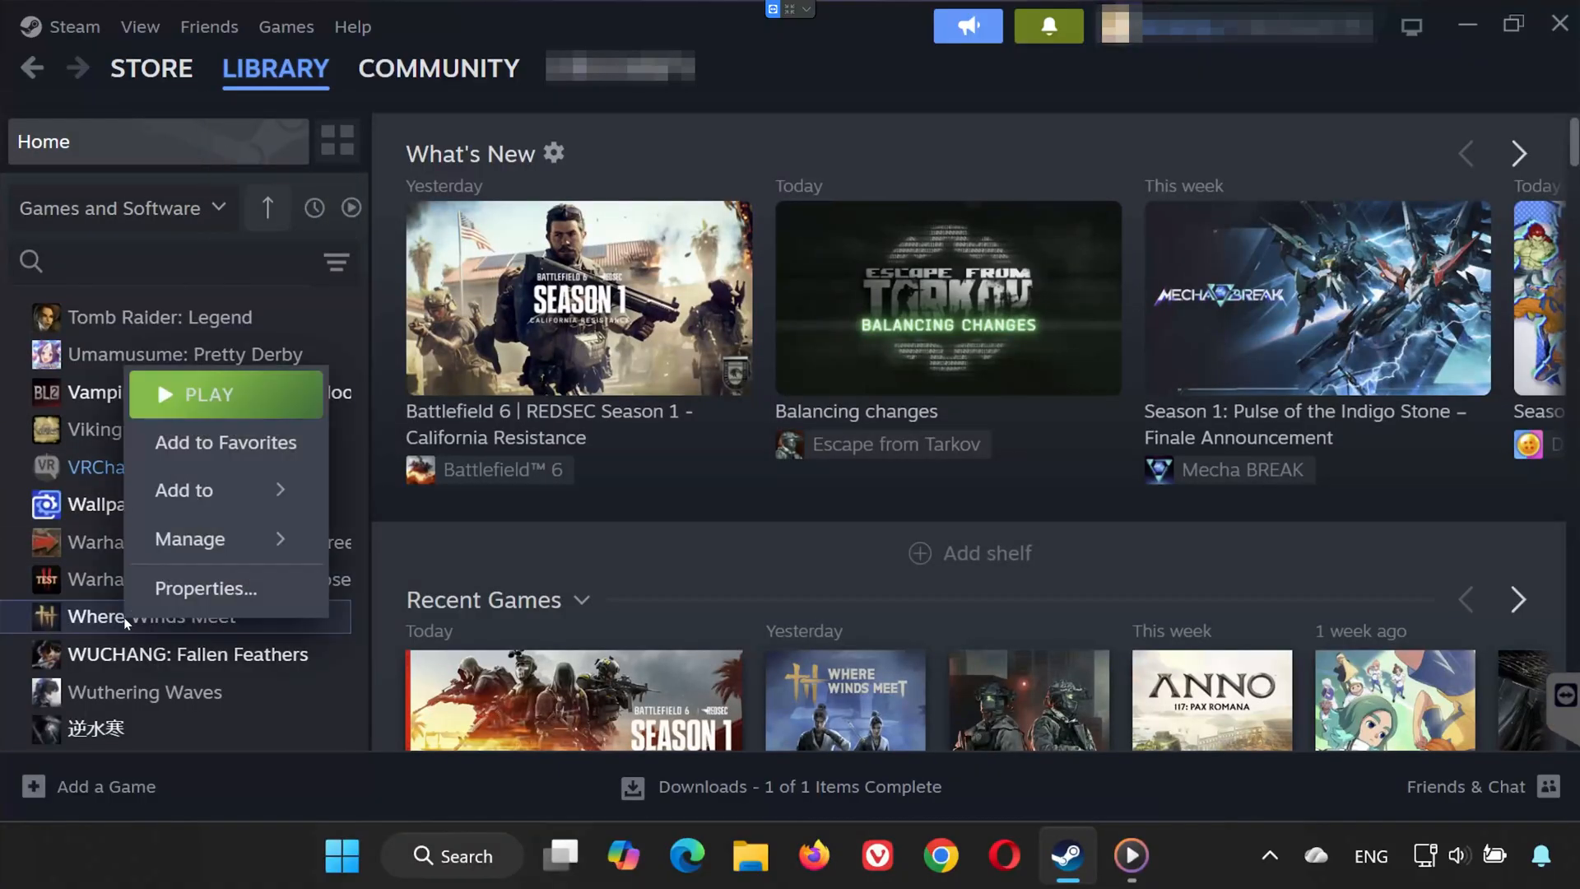
{"action": "left_click", "coordinate": [205, 588]}
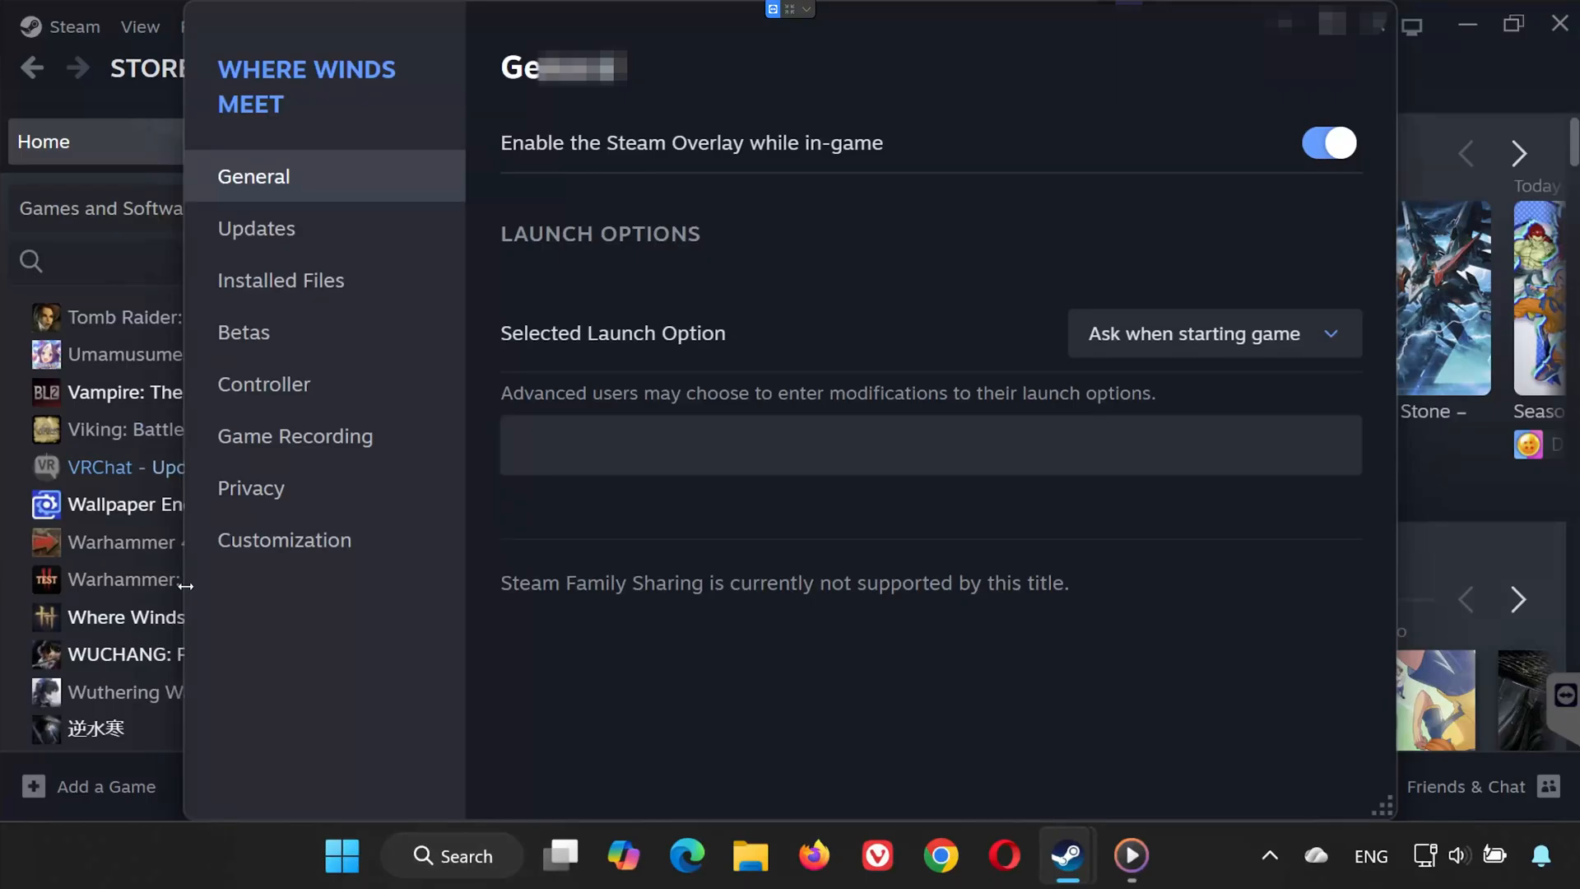
Set Where Winds Meet's controller override to Enable Steam Input and close its properties
{"action": "left_click", "coordinate": [264, 384]}
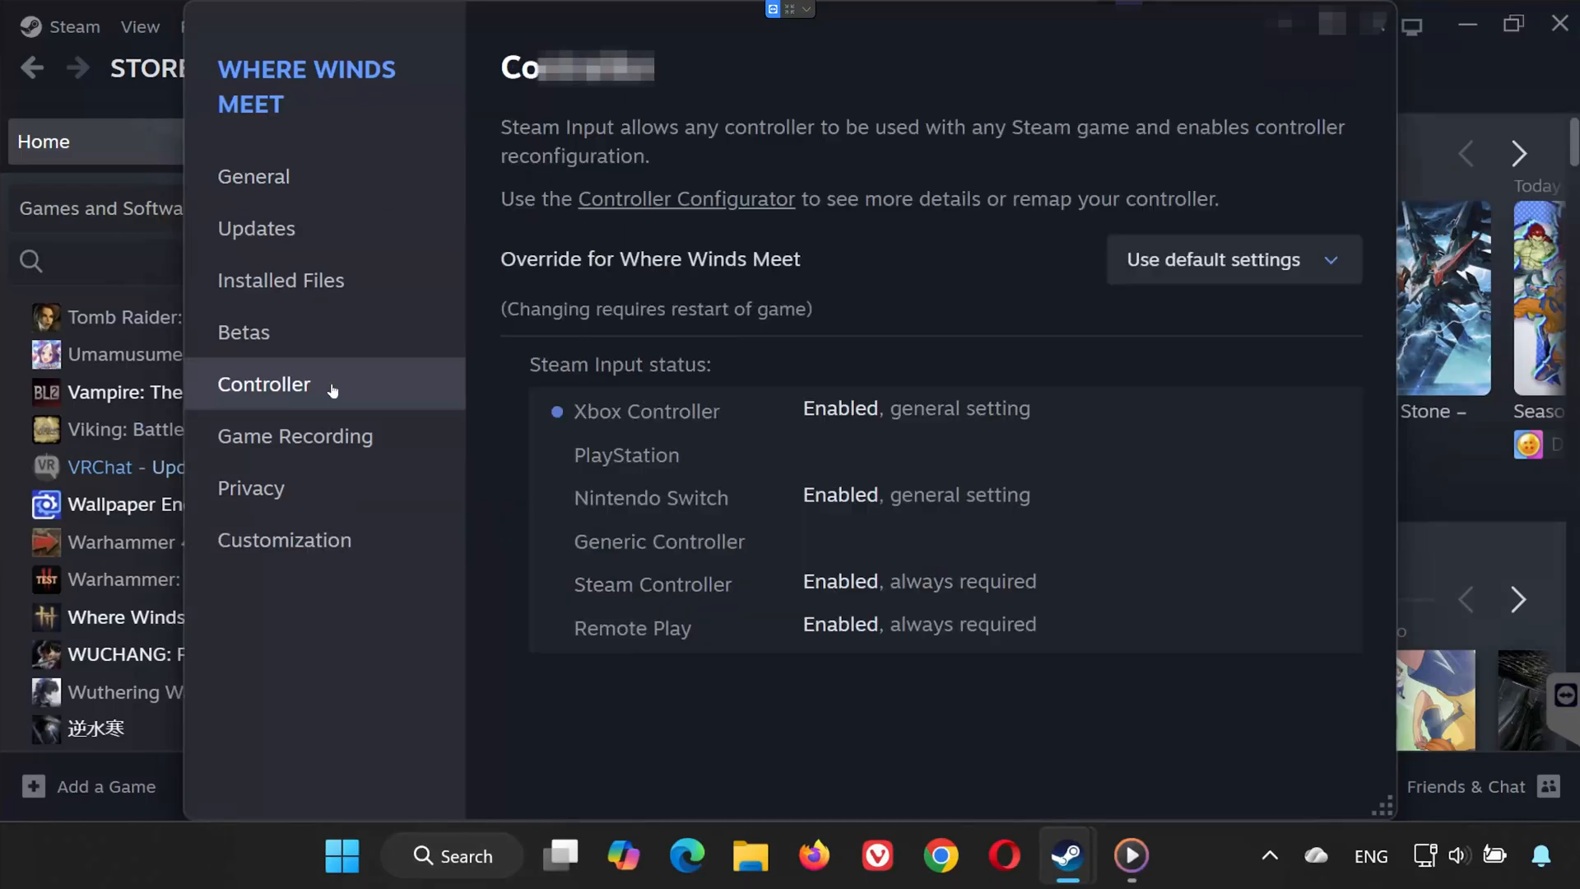
{"action": "mouse_move", "coordinate": [777, 272]}
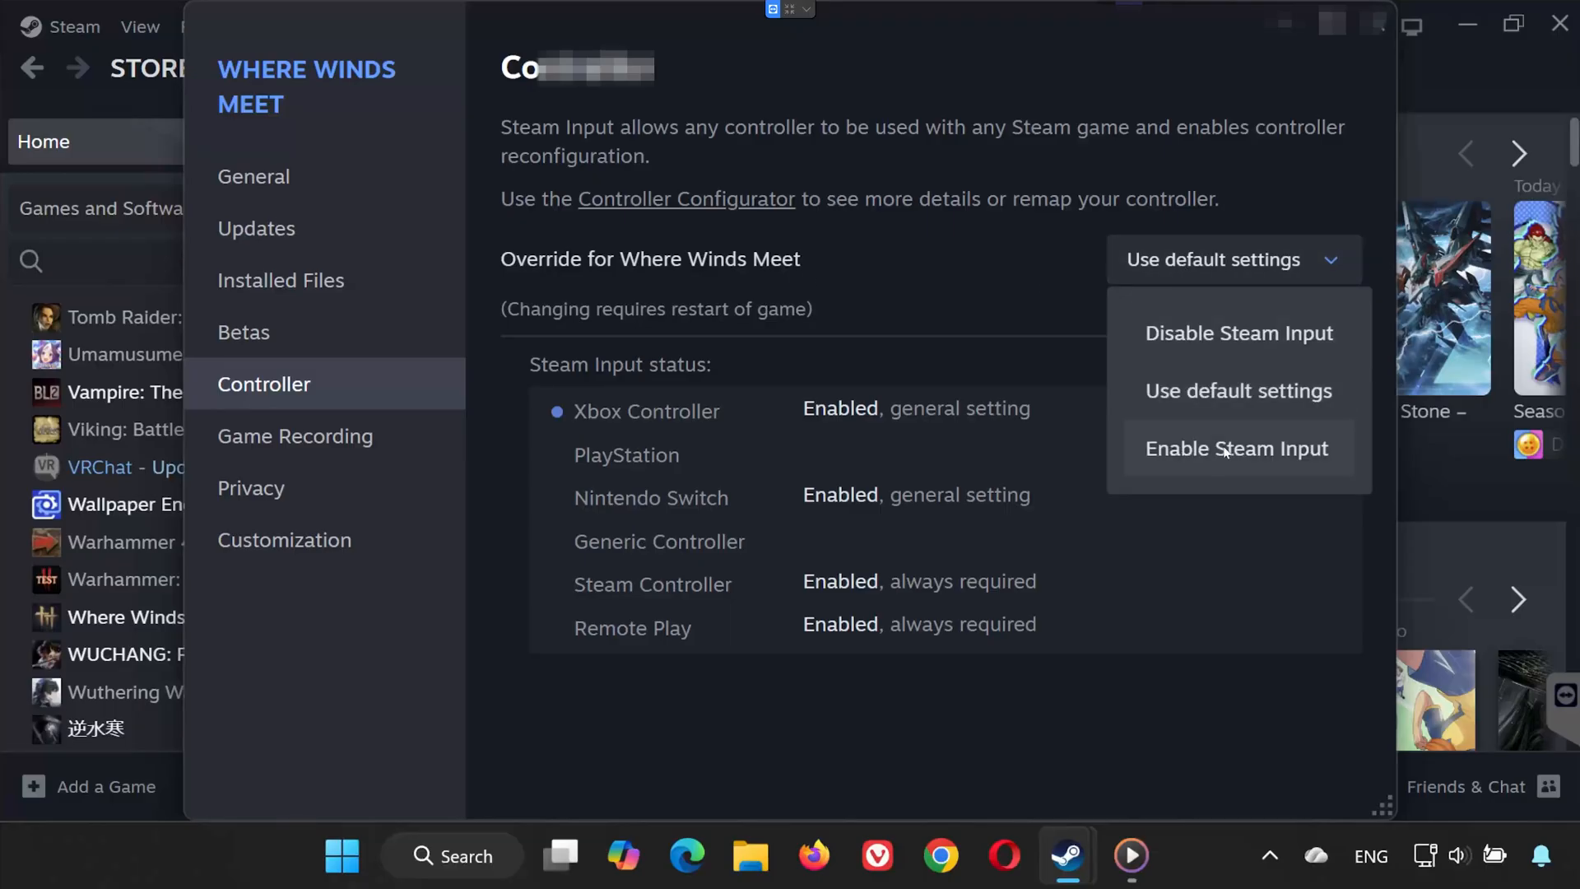
{"action": "left_click", "coordinate": [1235, 448]}
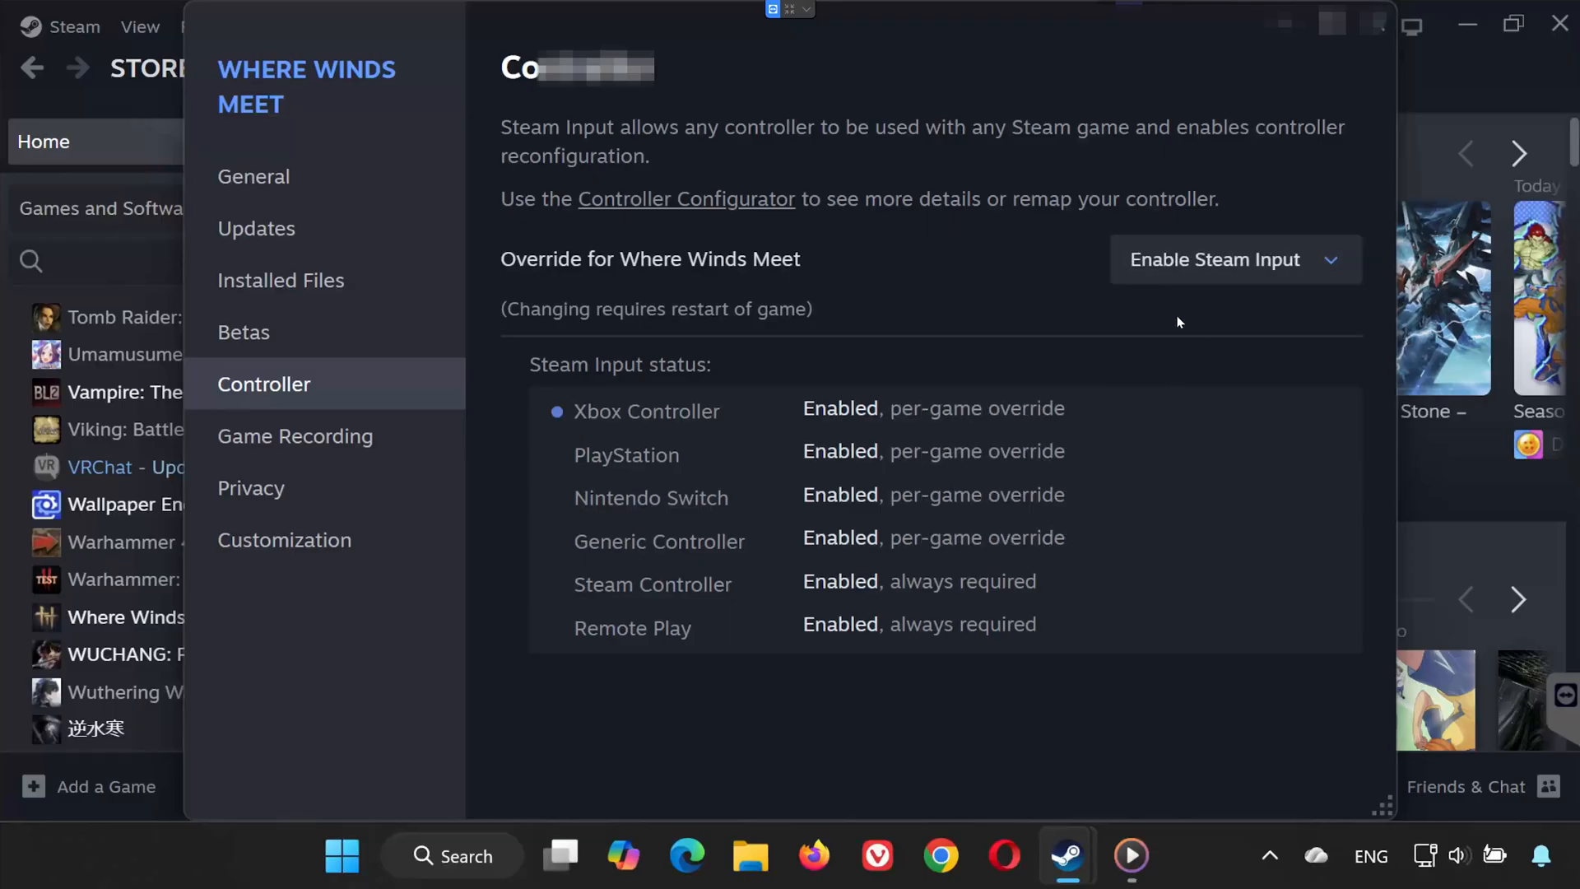
{"action": "mouse_move", "coordinate": [1186, 316]}
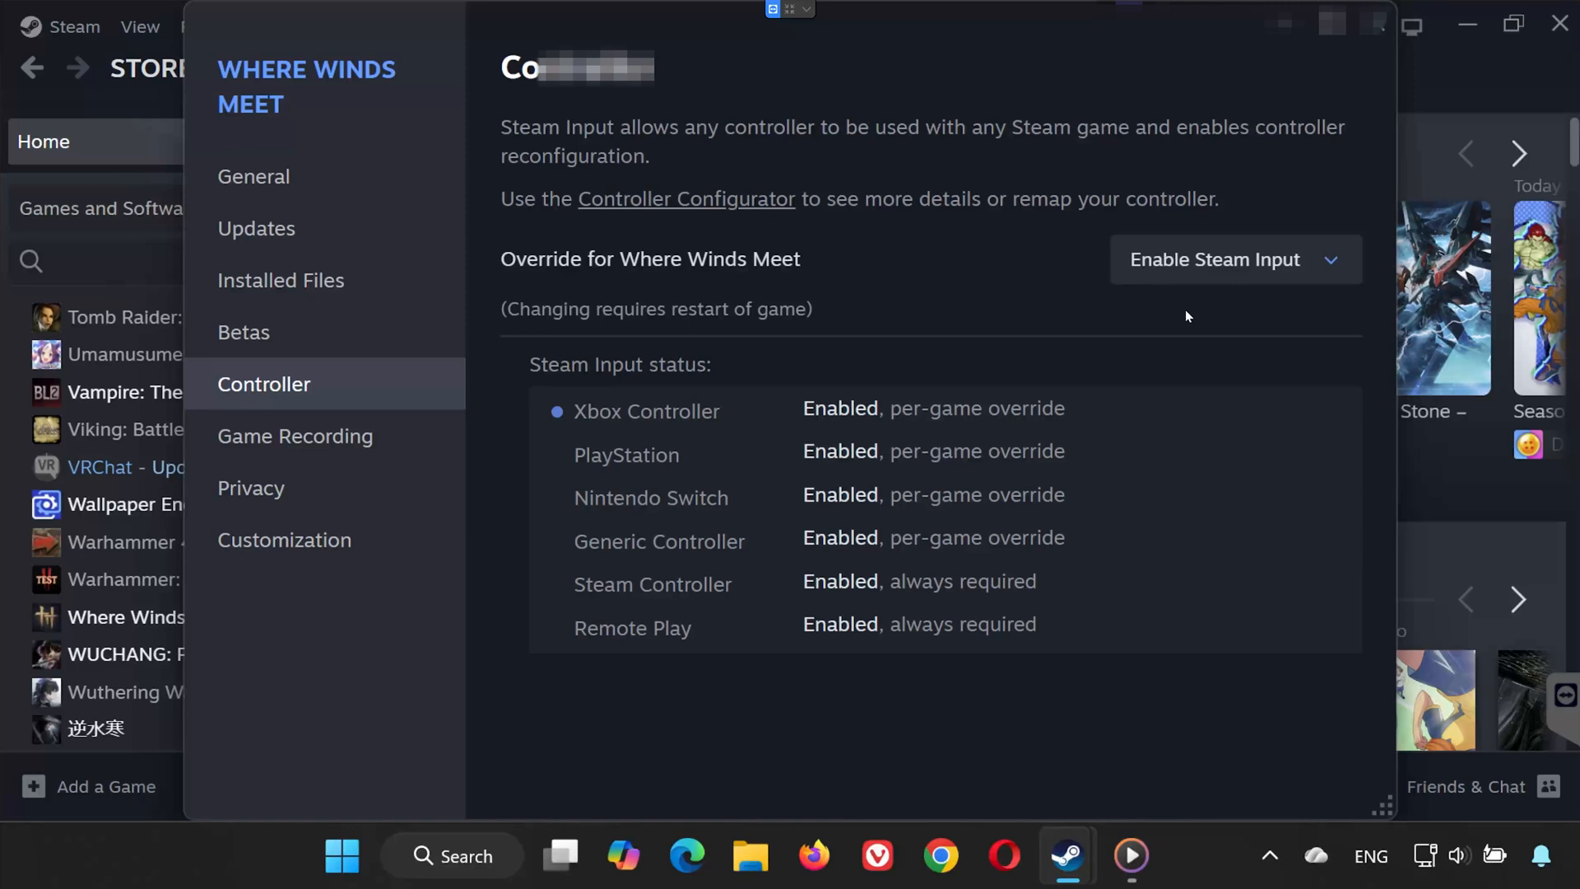
{"action": "left_click", "coordinate": [1233, 259]}
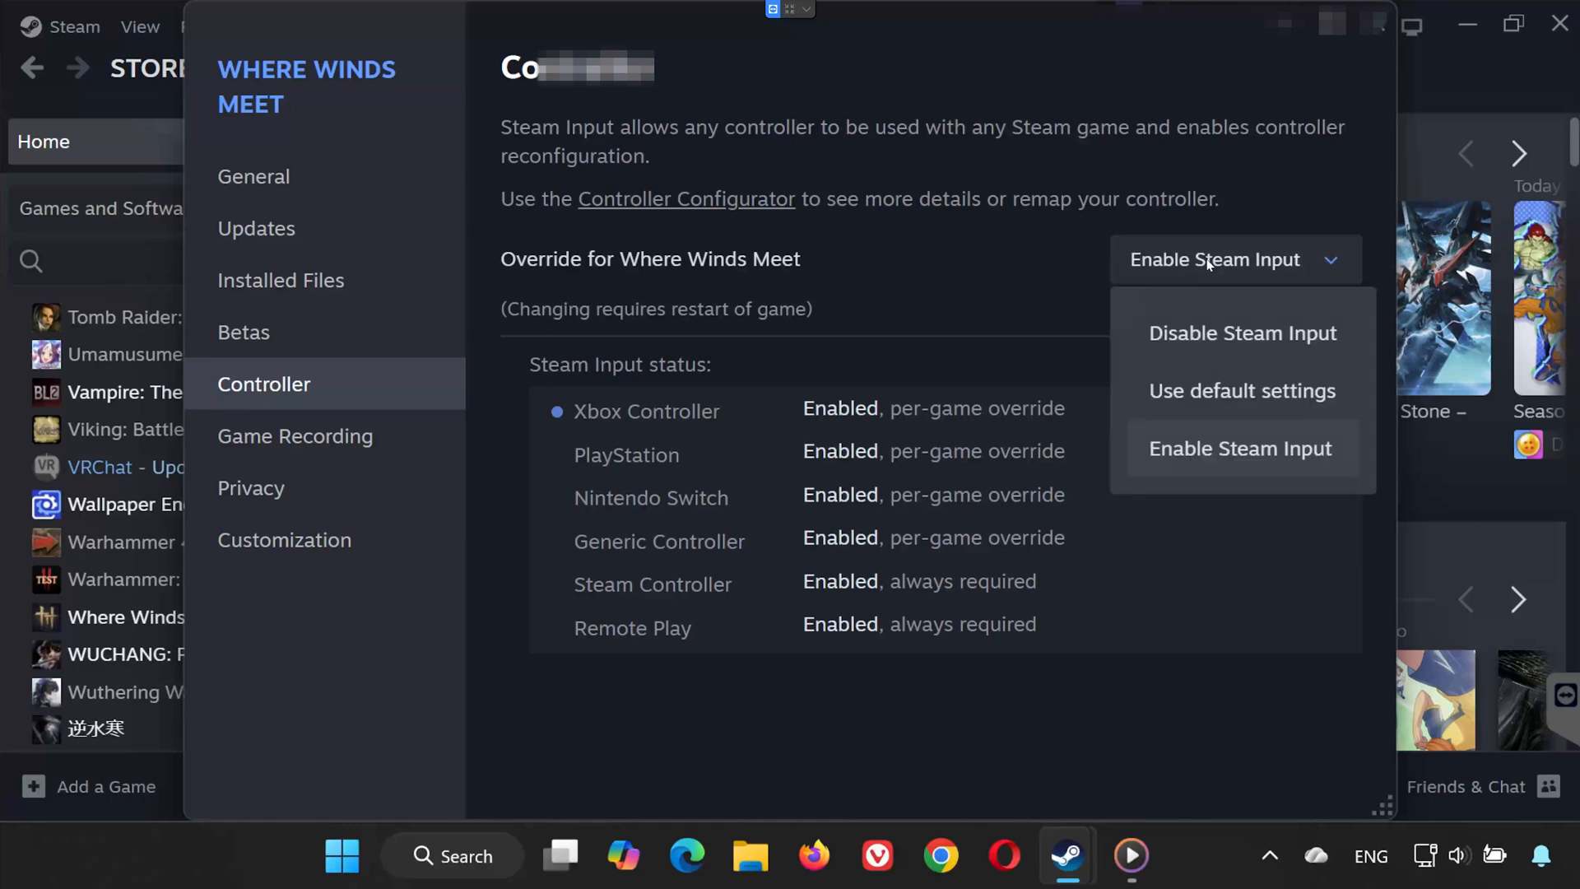
{"action": "left_click", "coordinate": [1243, 334]}
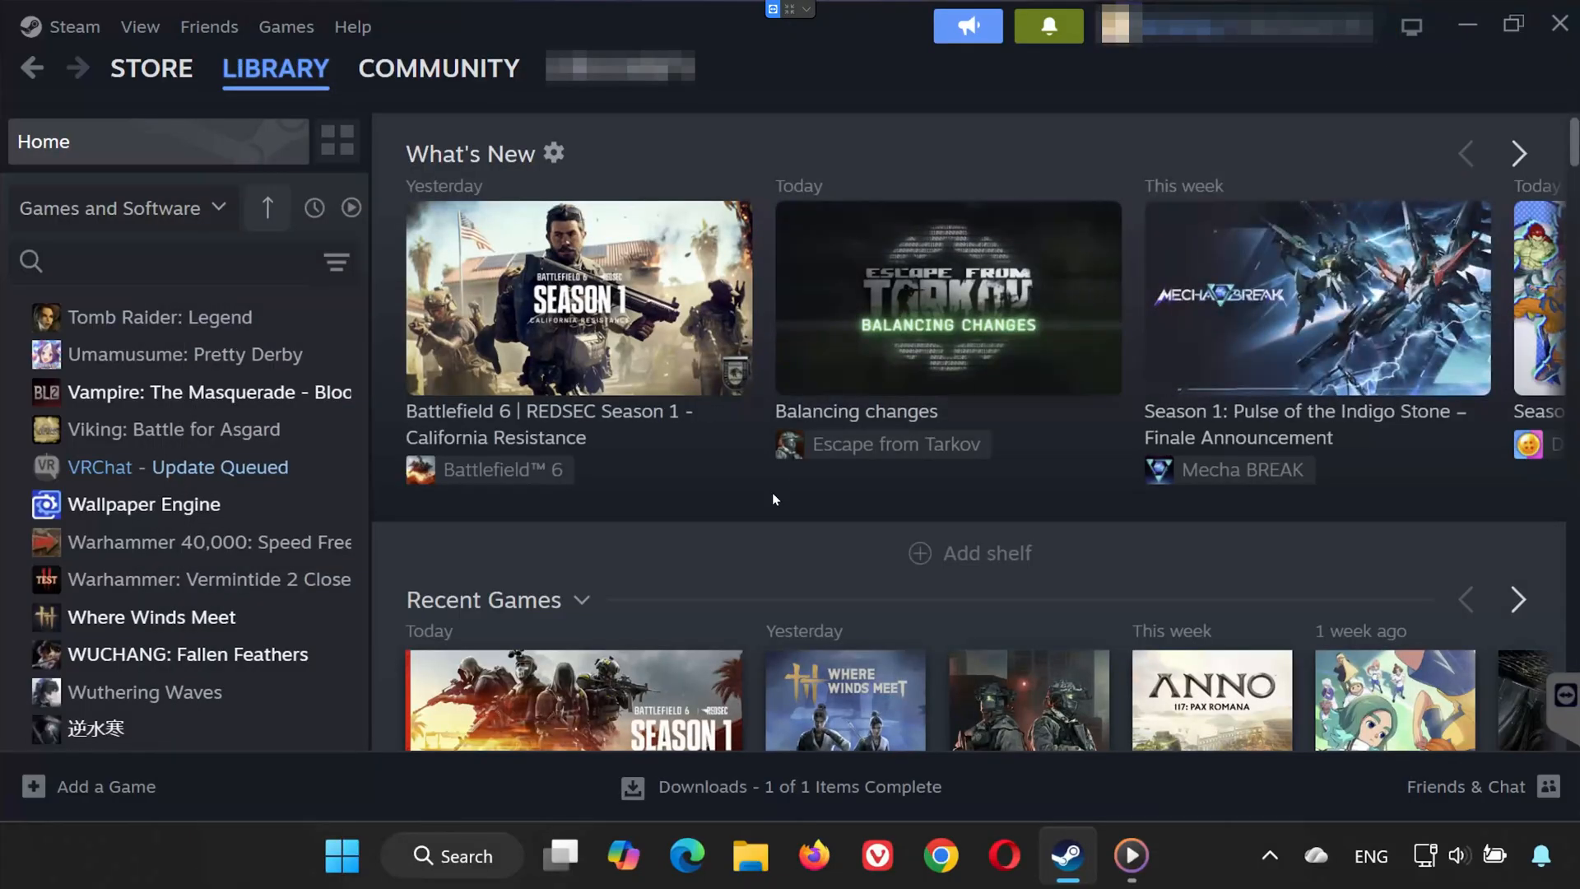
{"action": "mouse_move", "coordinate": [803, 526]}
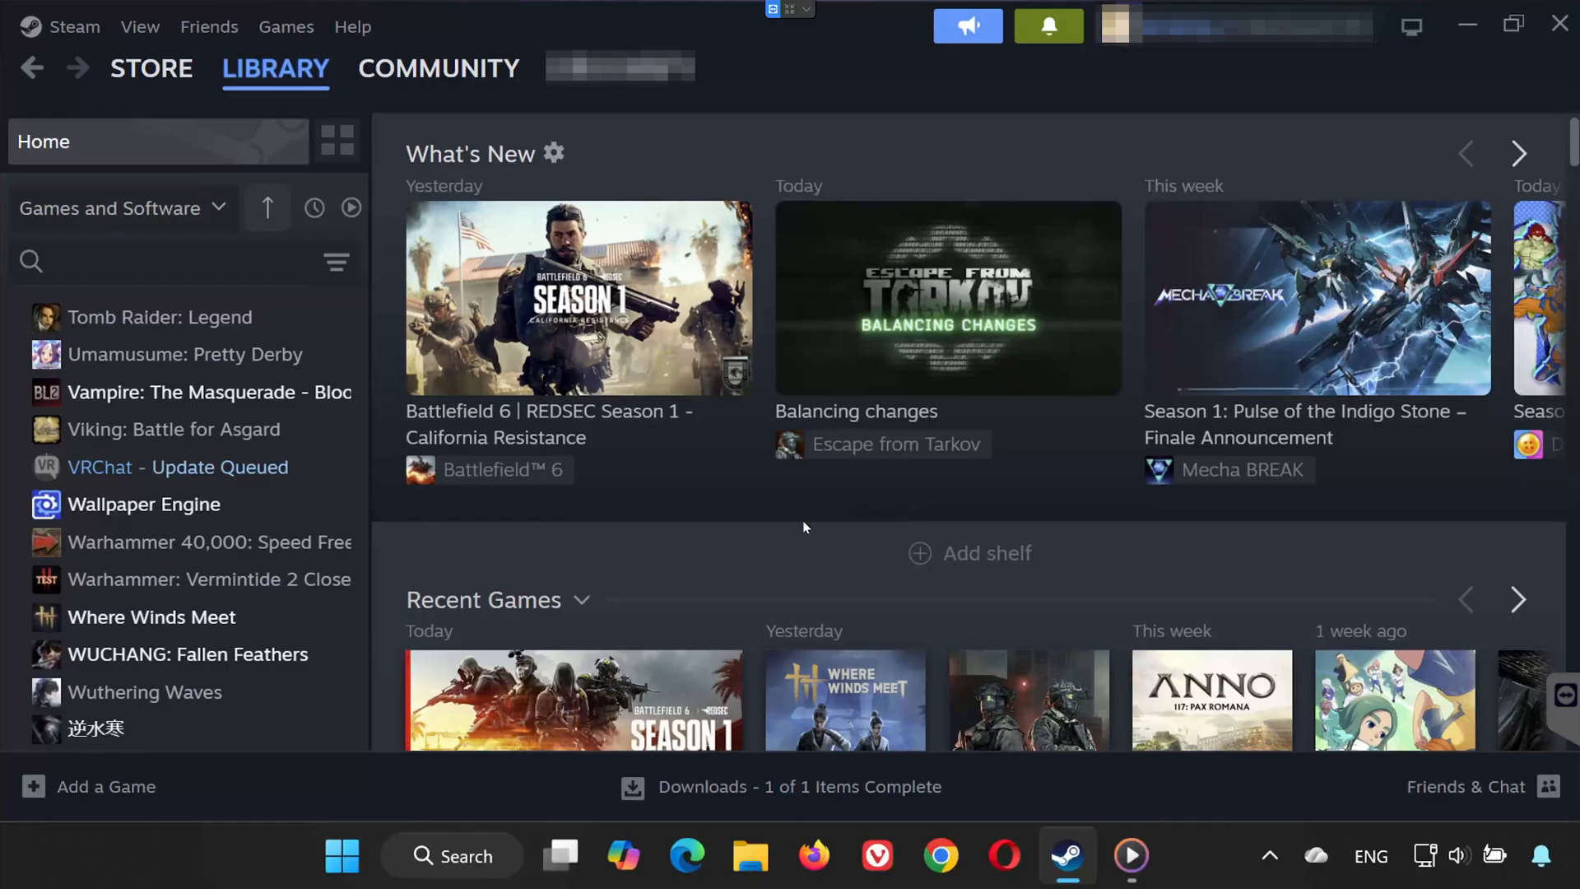
{"action": "left_click", "coordinate": [72, 27]}
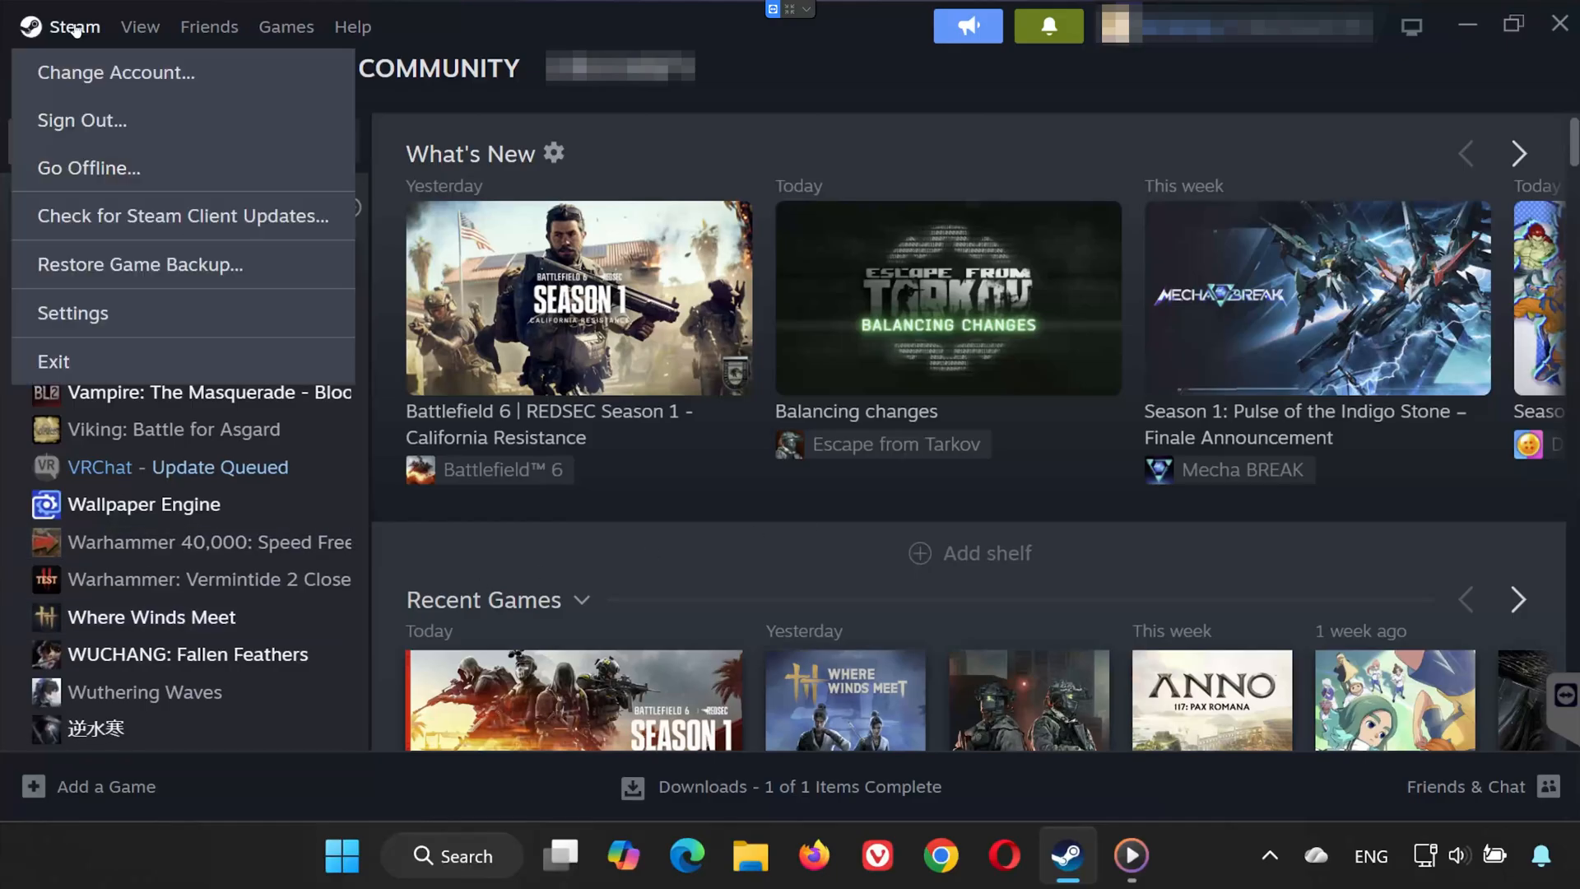
In Steam Settings > Controller, leave Steam Input for Xbox controllers turned on
{"action": "left_click", "coordinate": [72, 312]}
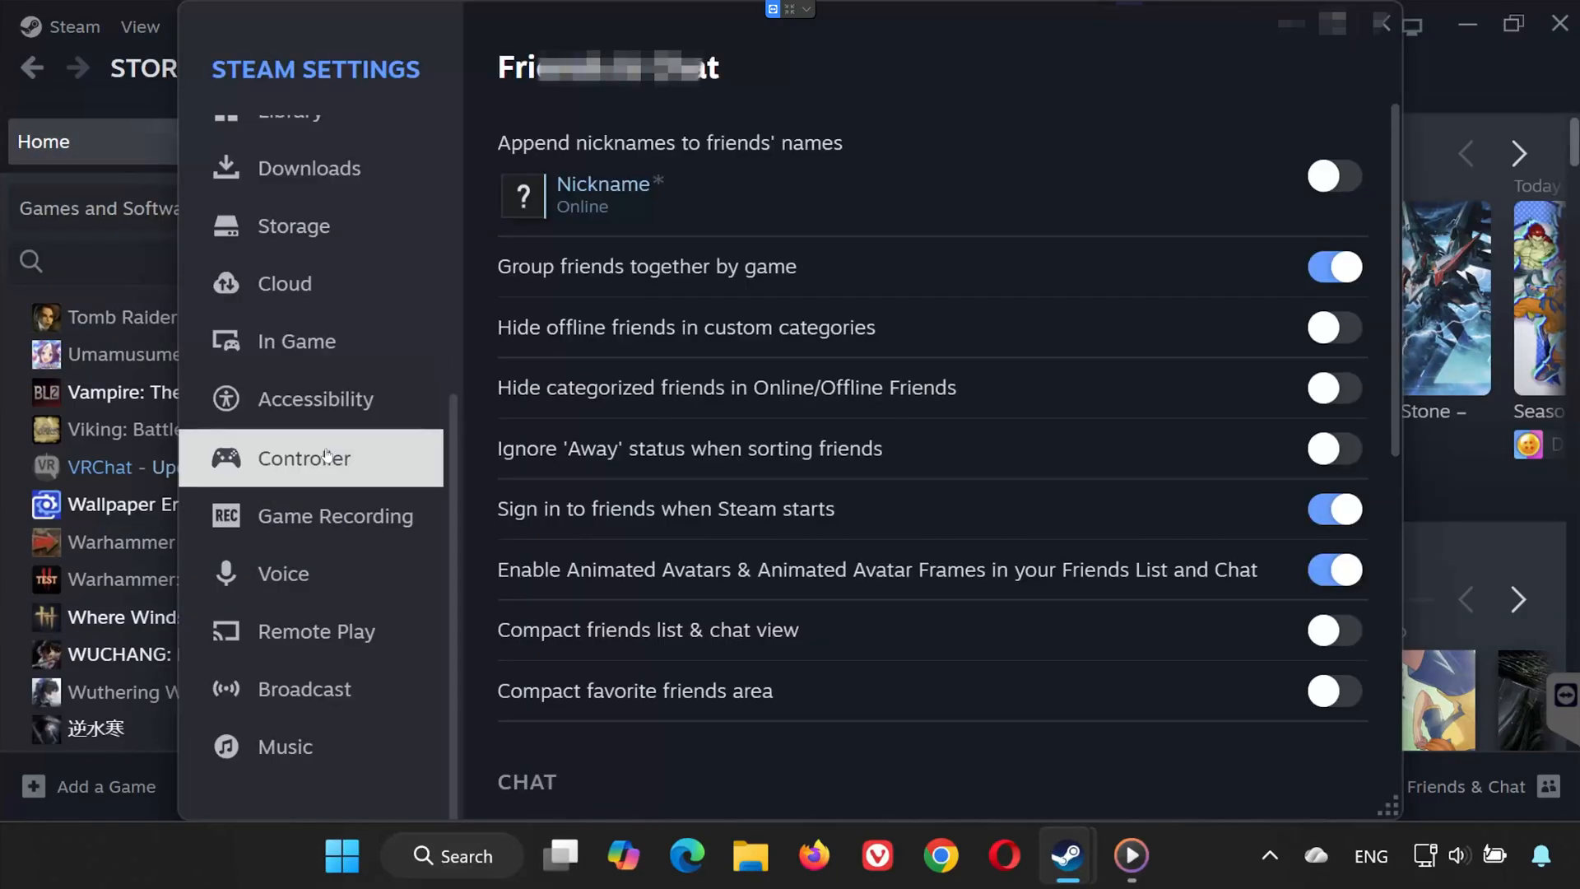
{"action": "left_click", "coordinate": [306, 457]}
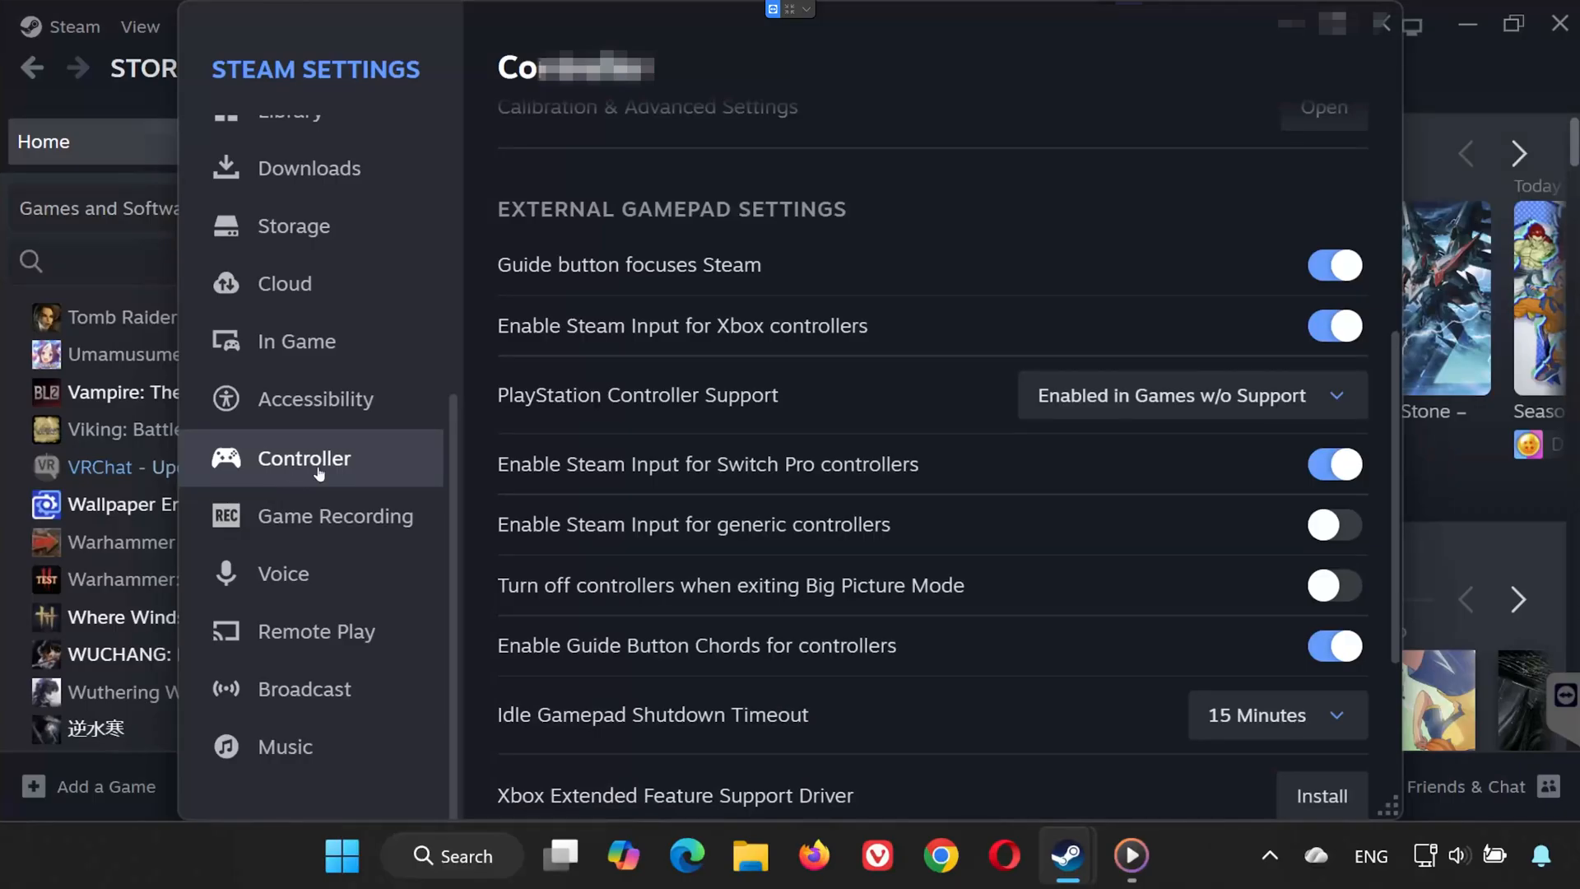
{"action": "mouse_move", "coordinate": [563, 338]}
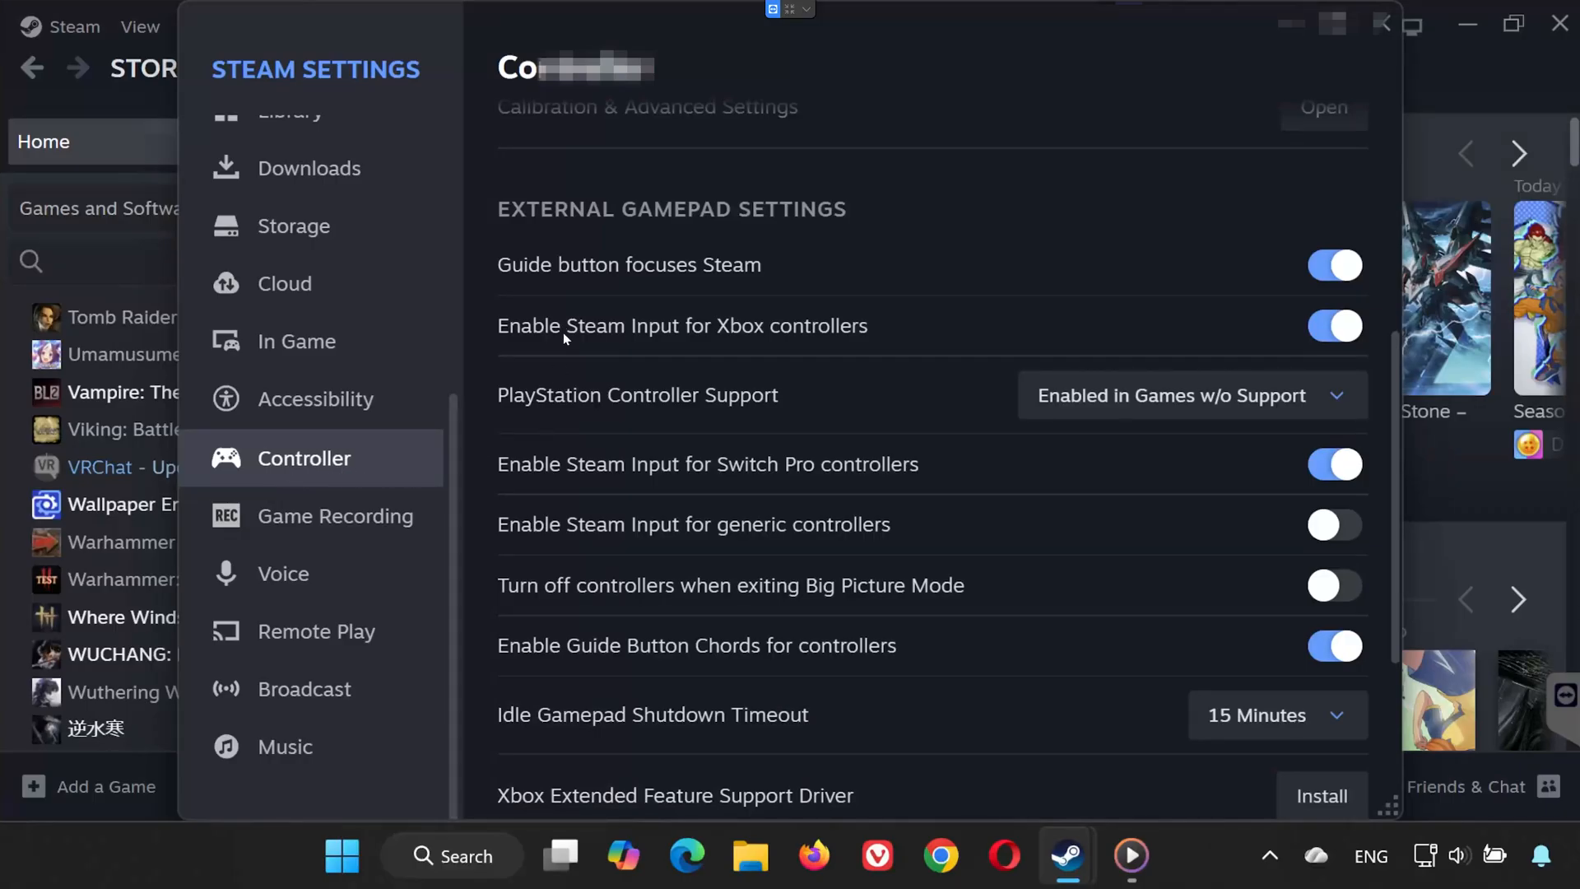
{"action": "mouse_move", "coordinate": [879, 353]}
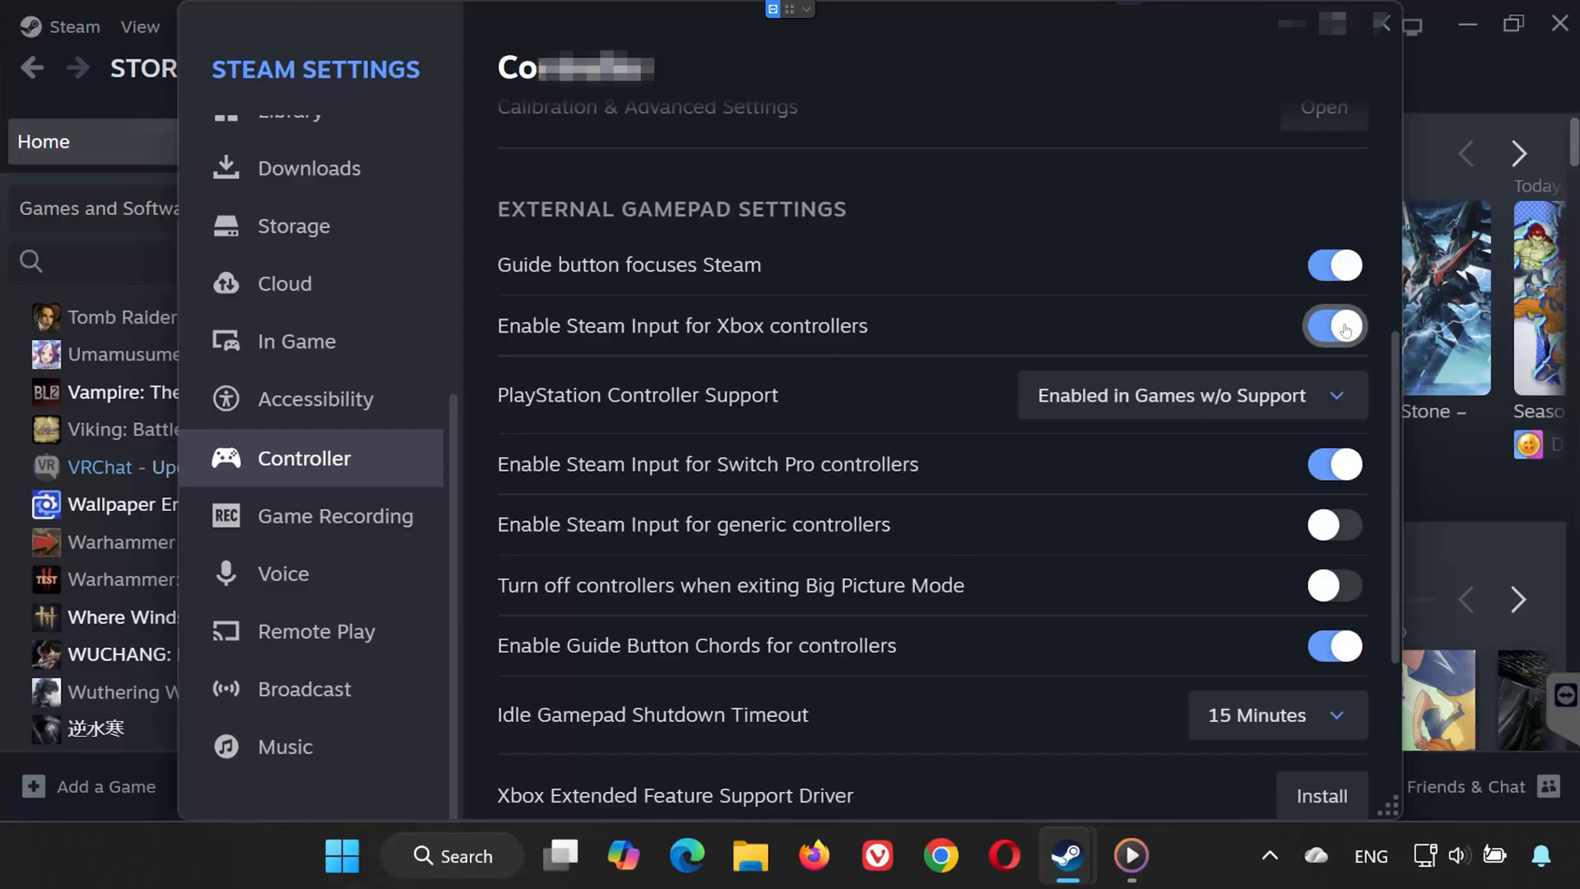
{"action": "left_click", "coordinate": [1334, 325]}
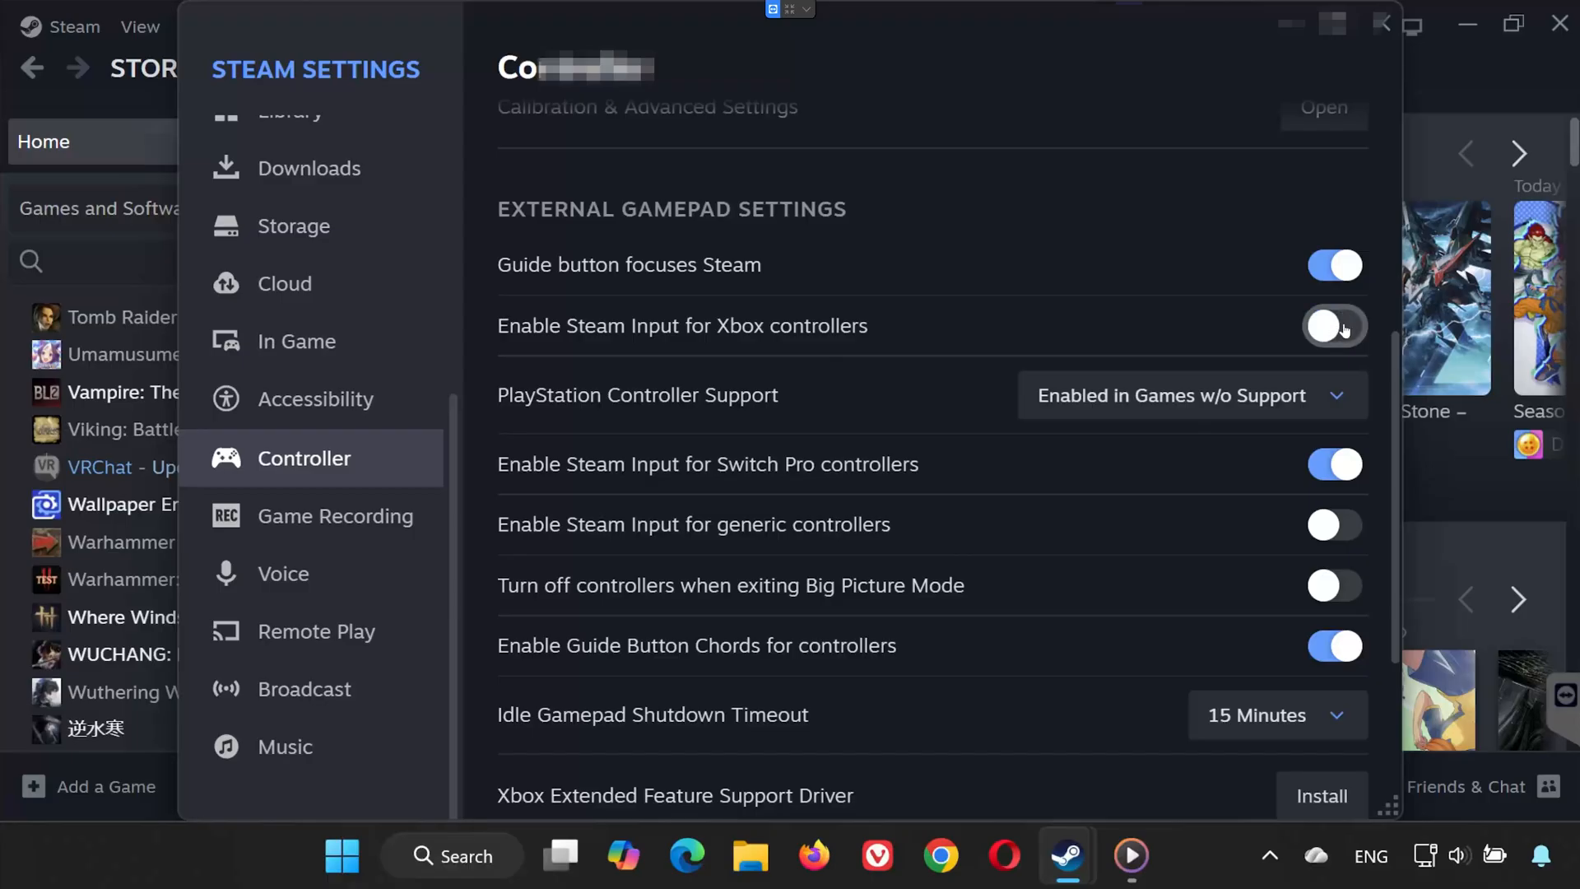
{"action": "left_click", "coordinate": [1334, 325]}
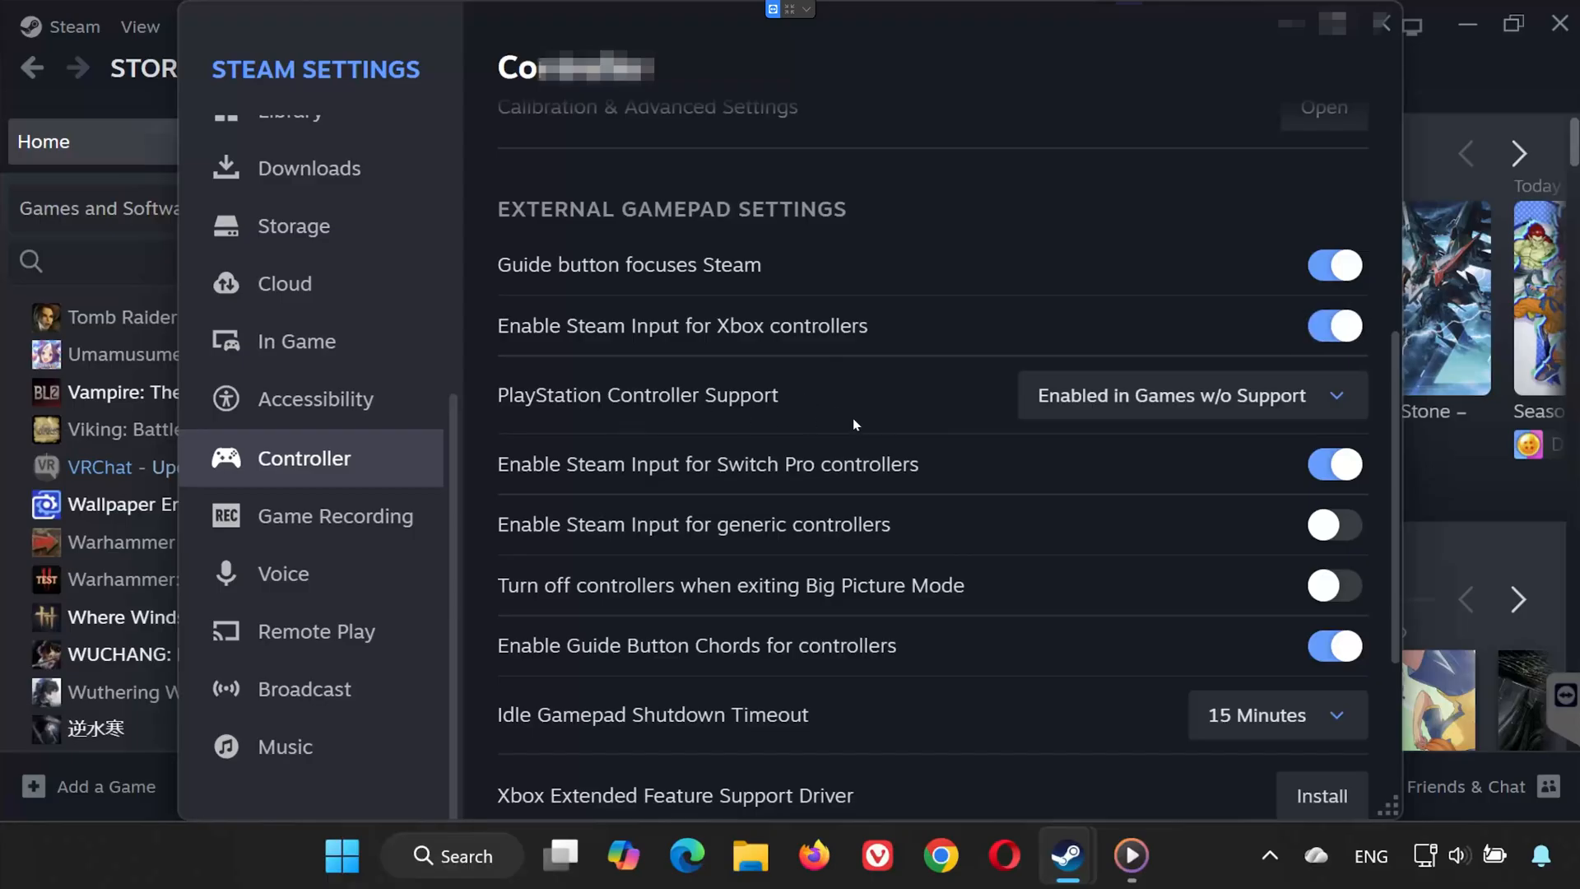
Set PlayStation controller support to enabled for games without support
{"action": "left_click", "coordinate": [1189, 394]}
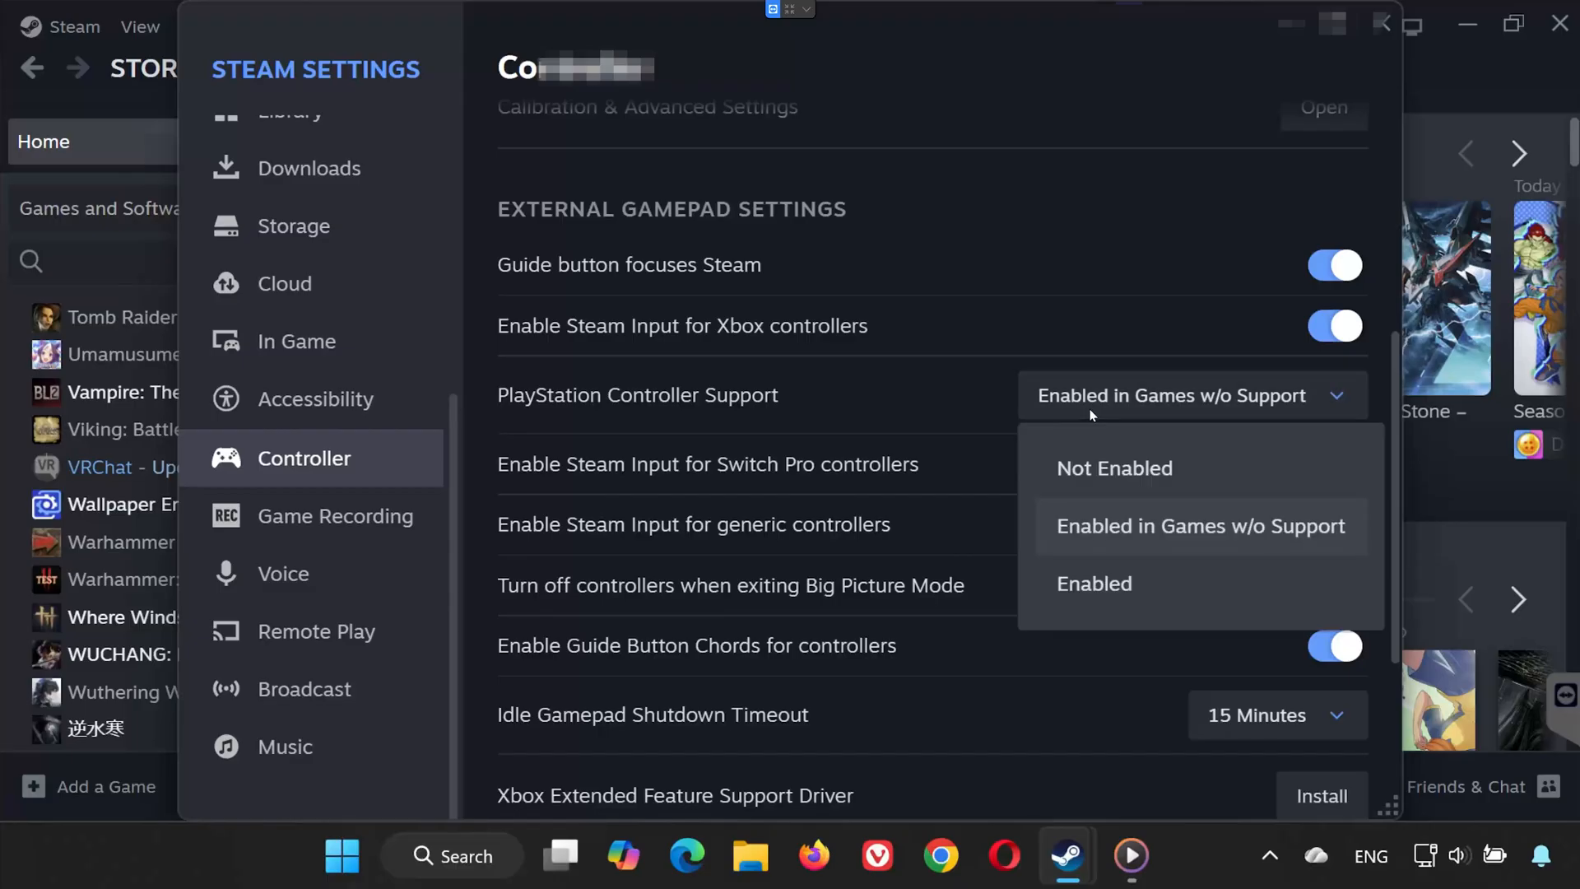
{"action": "left_click", "coordinate": [1114, 467]}
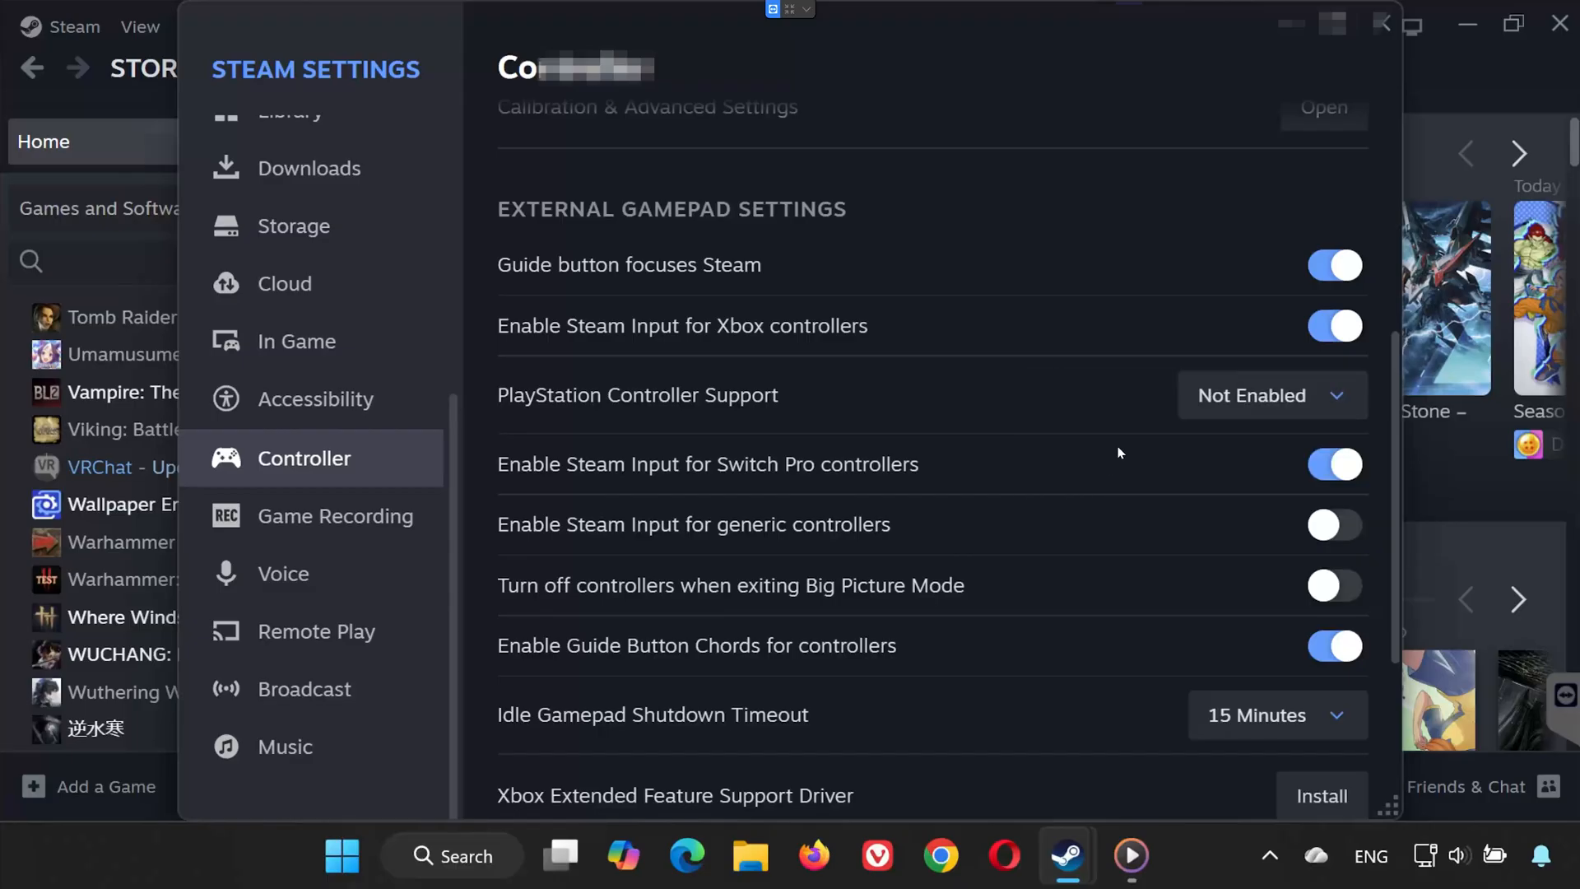
{"action": "left_click", "coordinate": [1271, 394]}
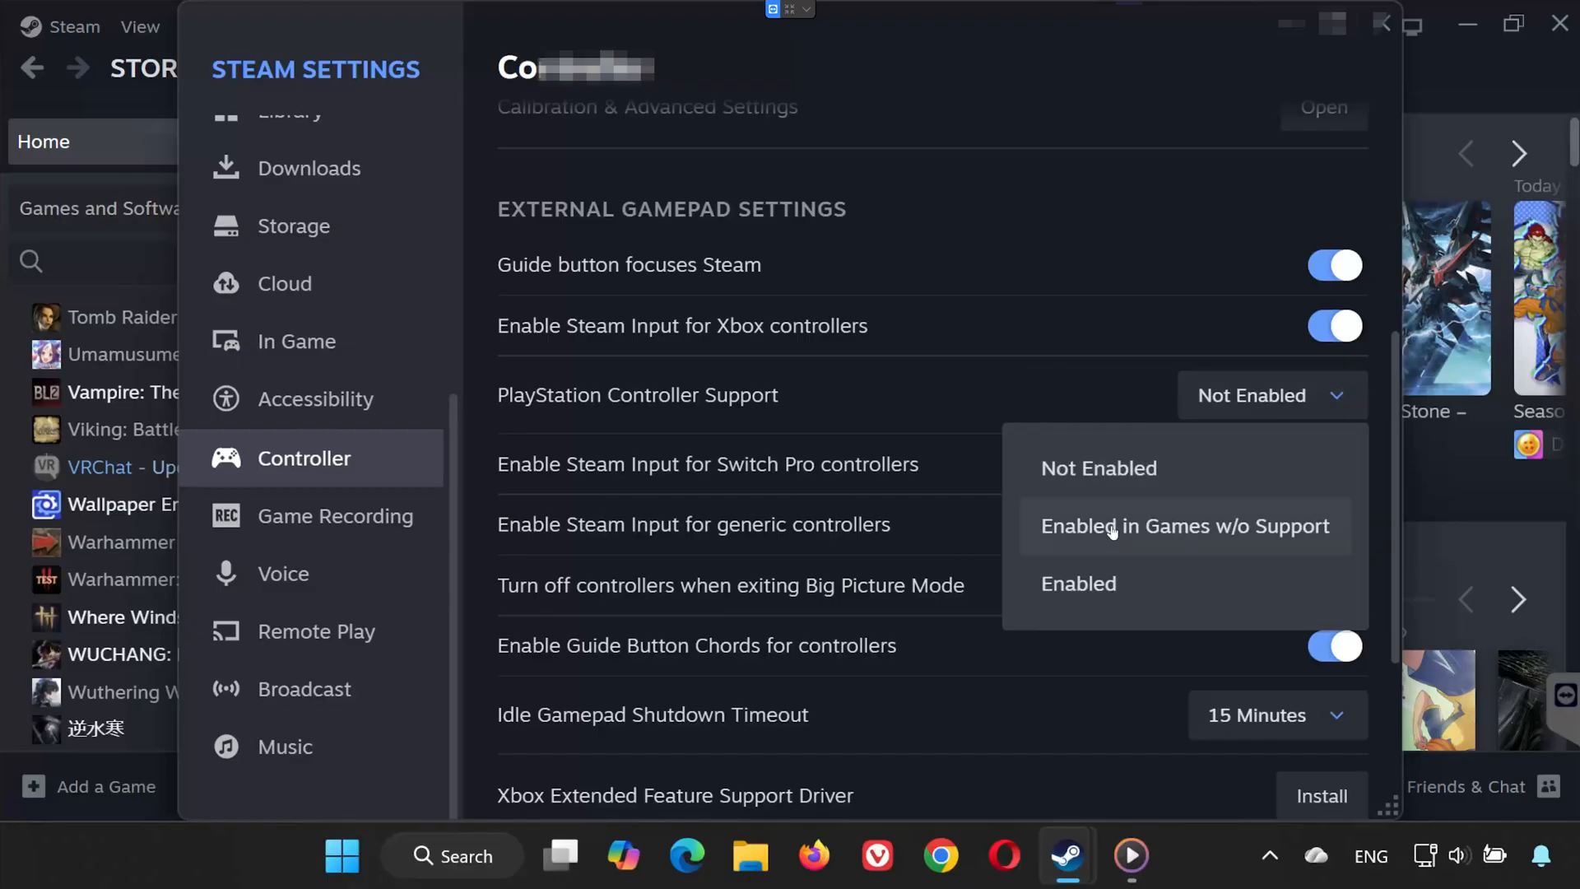
{"action": "left_click", "coordinate": [1184, 525]}
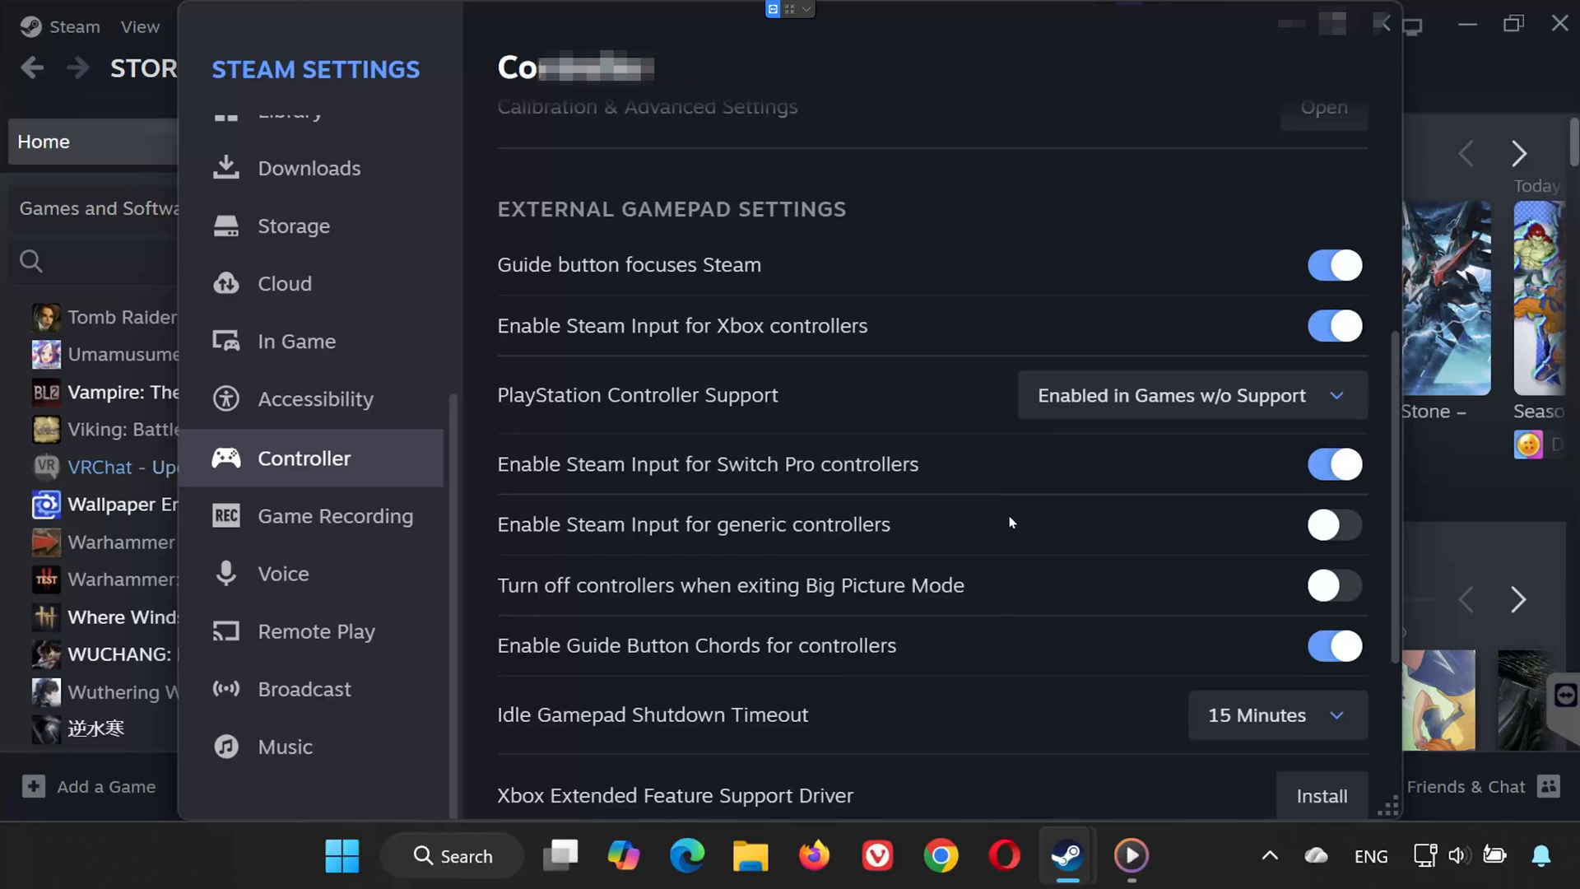
{"action": "mouse_move", "coordinate": [998, 480]}
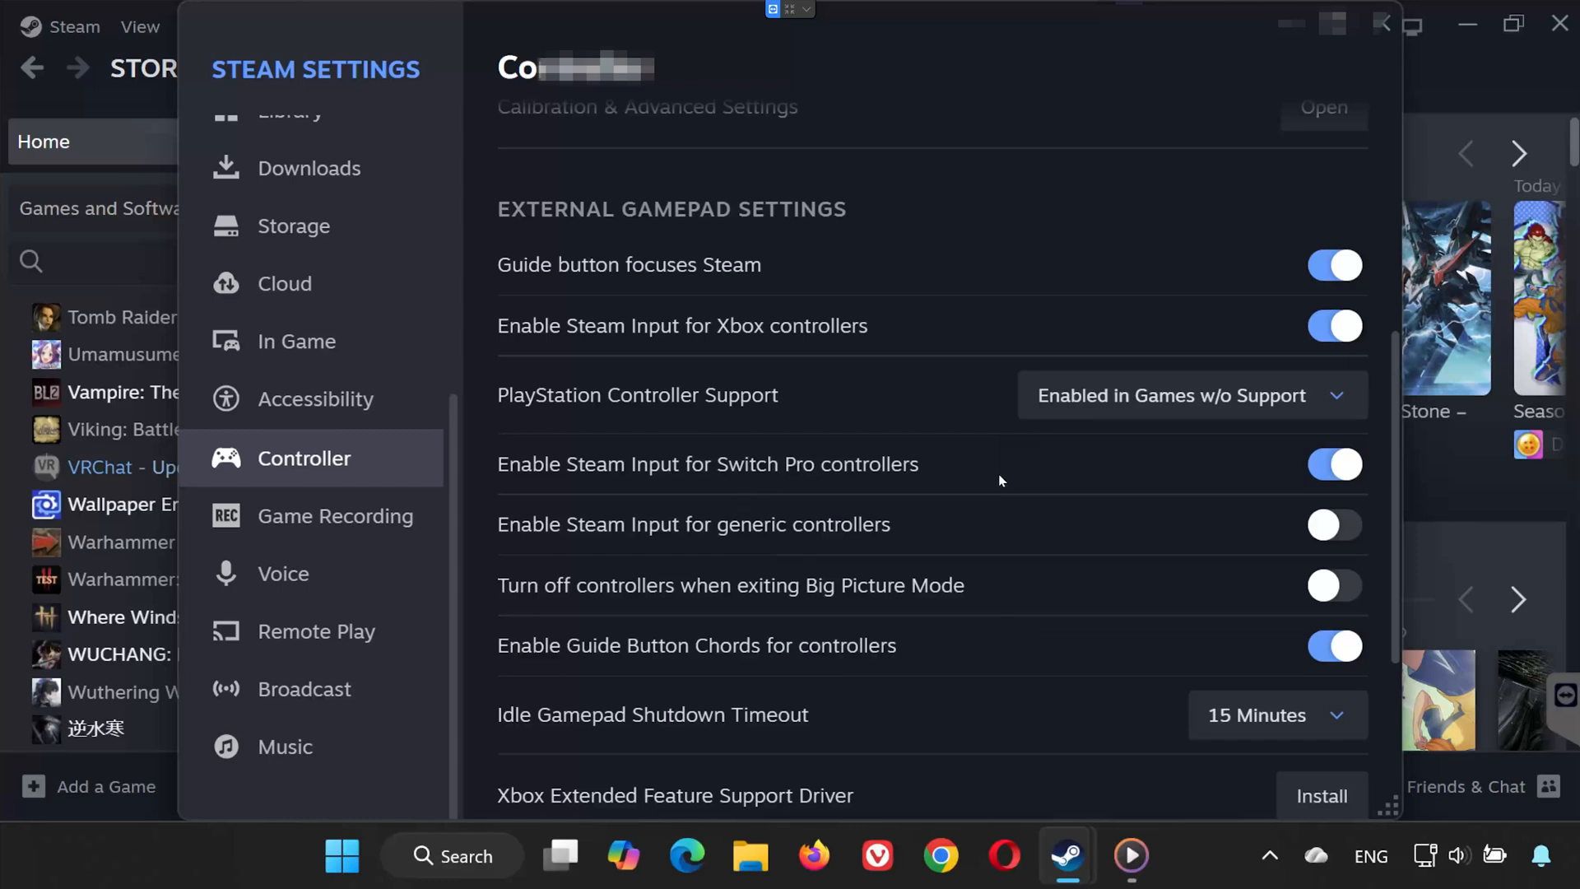
{"action": "mouse_move", "coordinate": [1358, 486]}
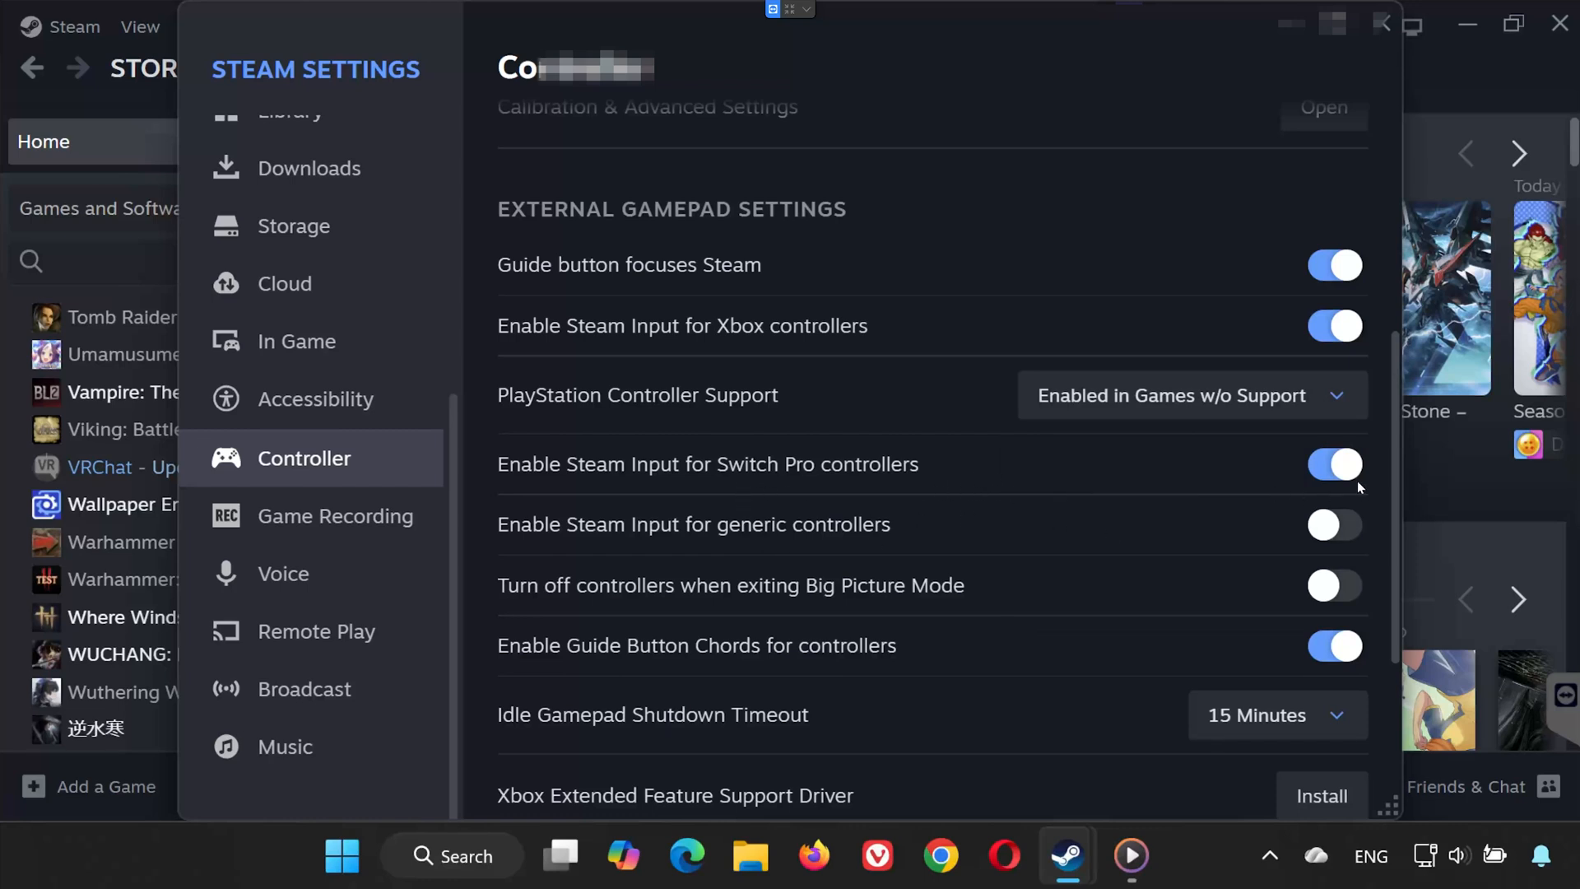
{"action": "scroll", "scroll_direction": "down", "scroll_amount": 3}
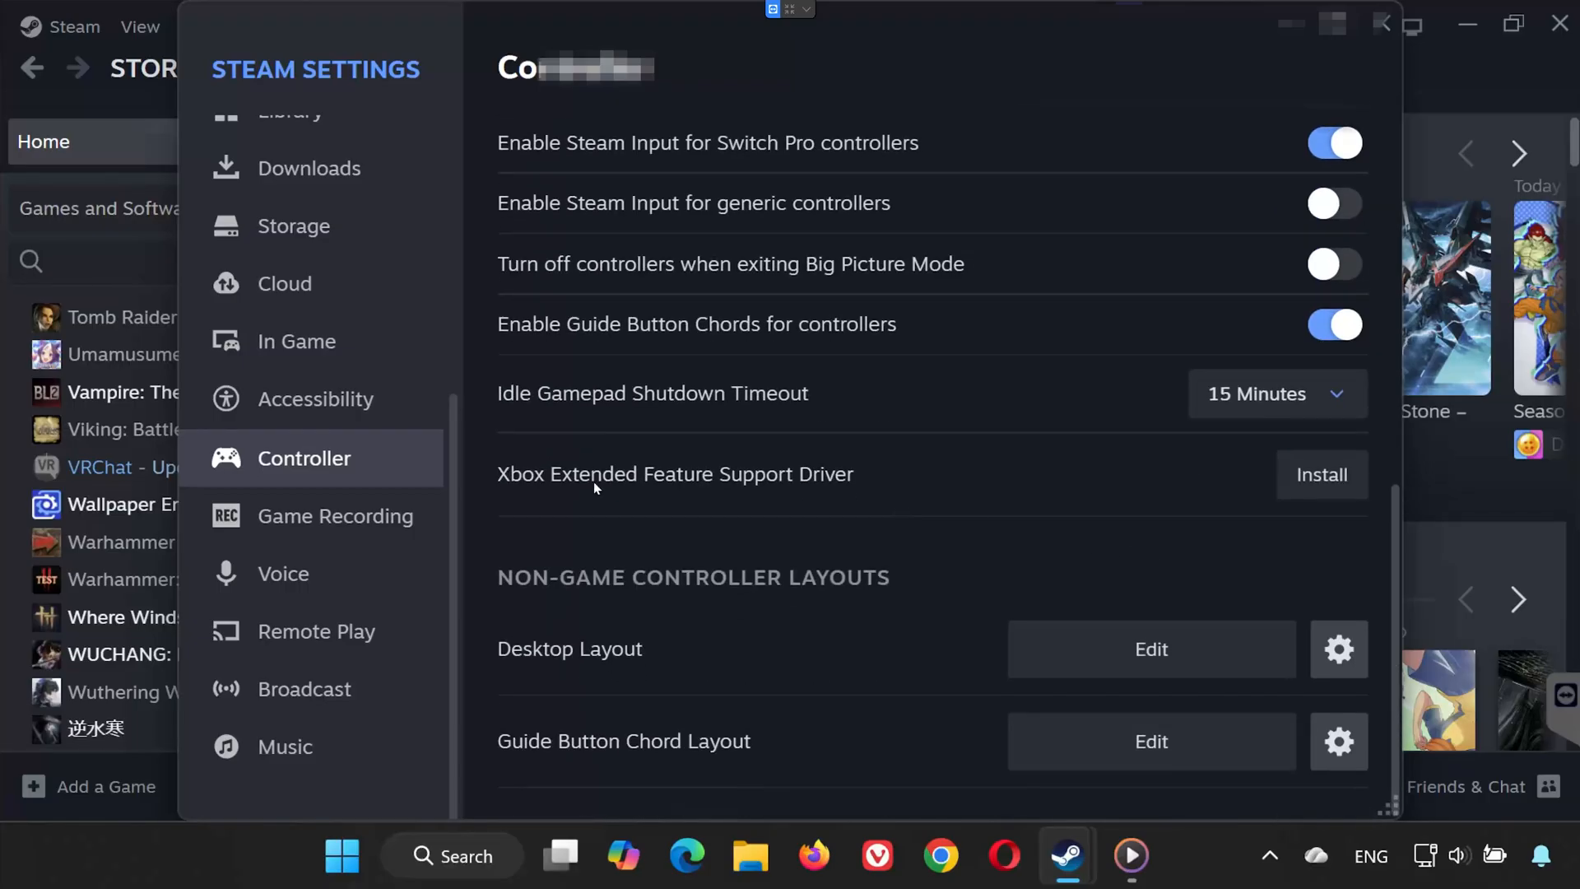
{"action": "mouse_move", "coordinate": [908, 497]}
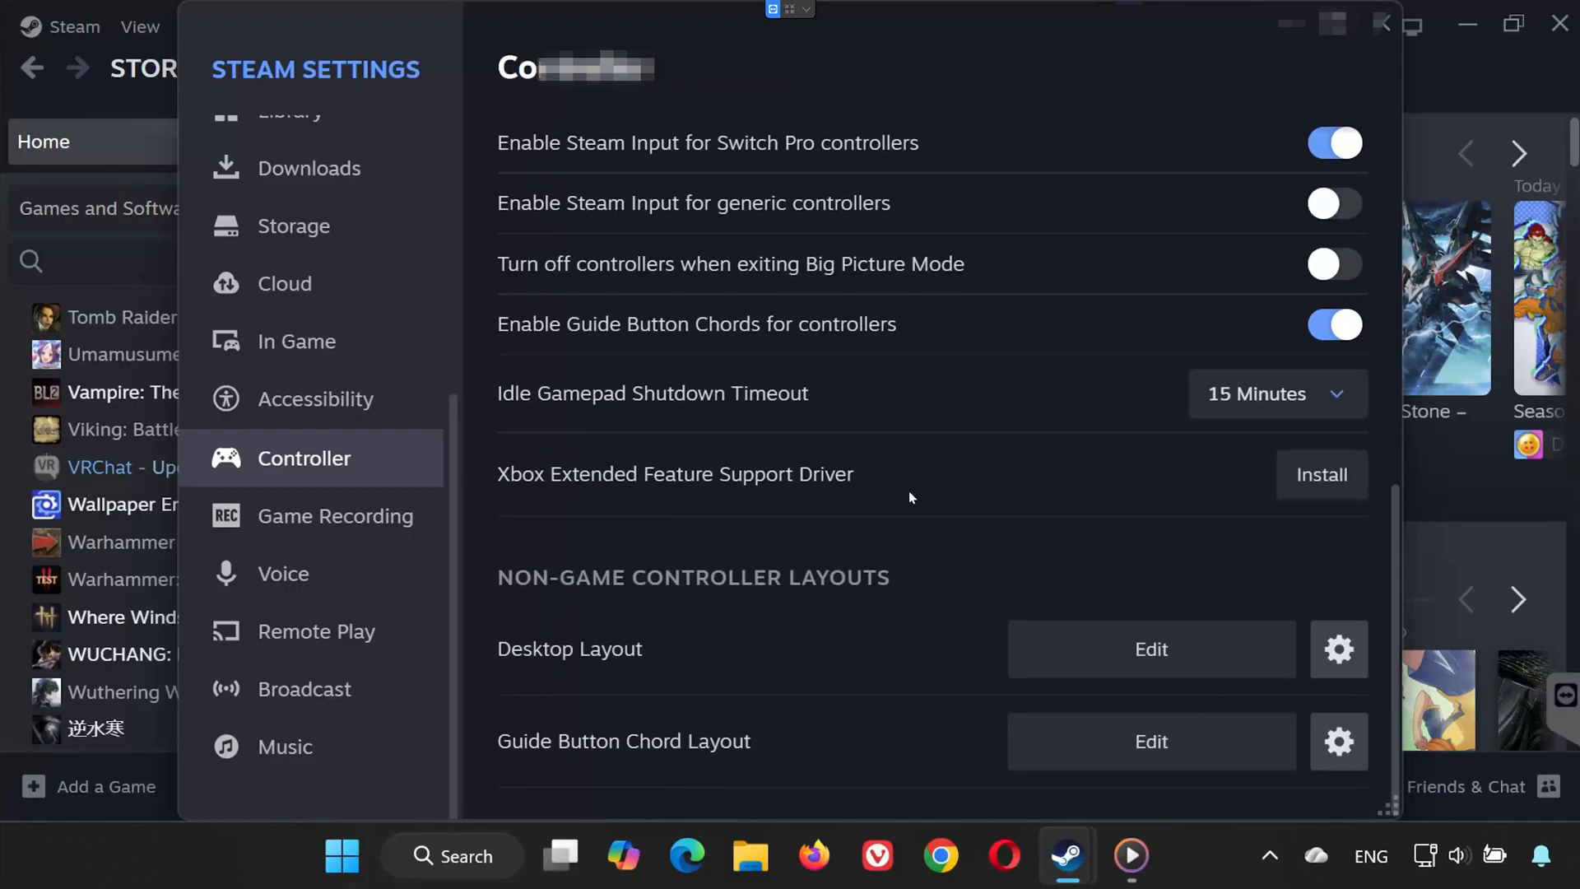
{"action": "mouse_move", "coordinate": [1322, 475]}
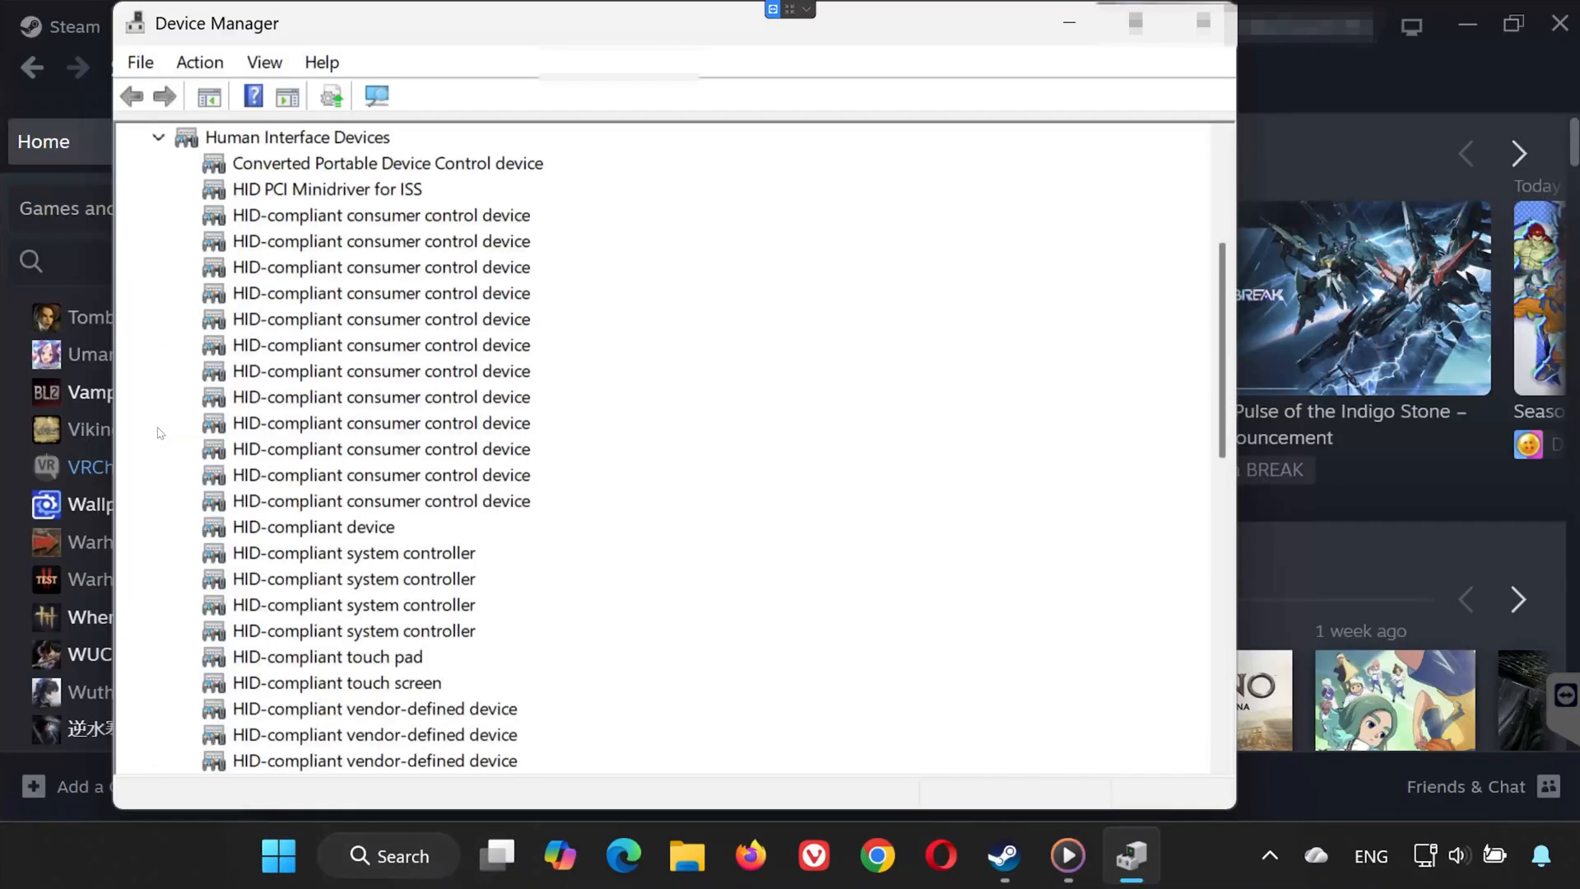
Enable the Xbox One Wireless Controller in Device Manager and decline the restart prompt
{"action": "scroll", "scroll_direction": "down", "scroll_amount": 3}
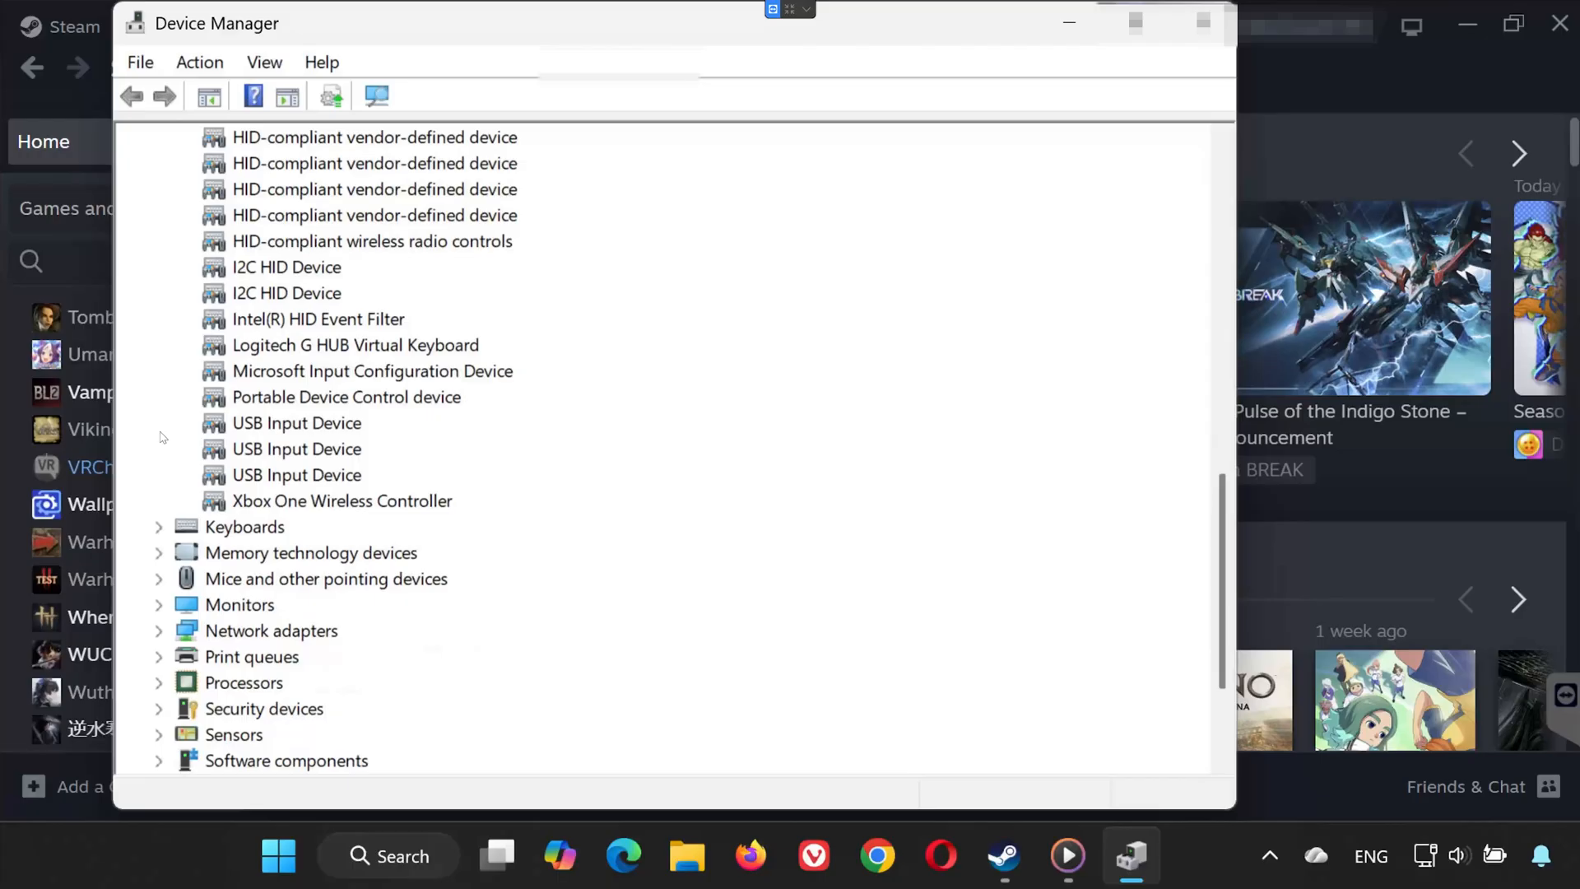
{"action": "right_click", "coordinate": [342, 501]}
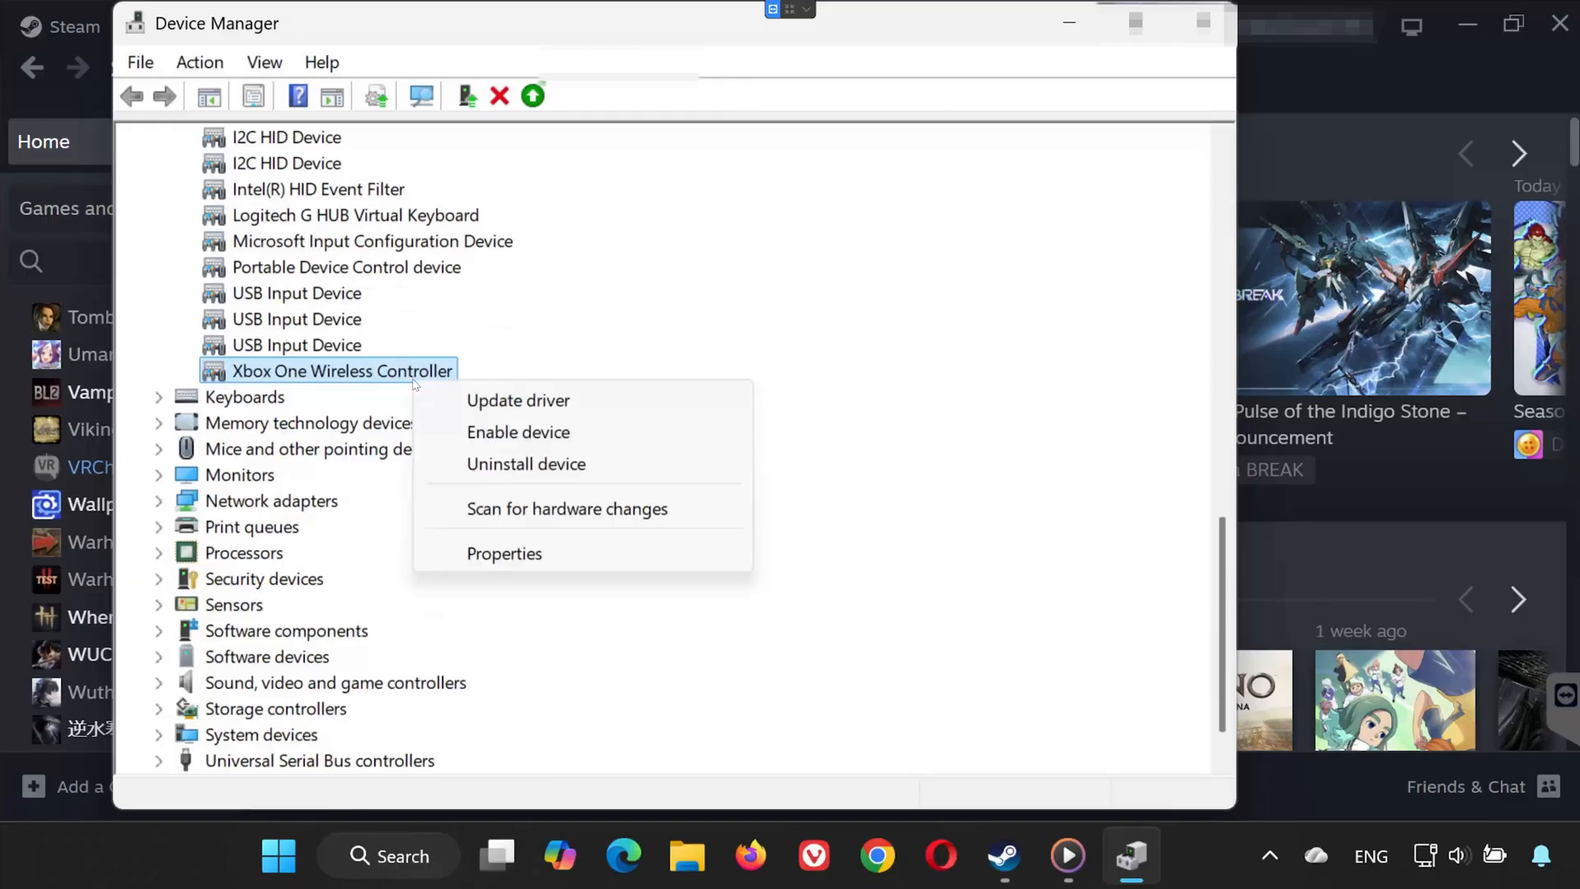
{"action": "mouse_move", "coordinate": [517, 431]}
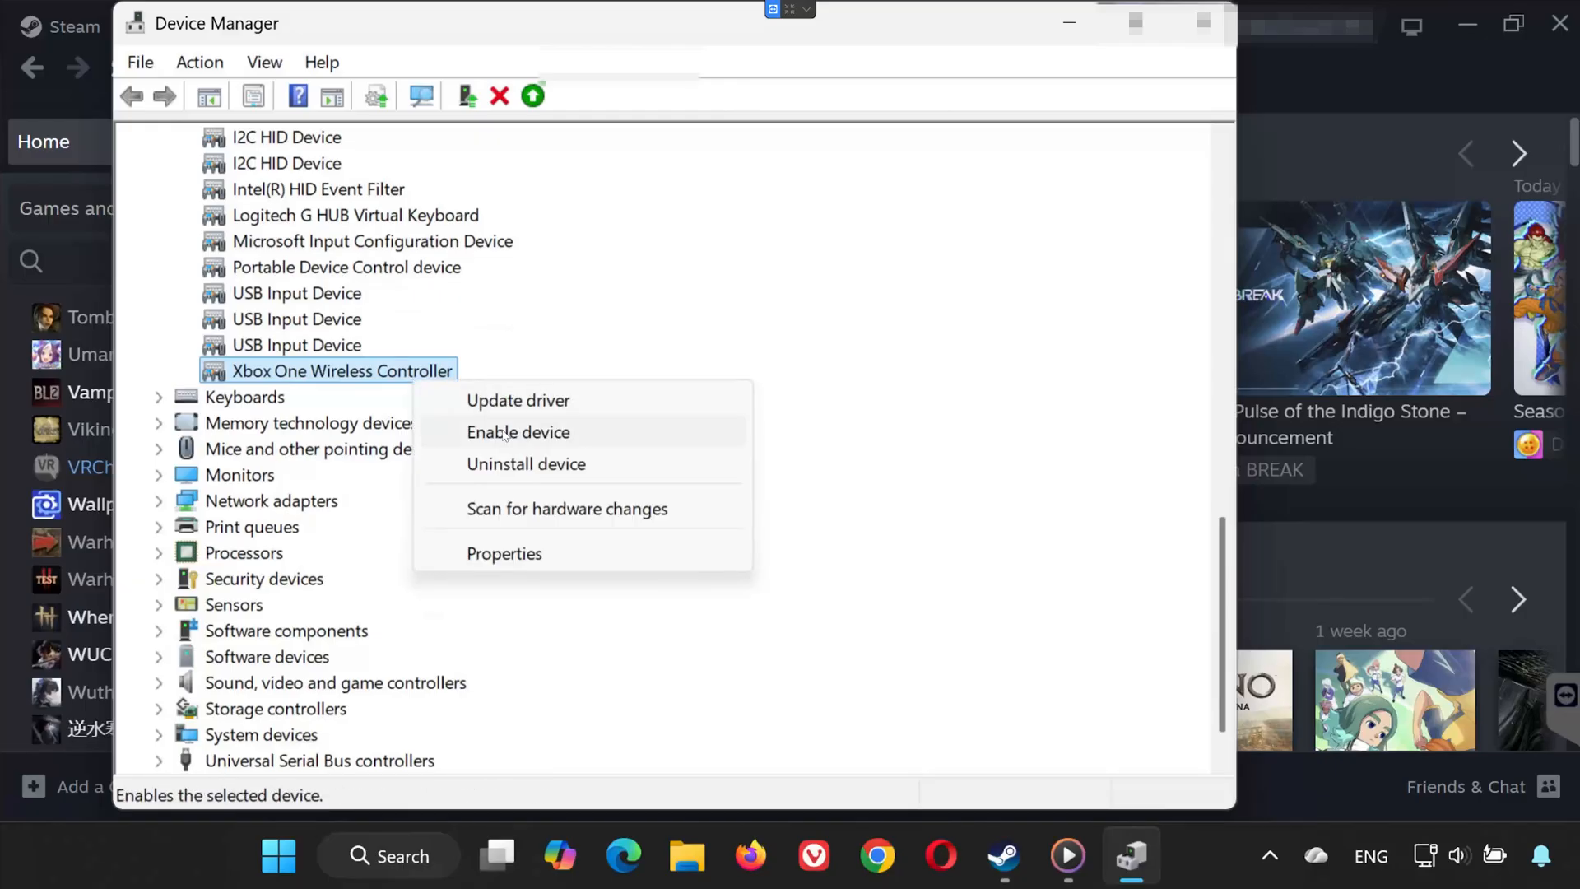
{"action": "left_click", "coordinate": [518, 431]}
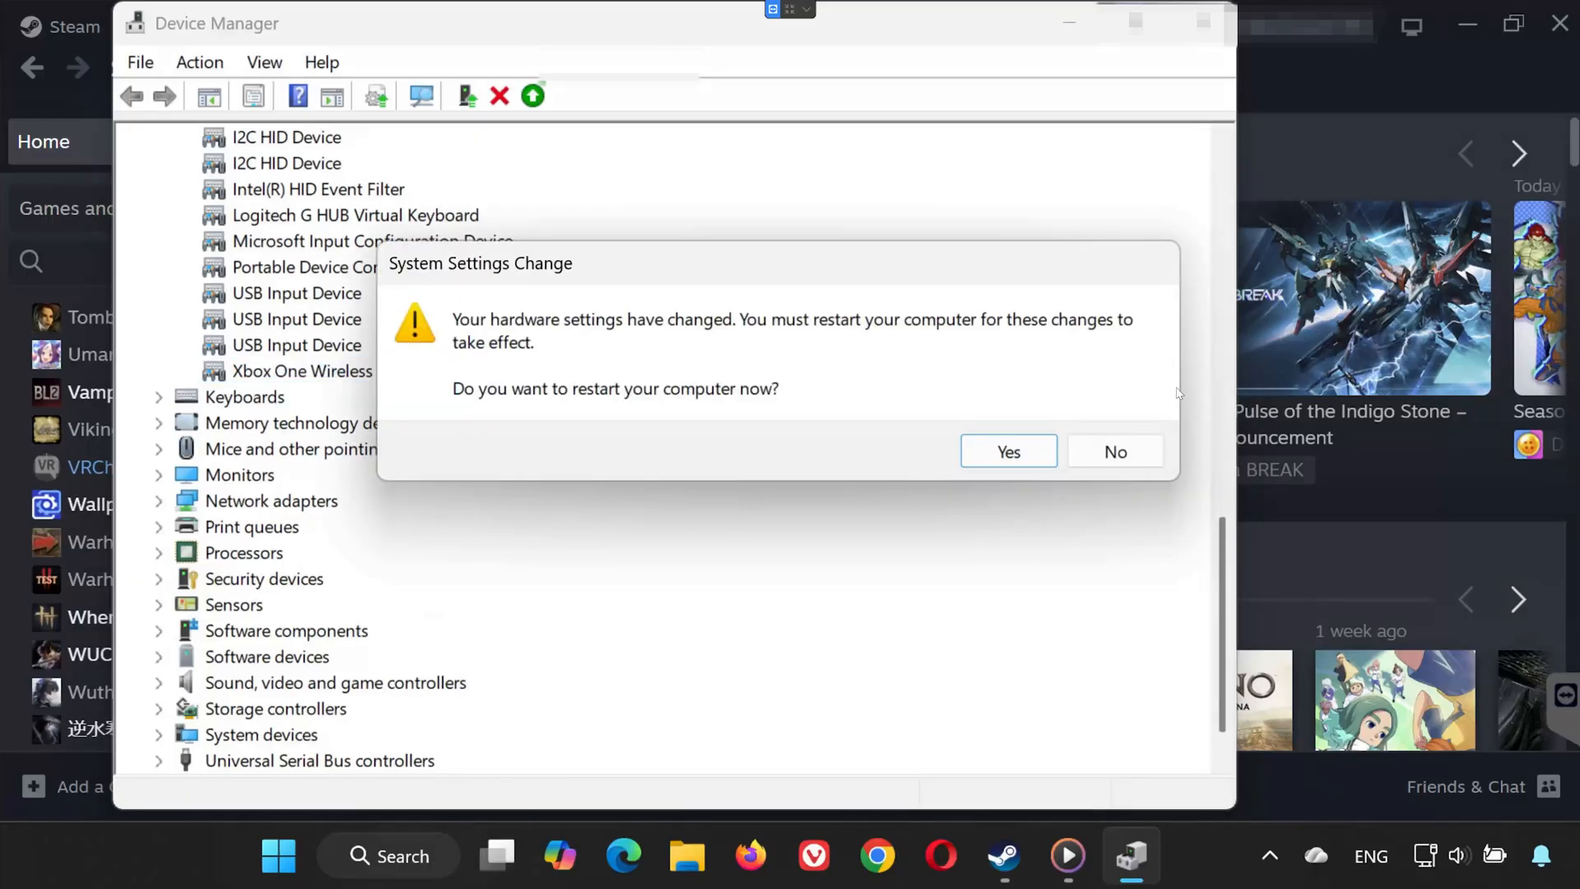
{"action": "left_click", "coordinate": [1114, 450]}
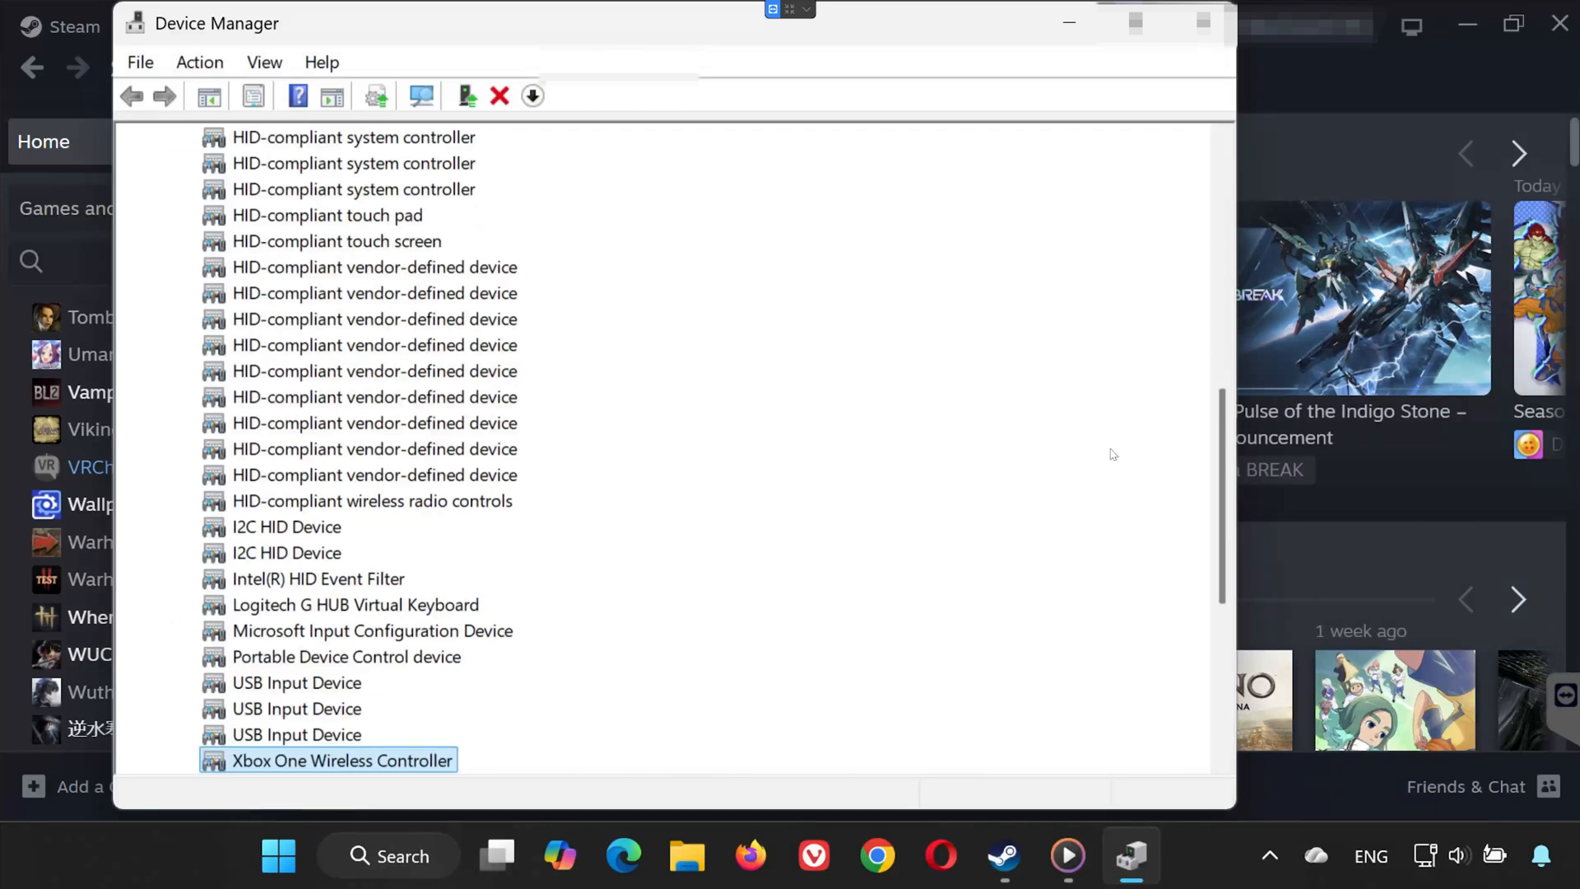
{"action": "scroll", "scroll_direction": "down", "scroll_amount": 3}
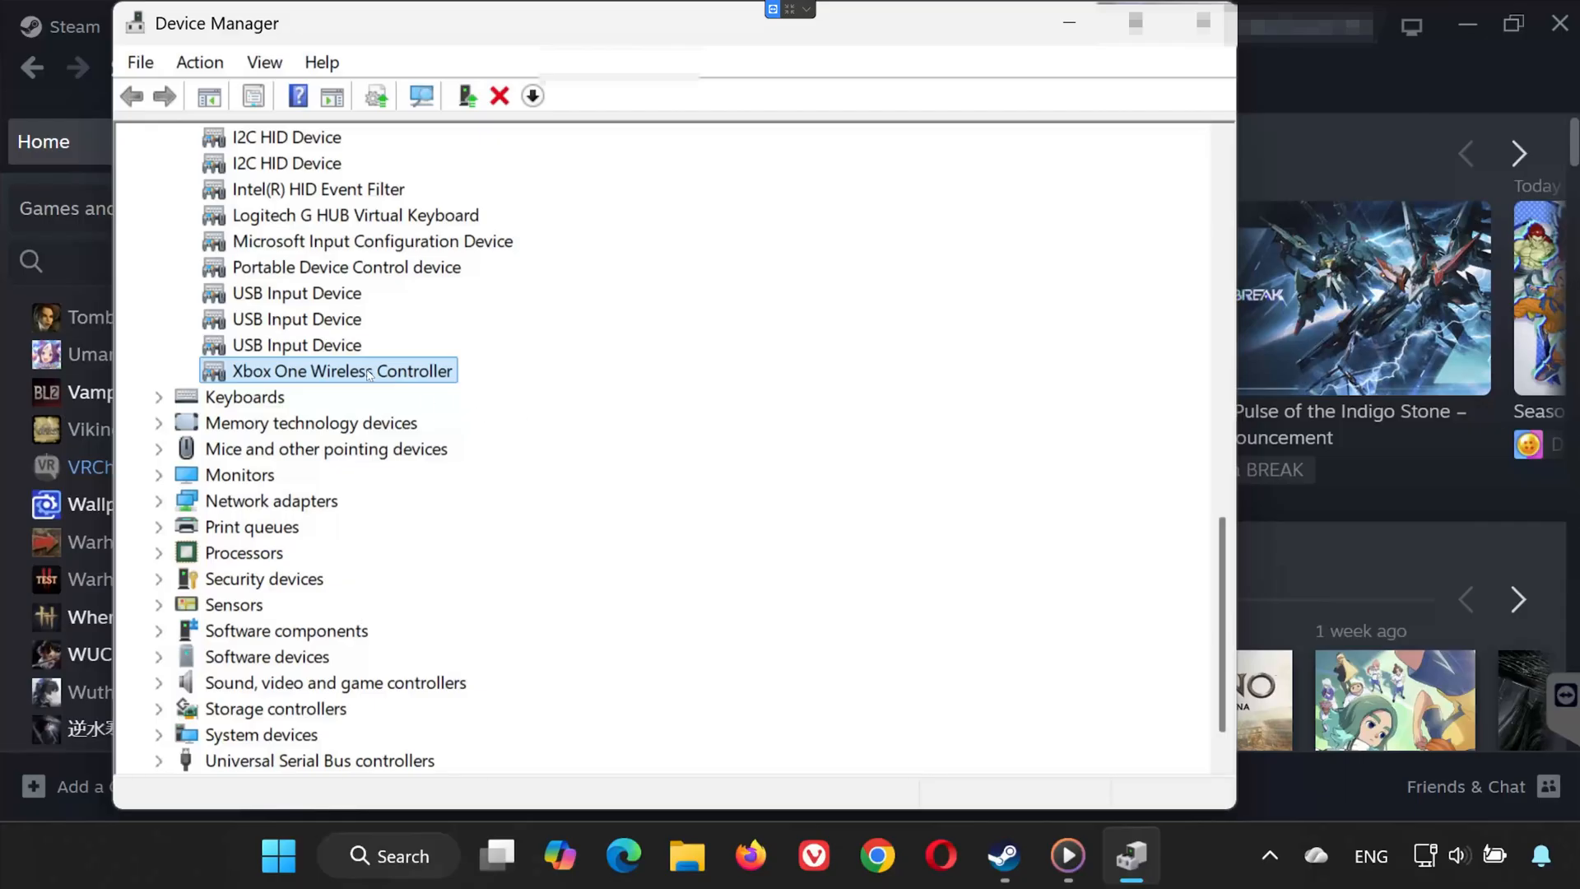
Reinstall the Xbox One Wireless Controller driver by picking it from the installed drivers list
{"action": "left_click", "coordinate": [420, 96]}
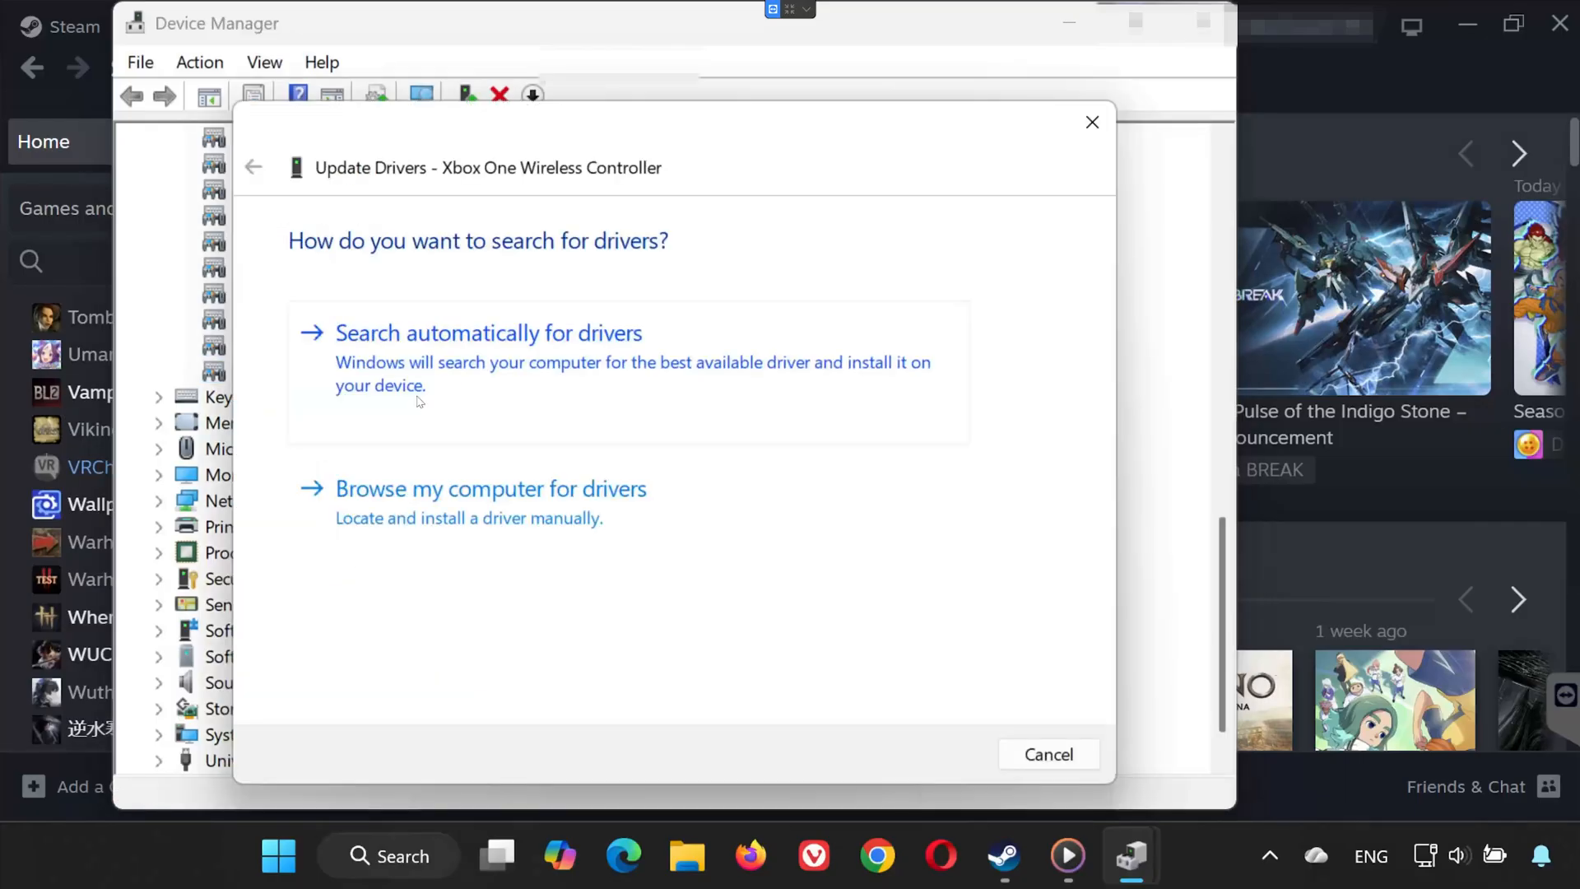
{"action": "mouse_move", "coordinate": [493, 517]}
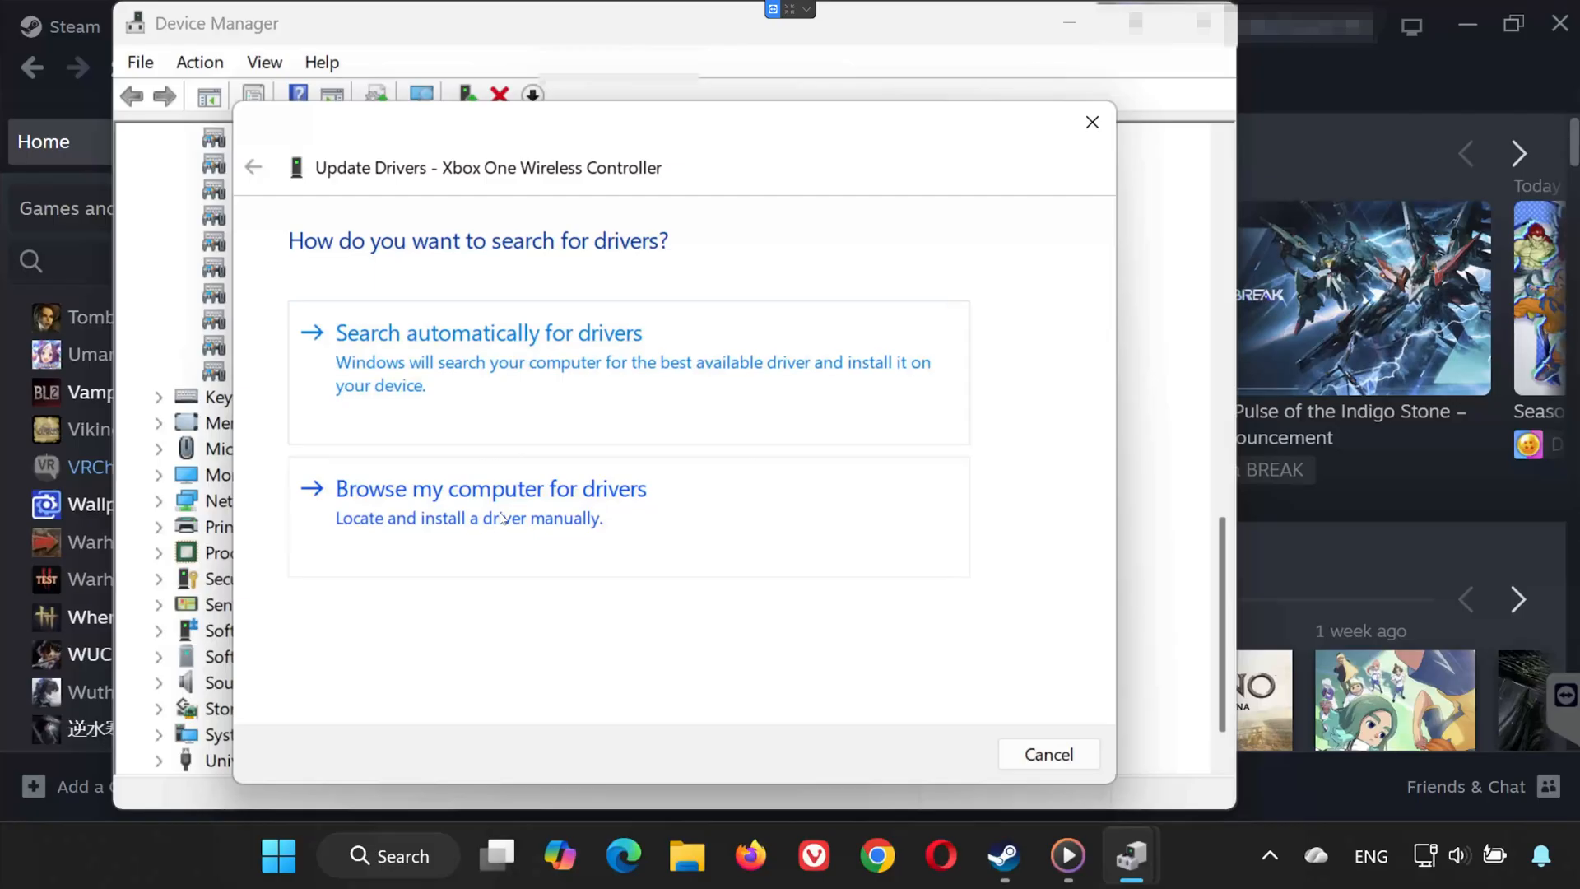
{"action": "left_click", "coordinate": [490, 489]}
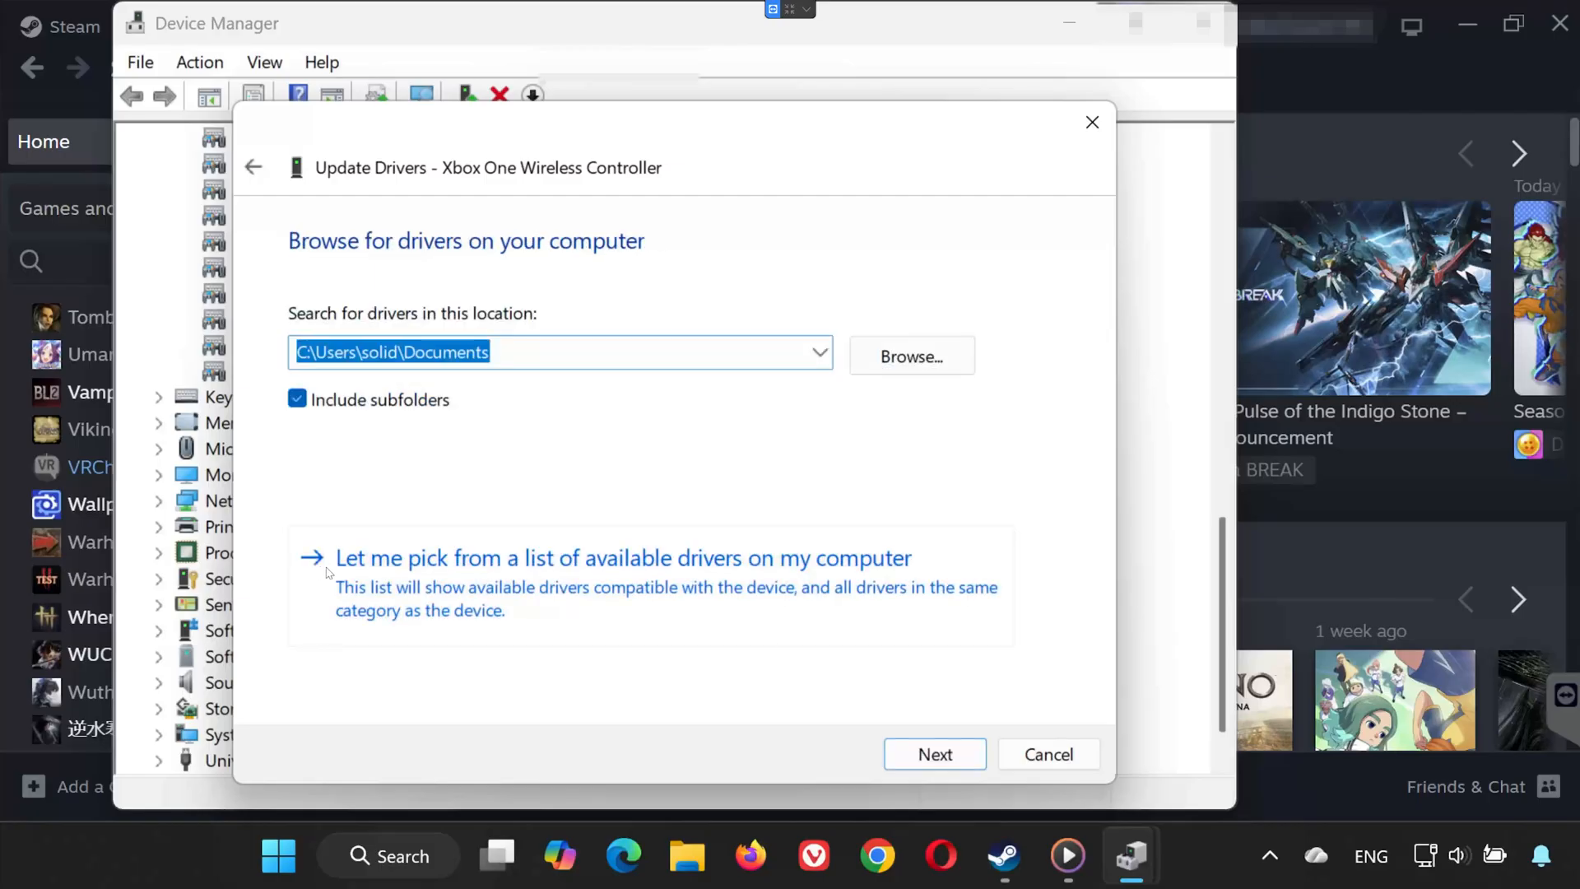
{"action": "mouse_move", "coordinate": [843, 579]}
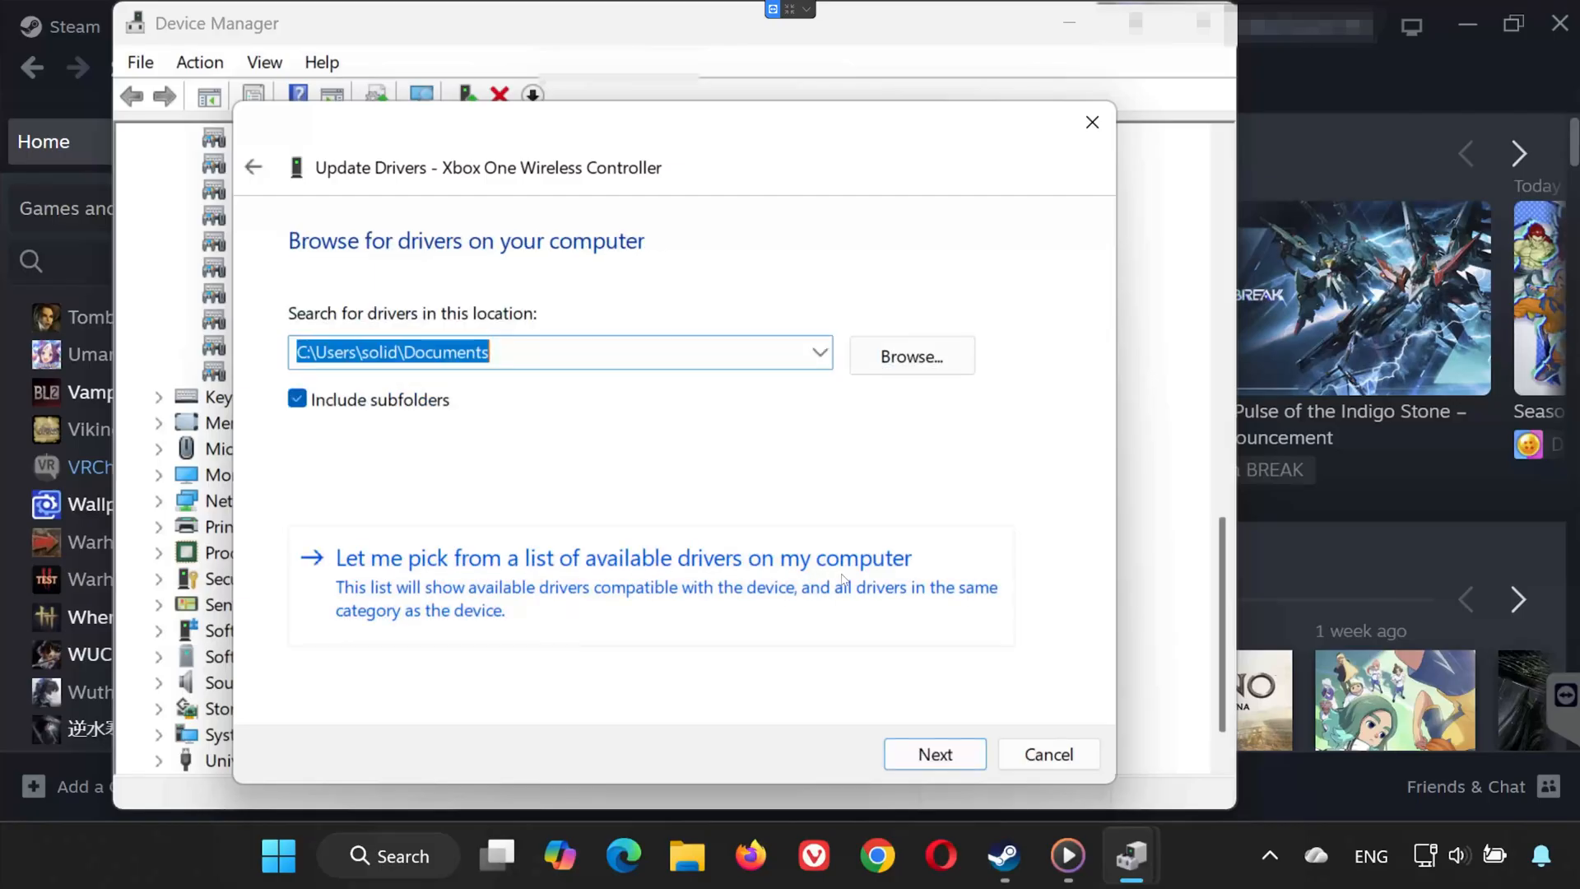
{"action": "left_click", "coordinate": [622, 557]}
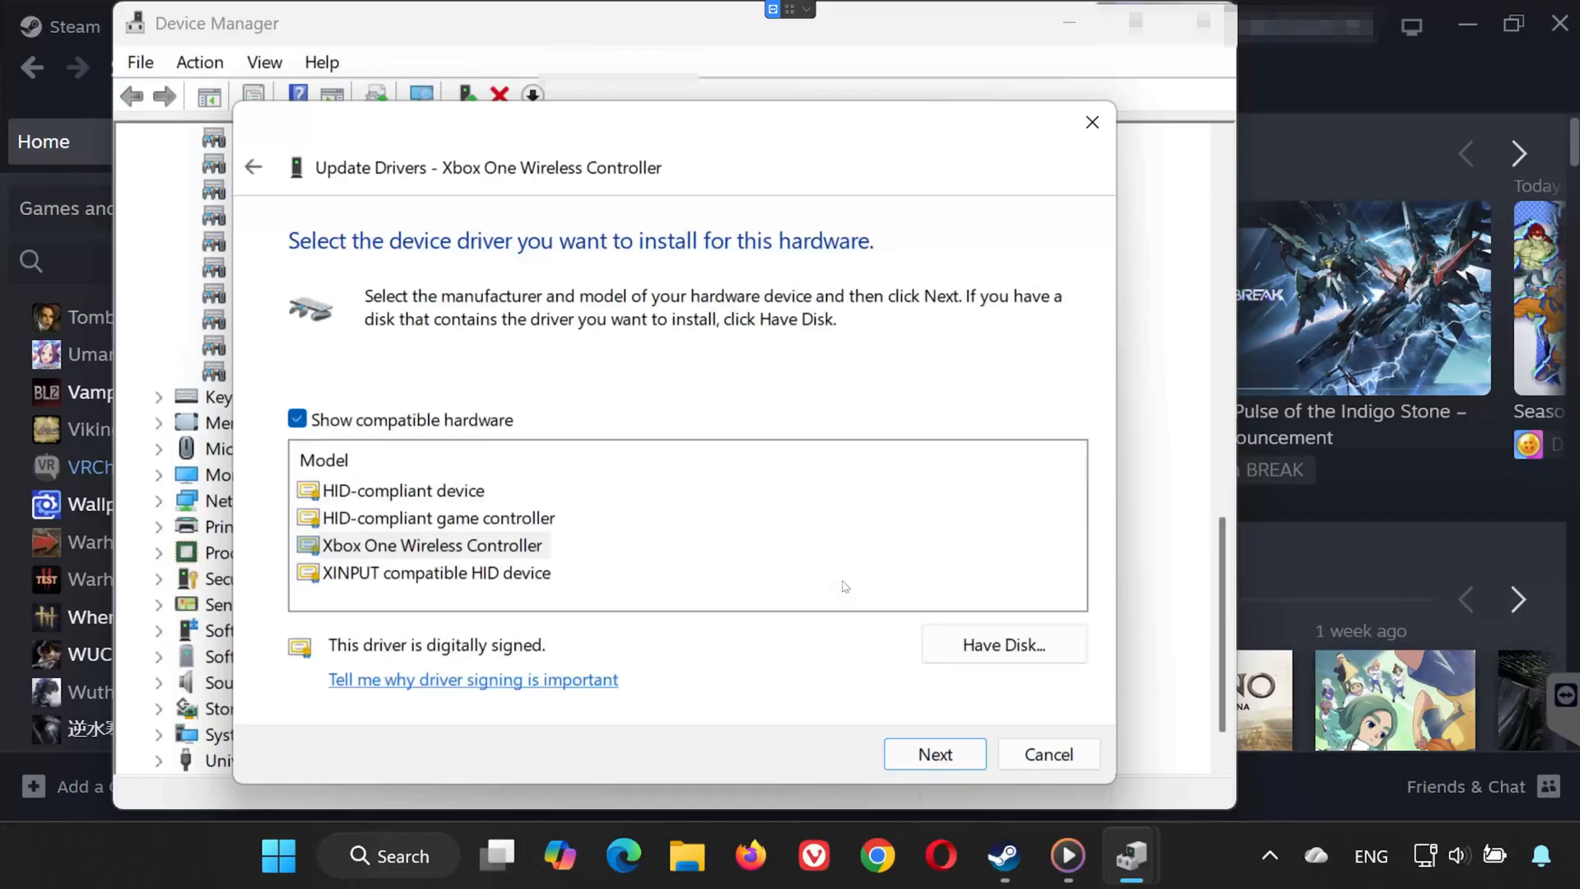
{"action": "left_click", "coordinate": [431, 544]}
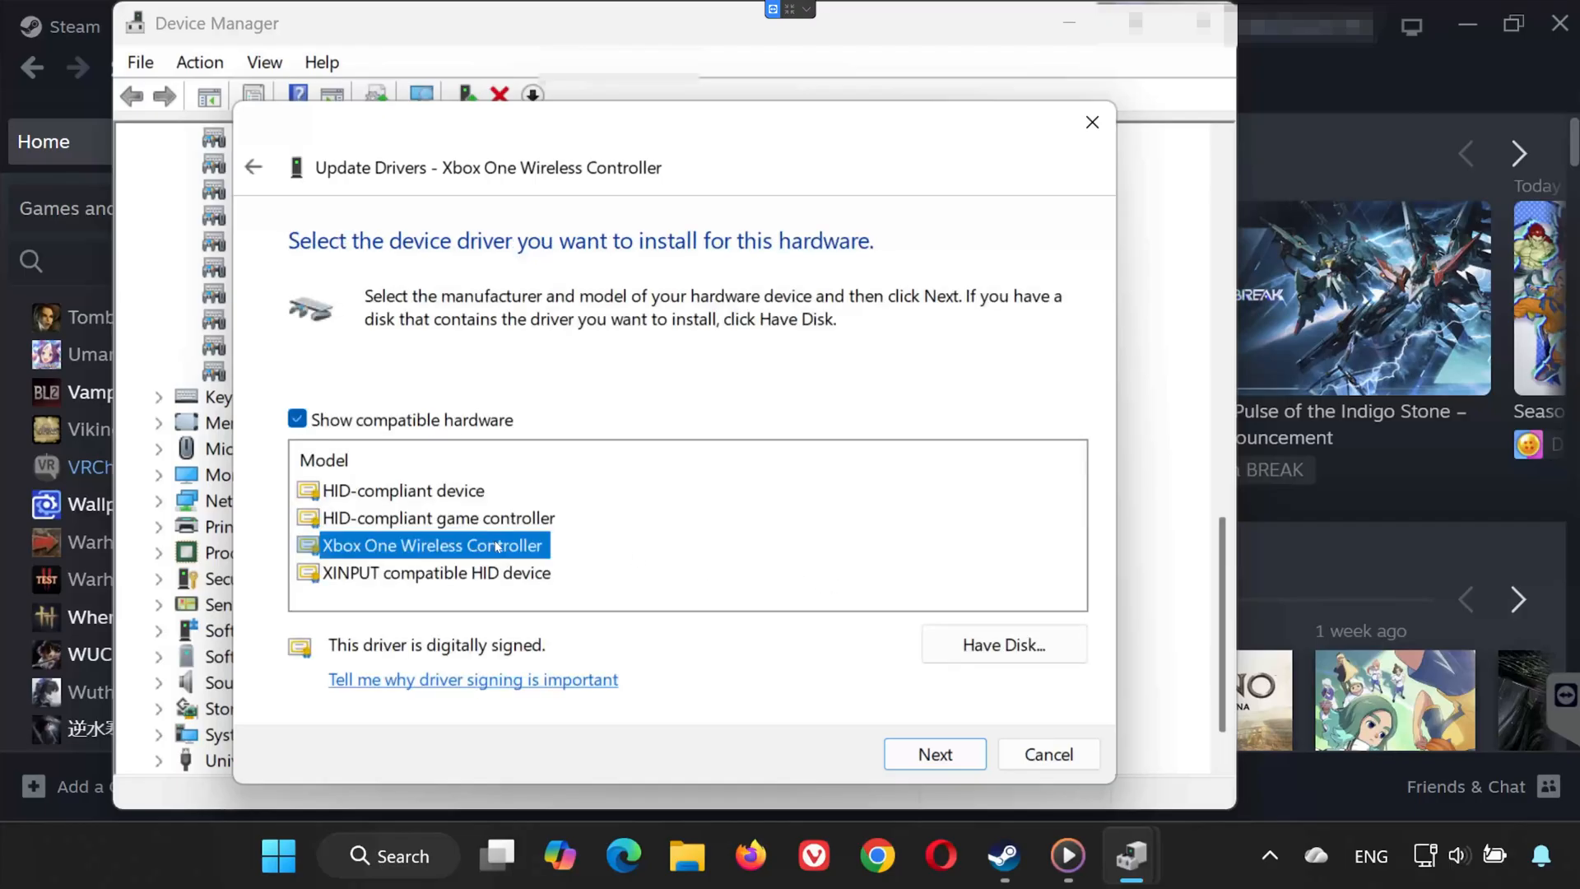
{"action": "left_click", "coordinate": [933, 754]}
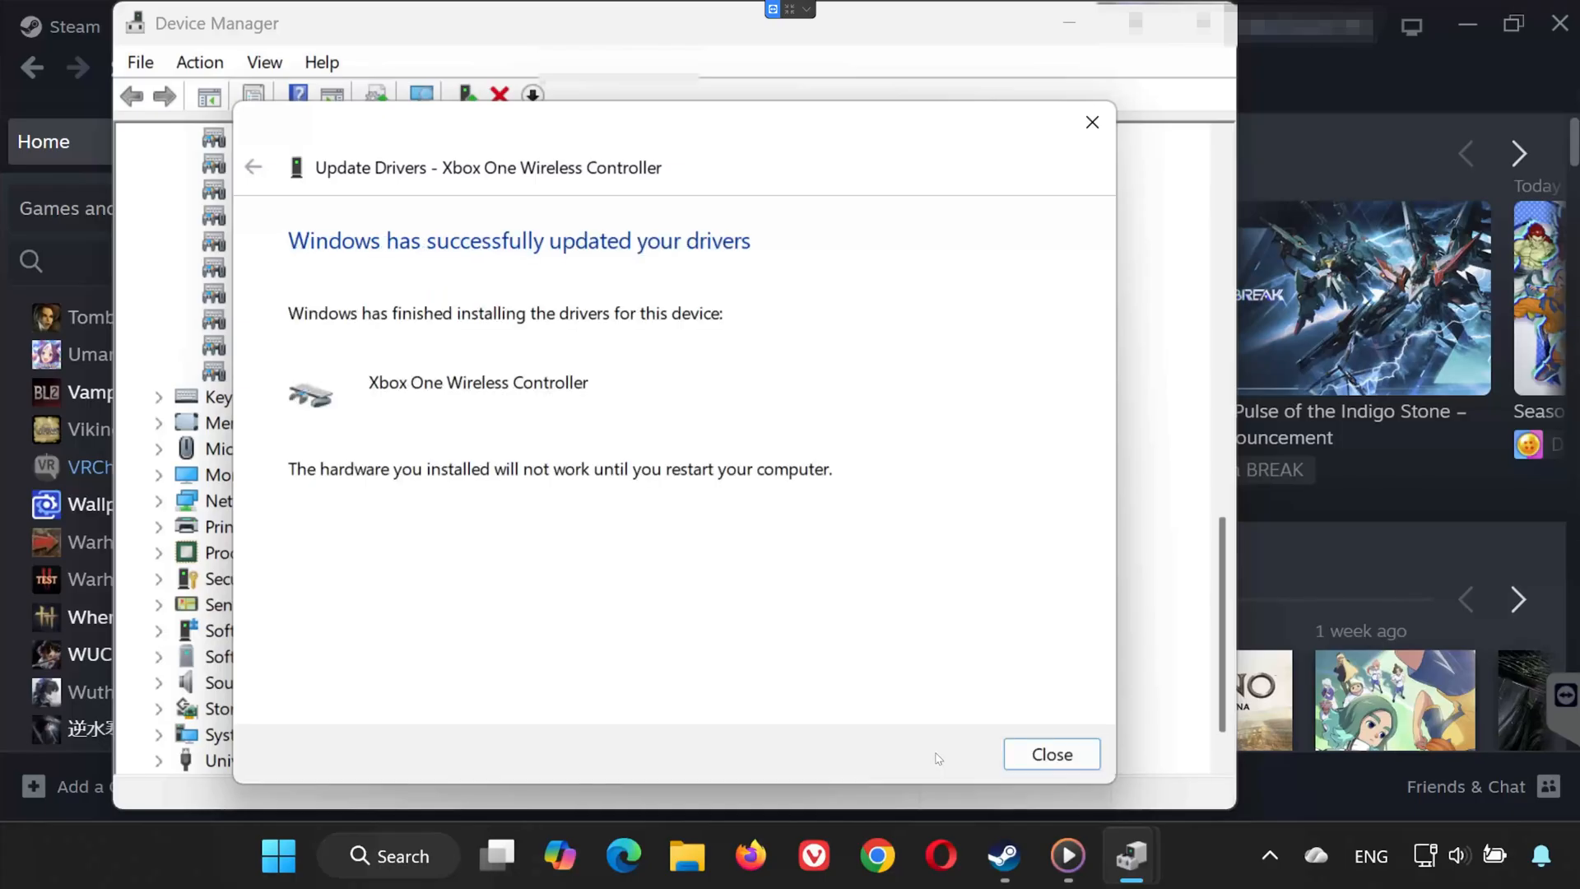
{"action": "left_click", "coordinate": [1051, 754]}
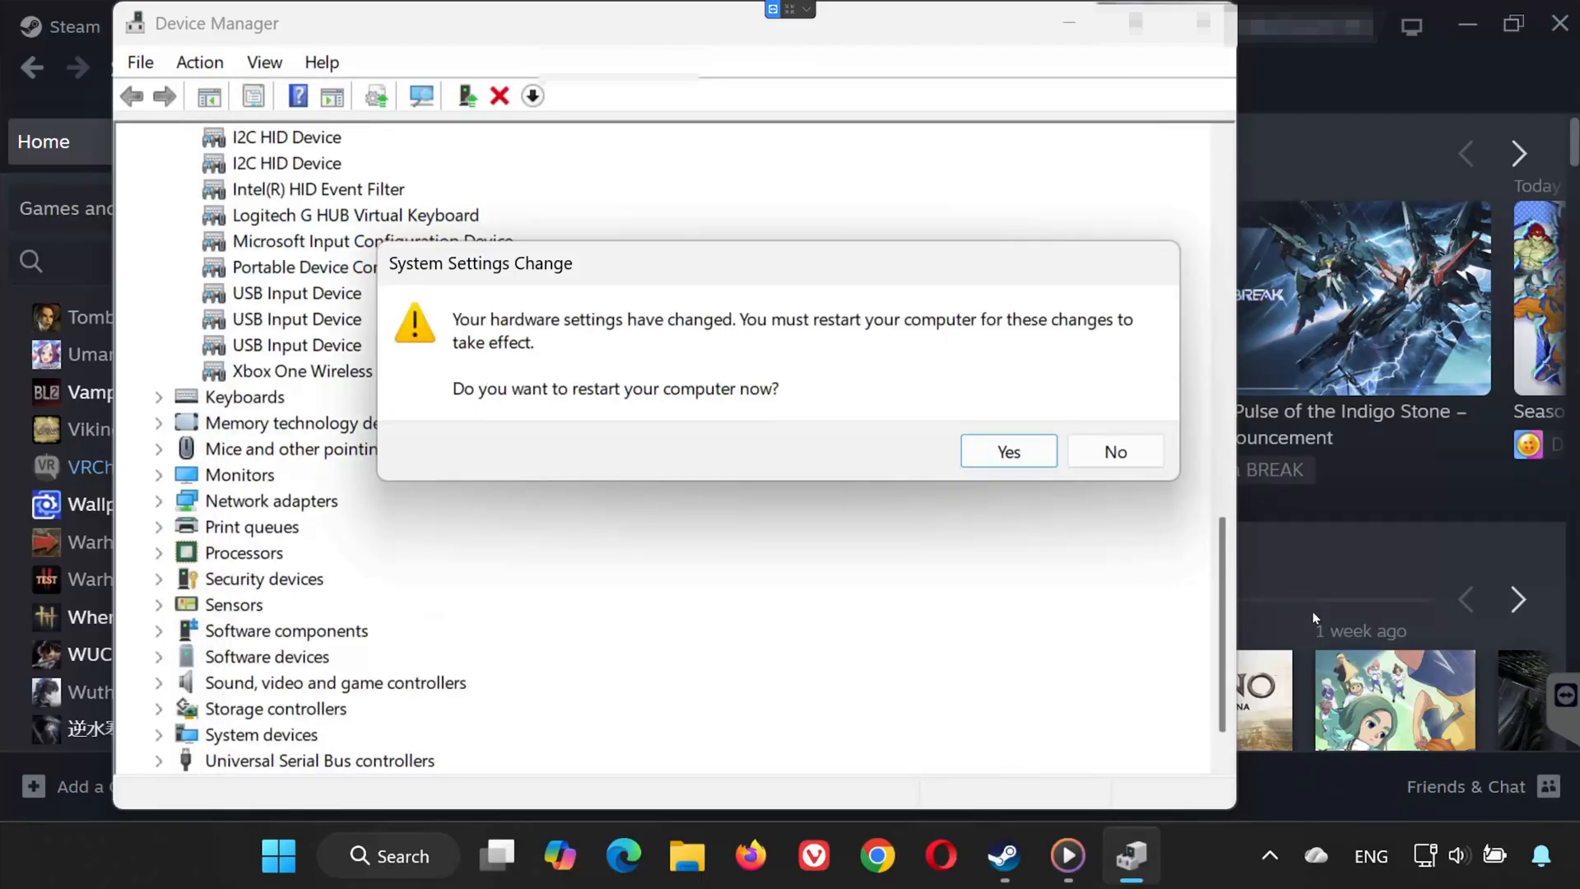
{"action": "mouse_move", "coordinate": [794, 595]}
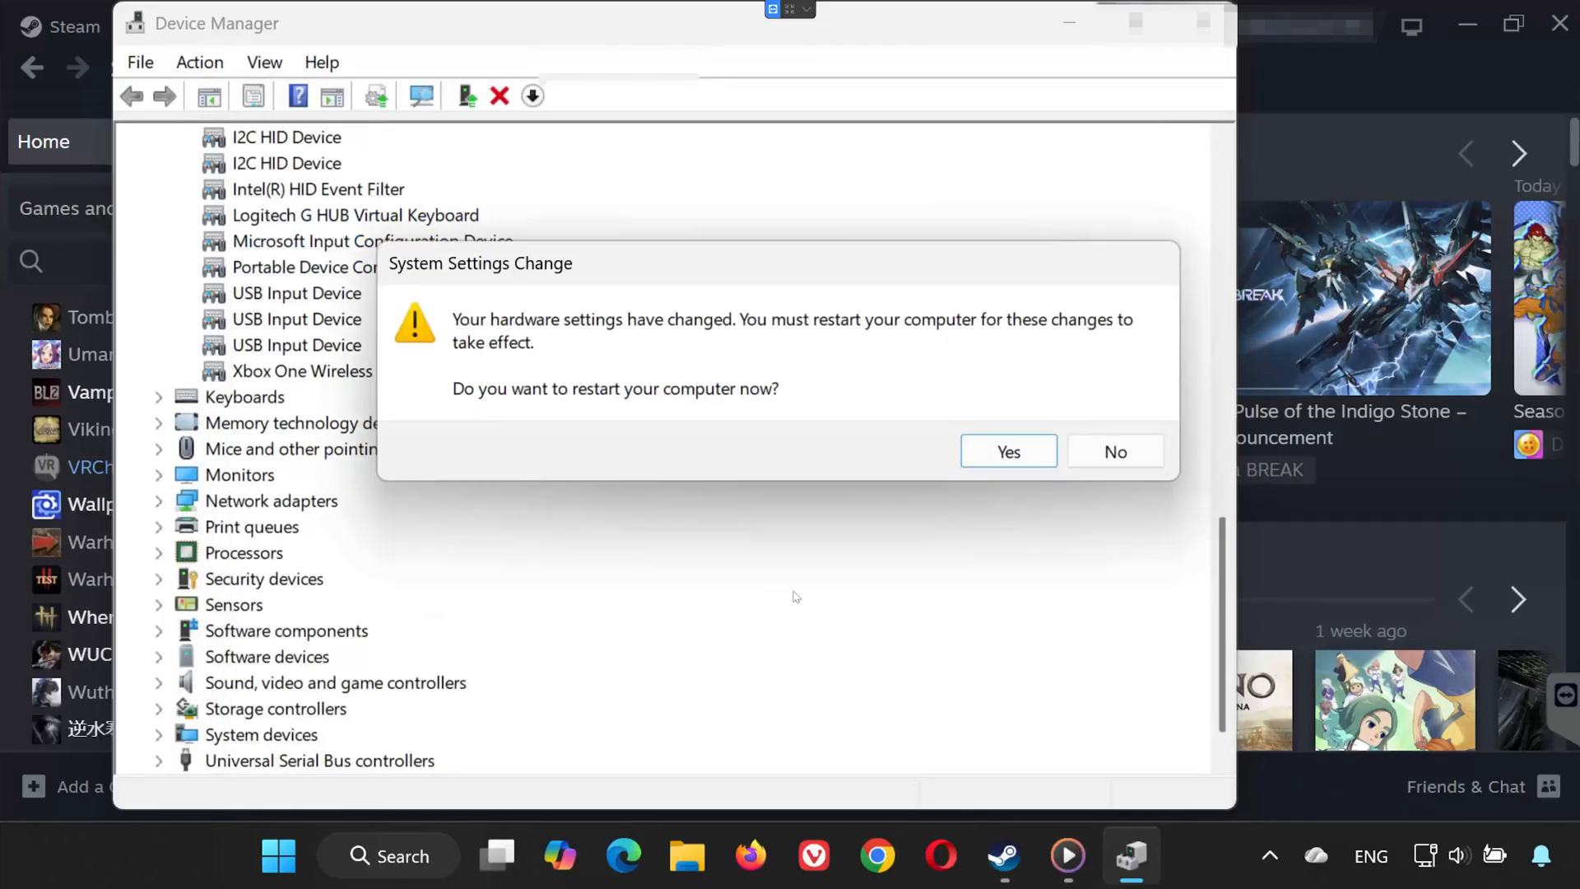
{"action": "mouse_move", "coordinate": [843, 567]}
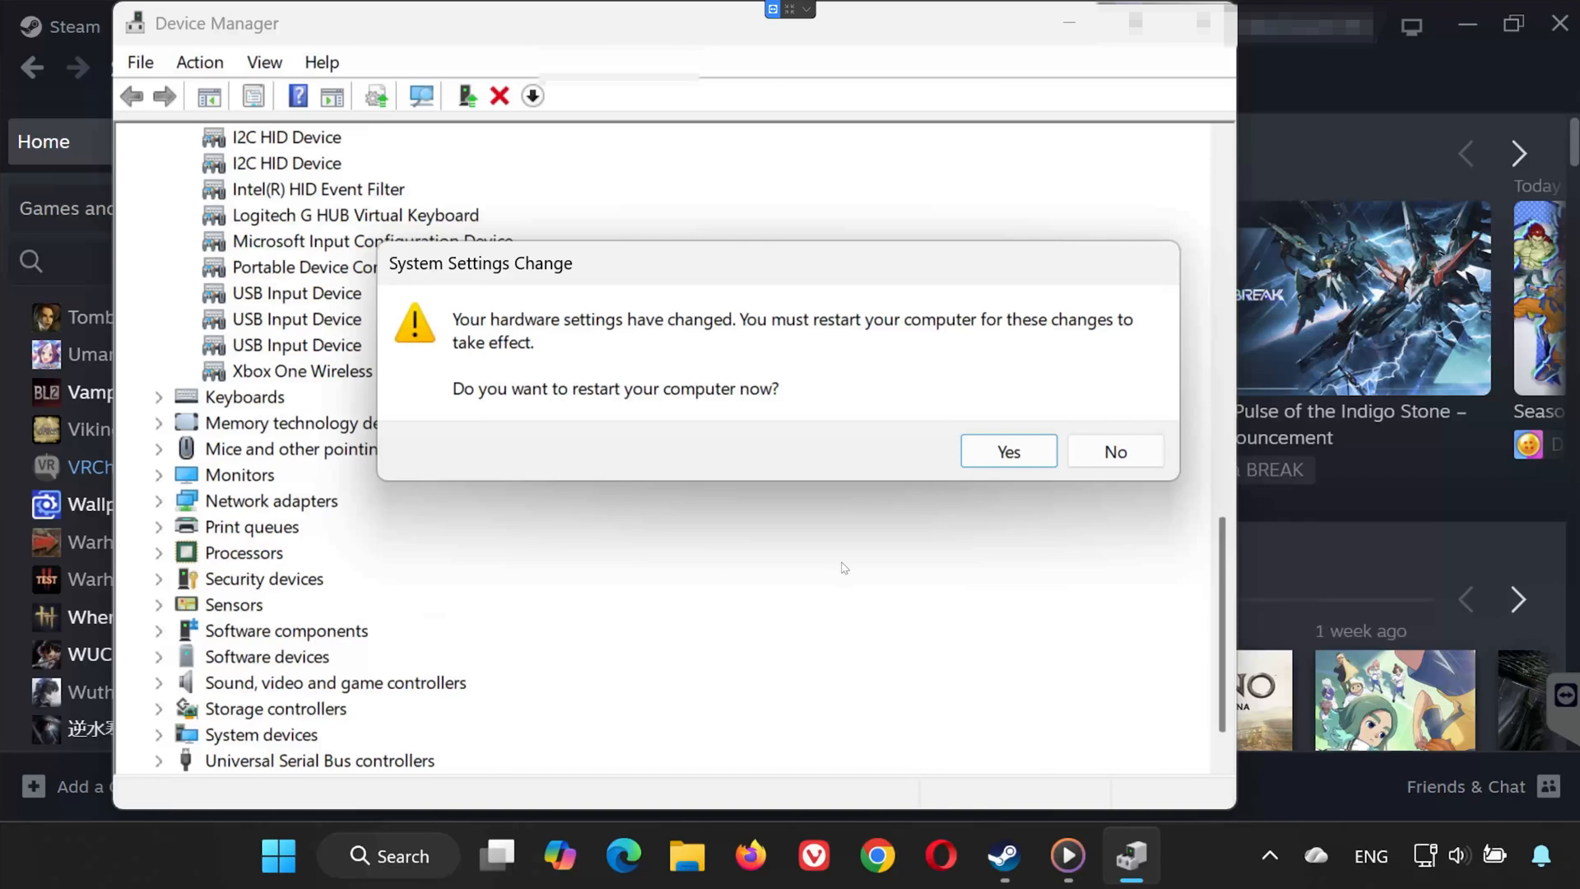
{"action": "mouse_move", "coordinate": [1092, 570]}
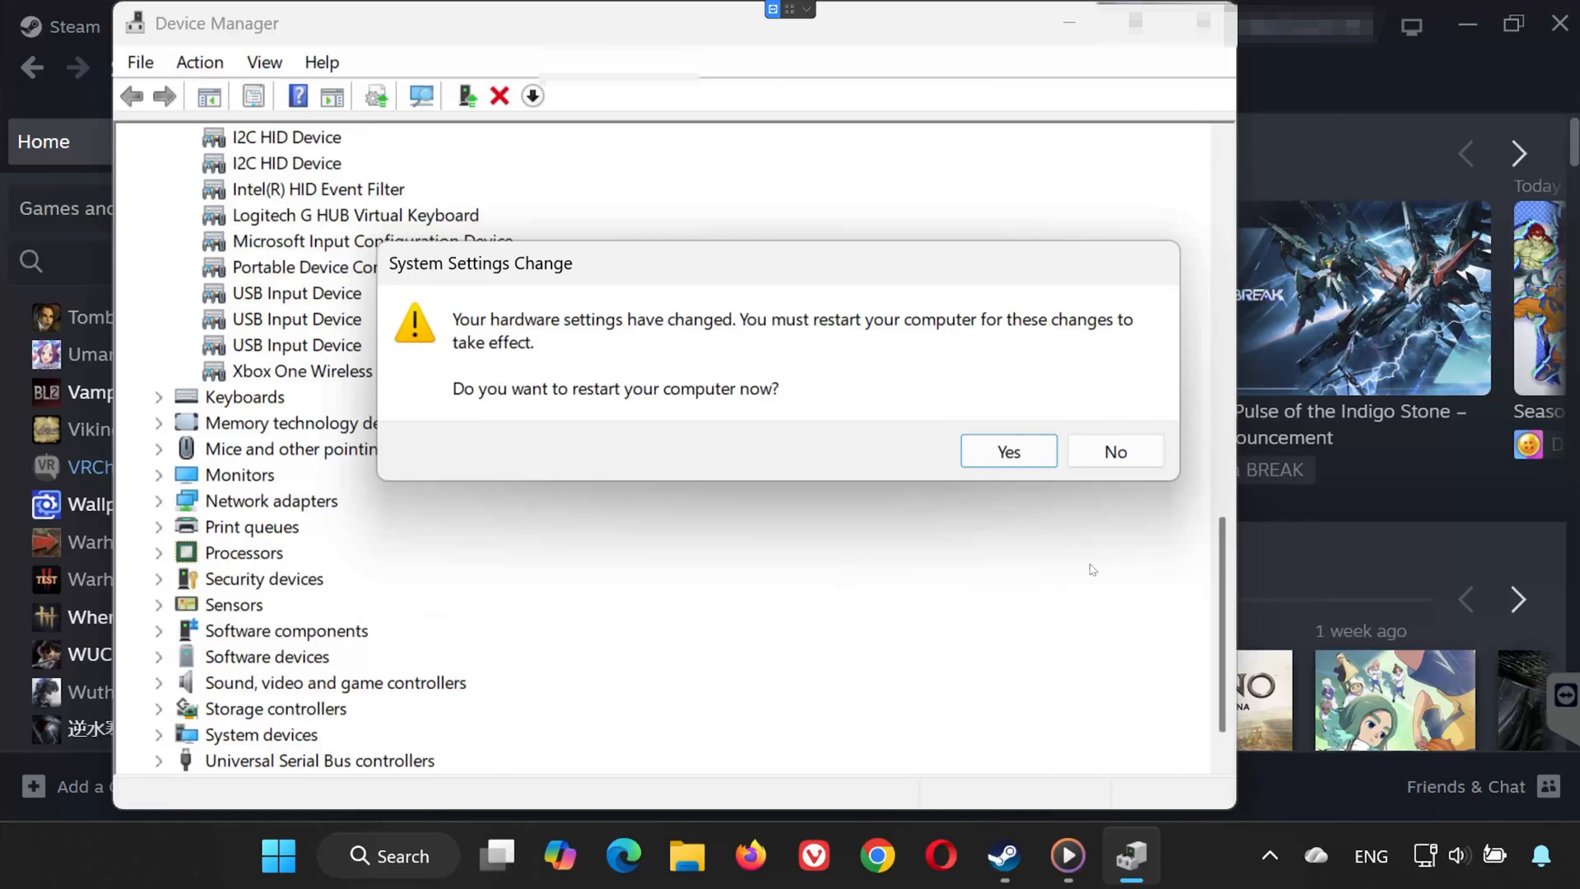
{"action": "mouse_move", "coordinate": [1166, 472]}
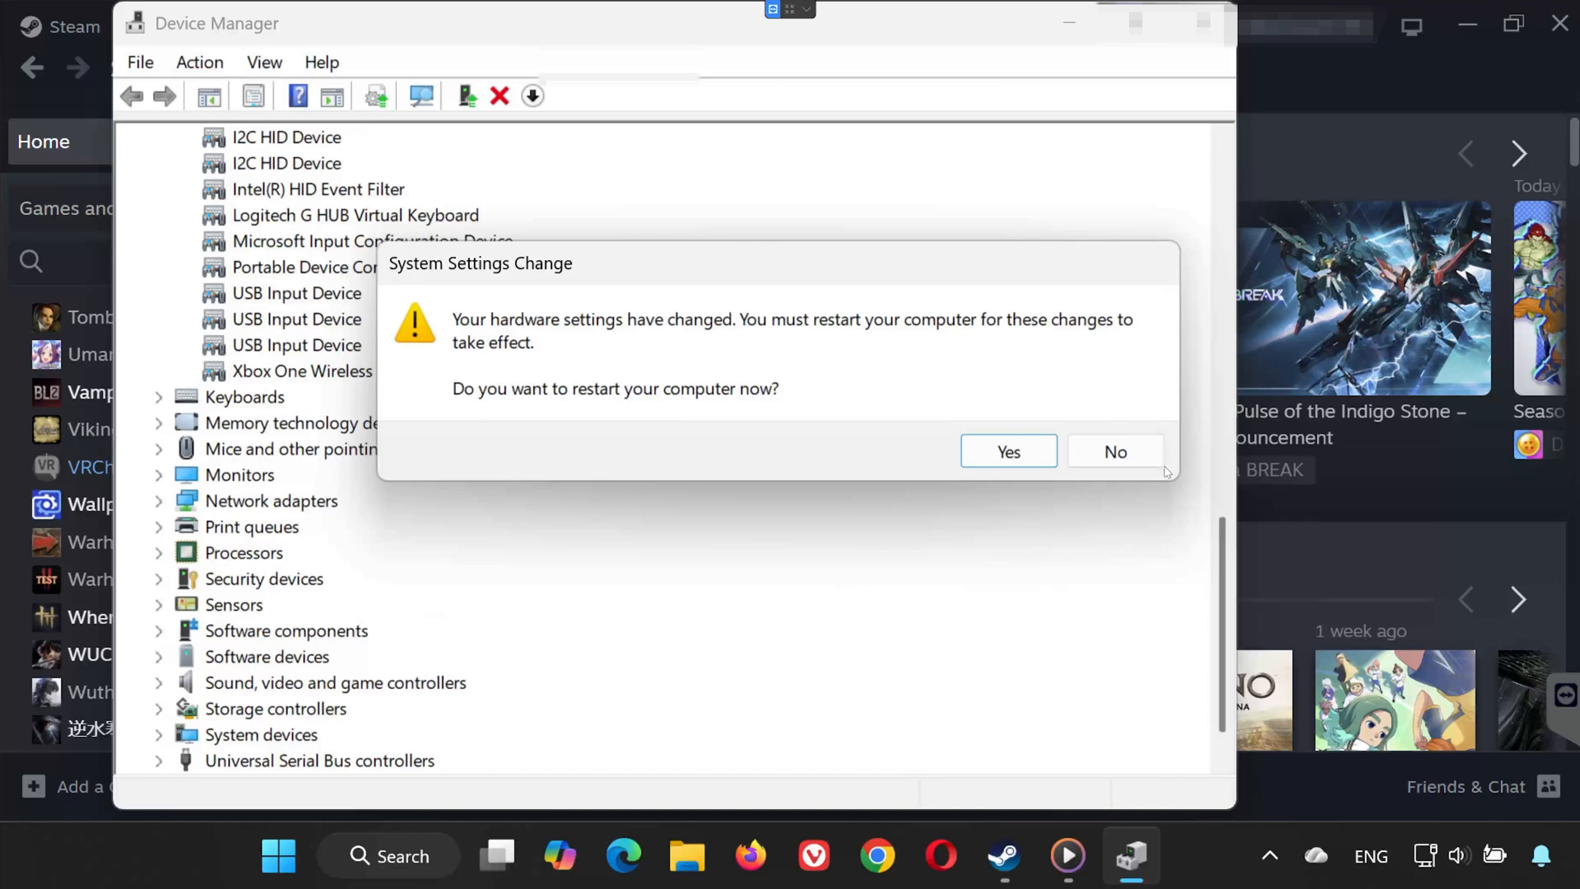
Decline the System Settings Change restart request
{"action": "left_click", "coordinate": [1116, 452]}
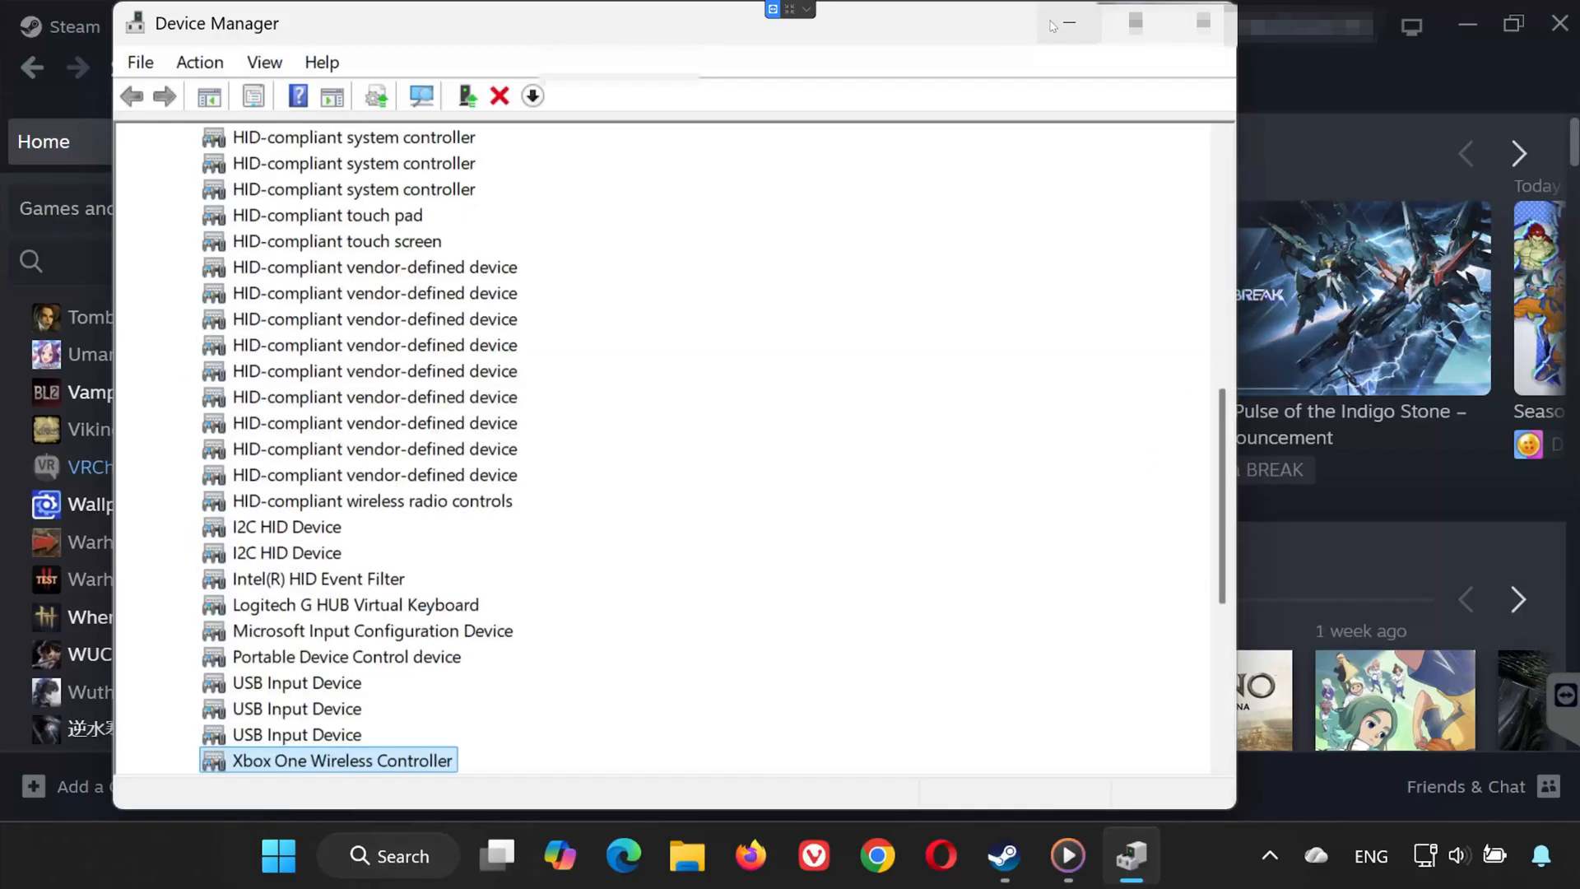